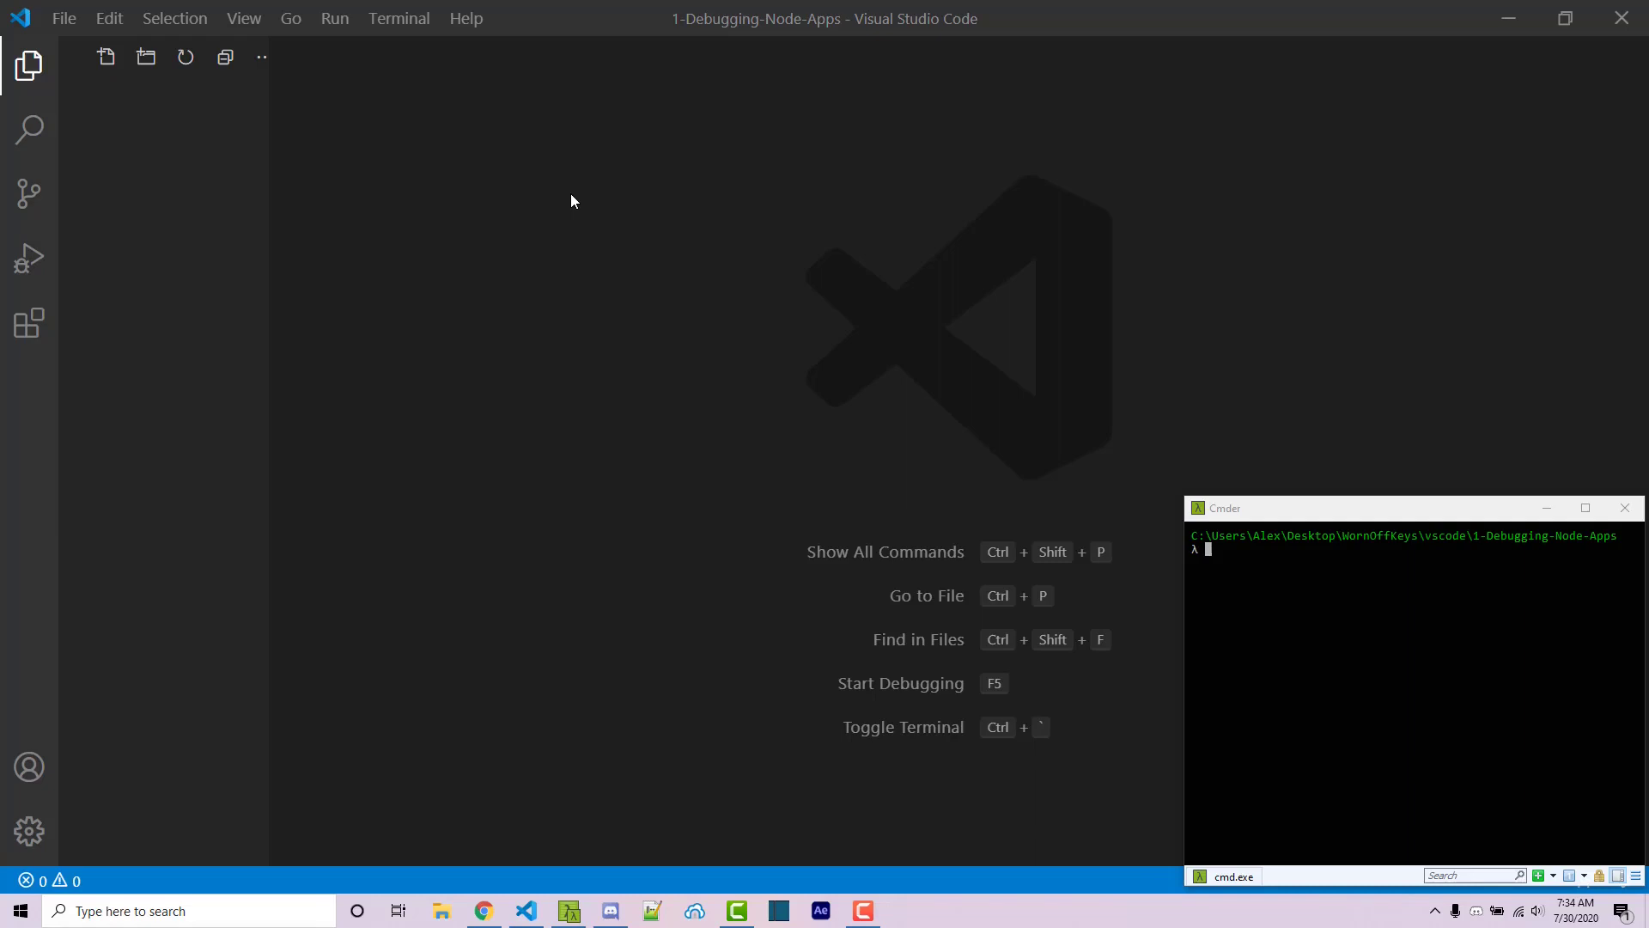
pyautogui.moveTo(630, 175)
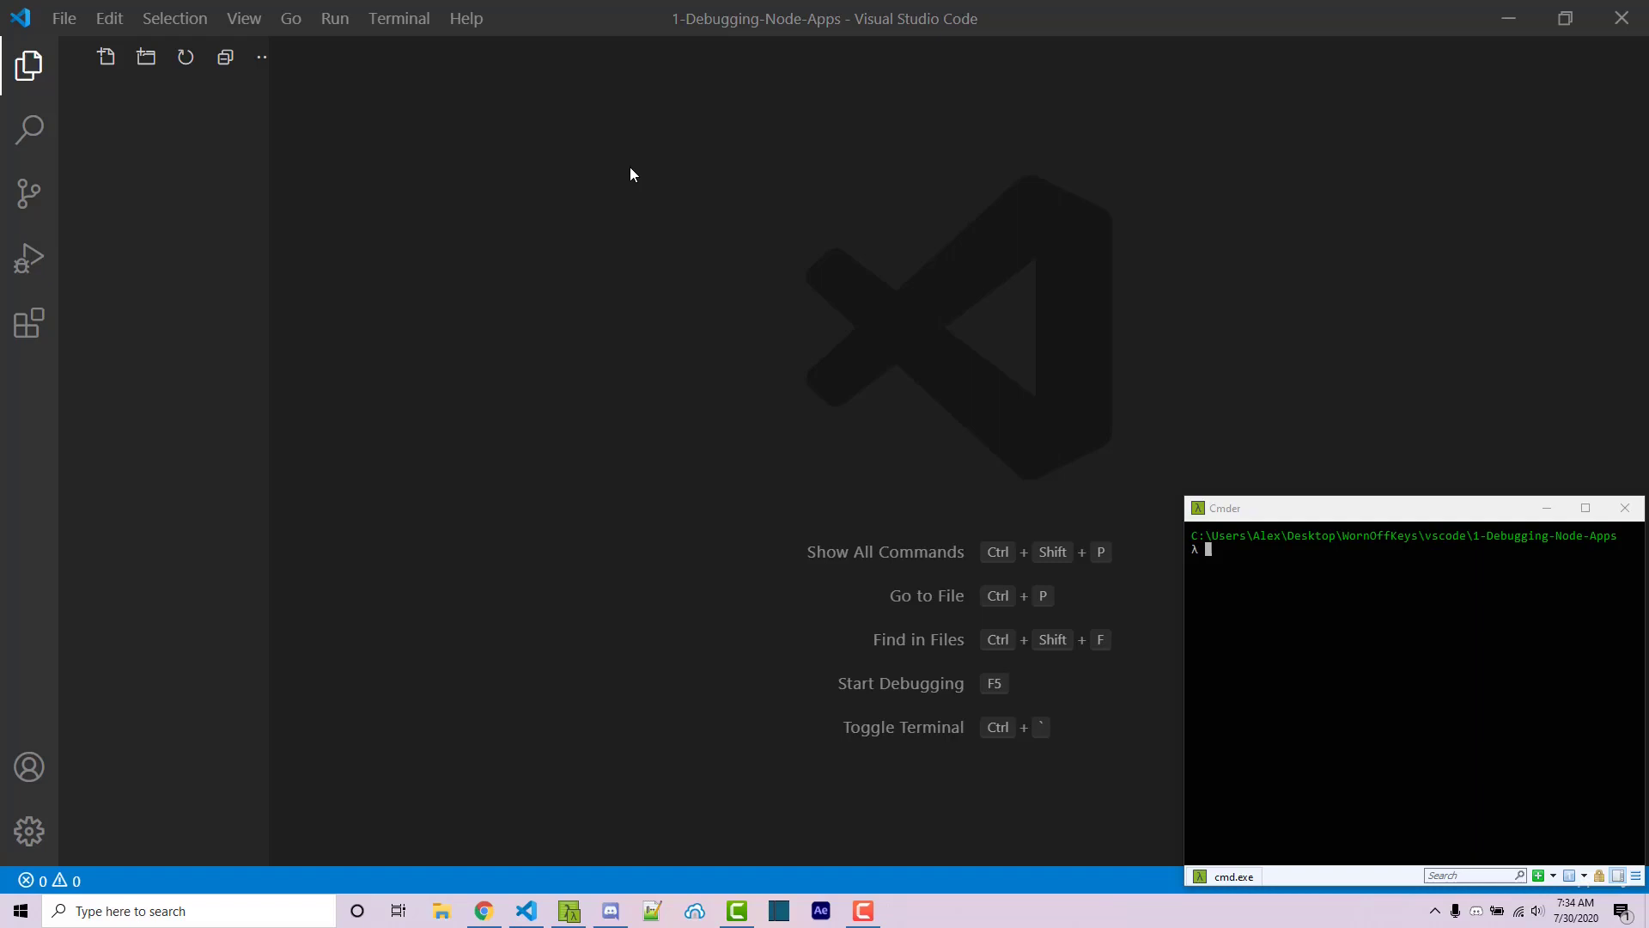
pyautogui.moveTo(673, 191)
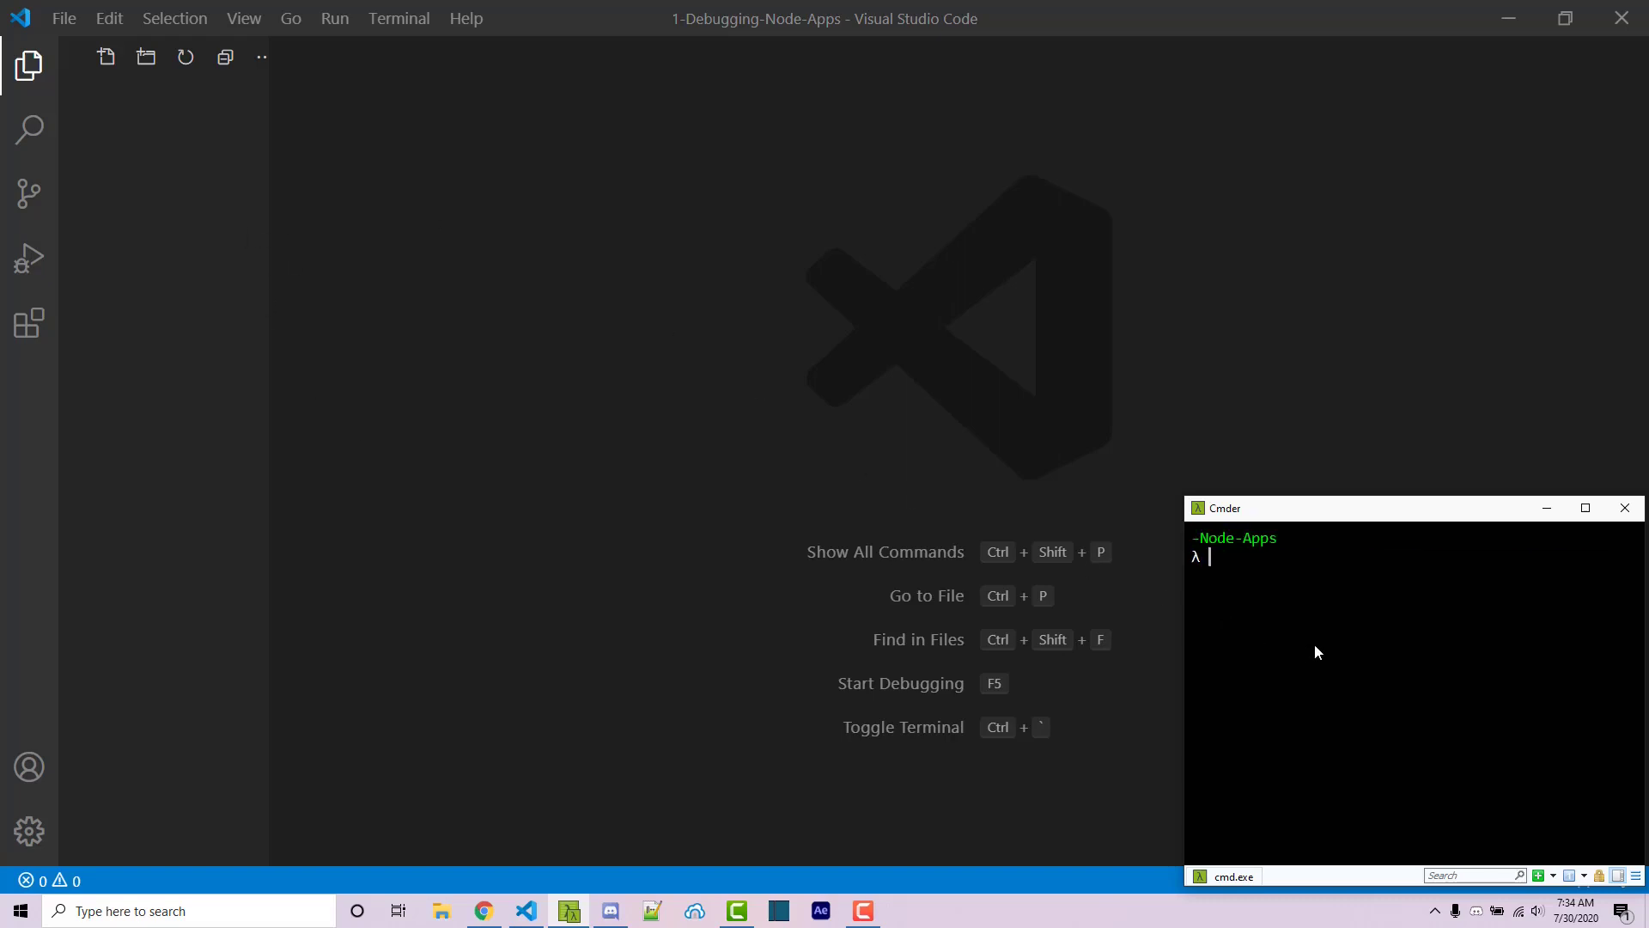
# Step: Run npm init -y in the terminal to generate package.json
pyautogui.write('npm in')
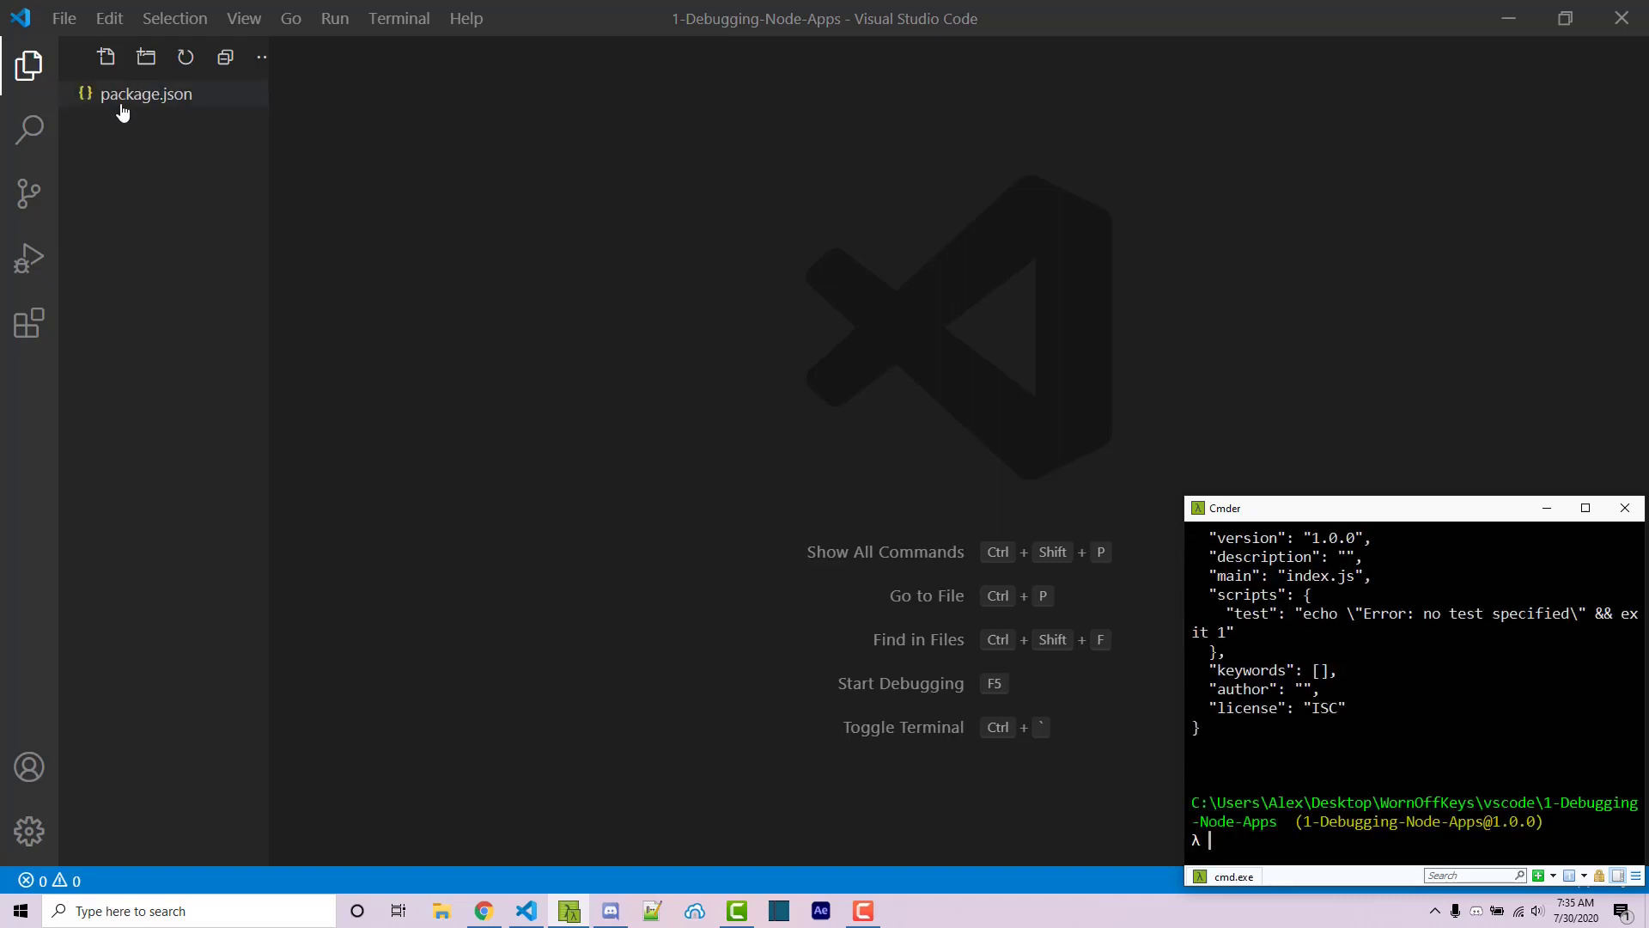
# Step: Create app.js and start the add arrow function taking num1 and num2
pyautogui.click(105, 57)
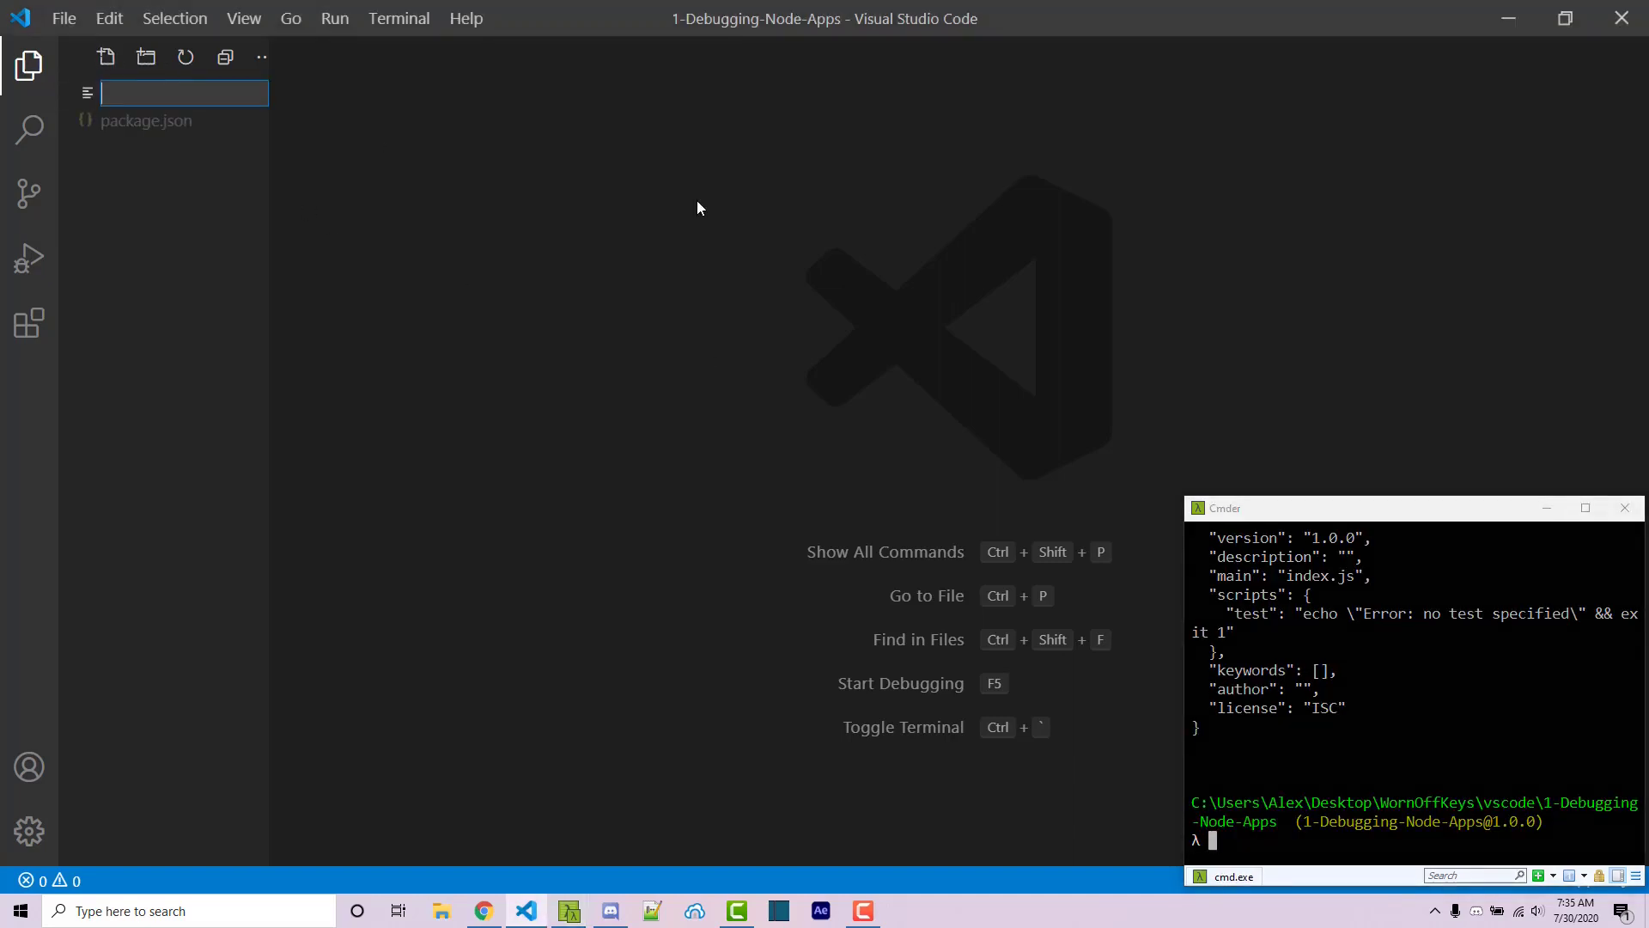
pyautogui.write('app.js')
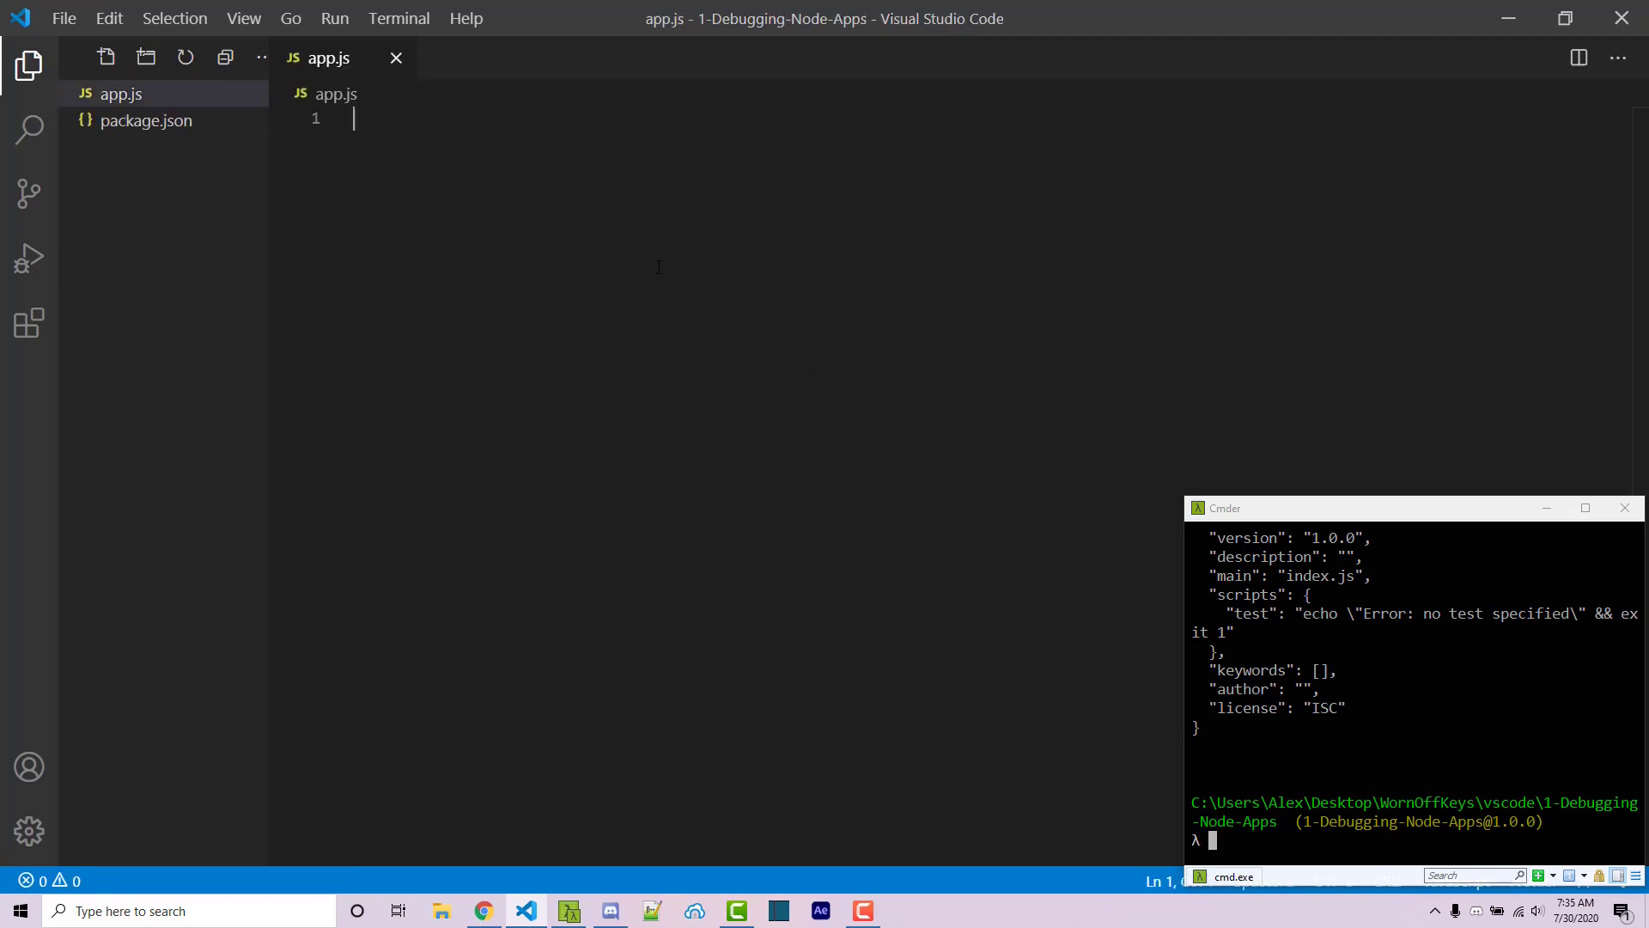
pyautogui.write('const add =')
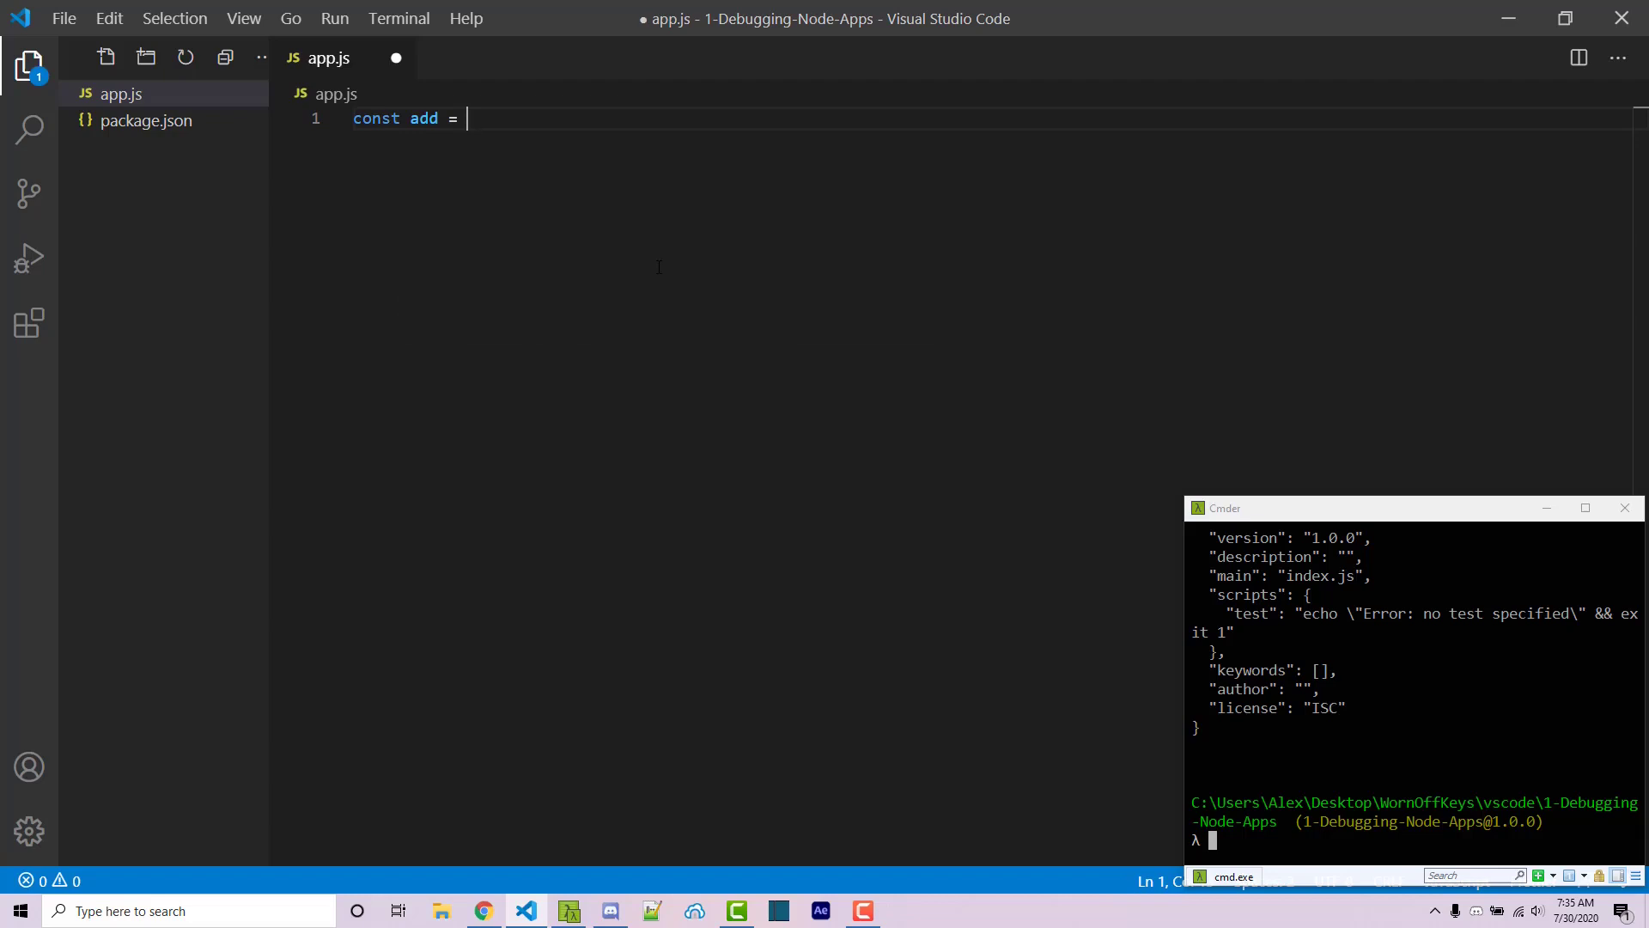
pyautogui.write('(num1, num2)')
pyautogui.write("console.log('")
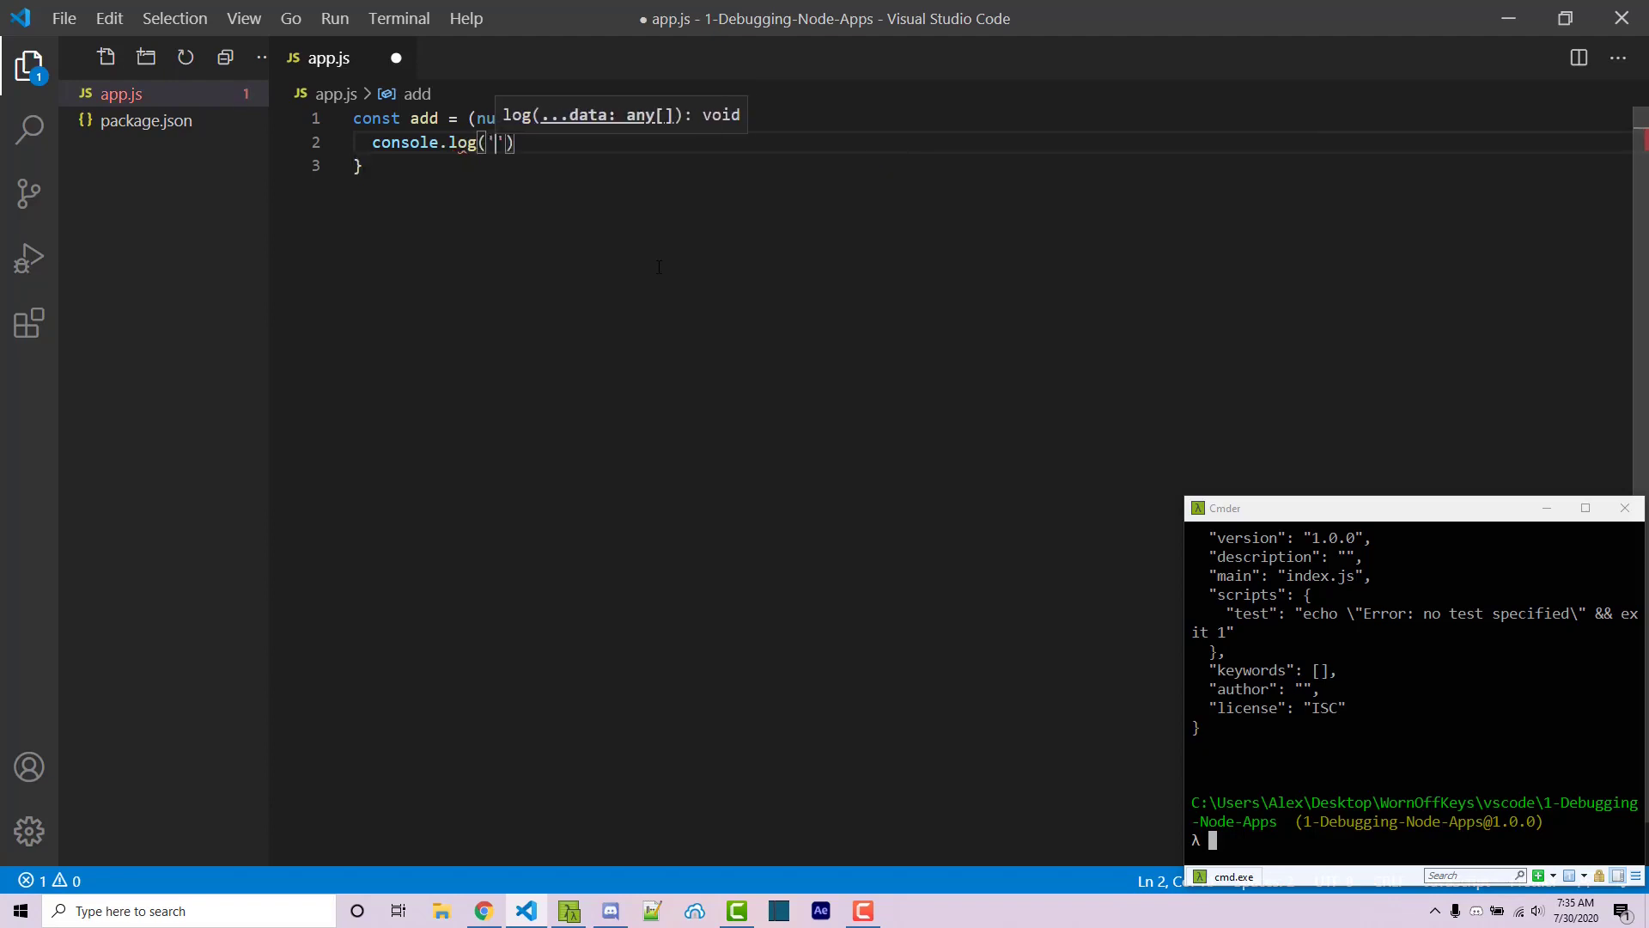
# Step: Log 'Adding...', set sum = num1 + num2 and return sum
pyautogui.write('Adding...')
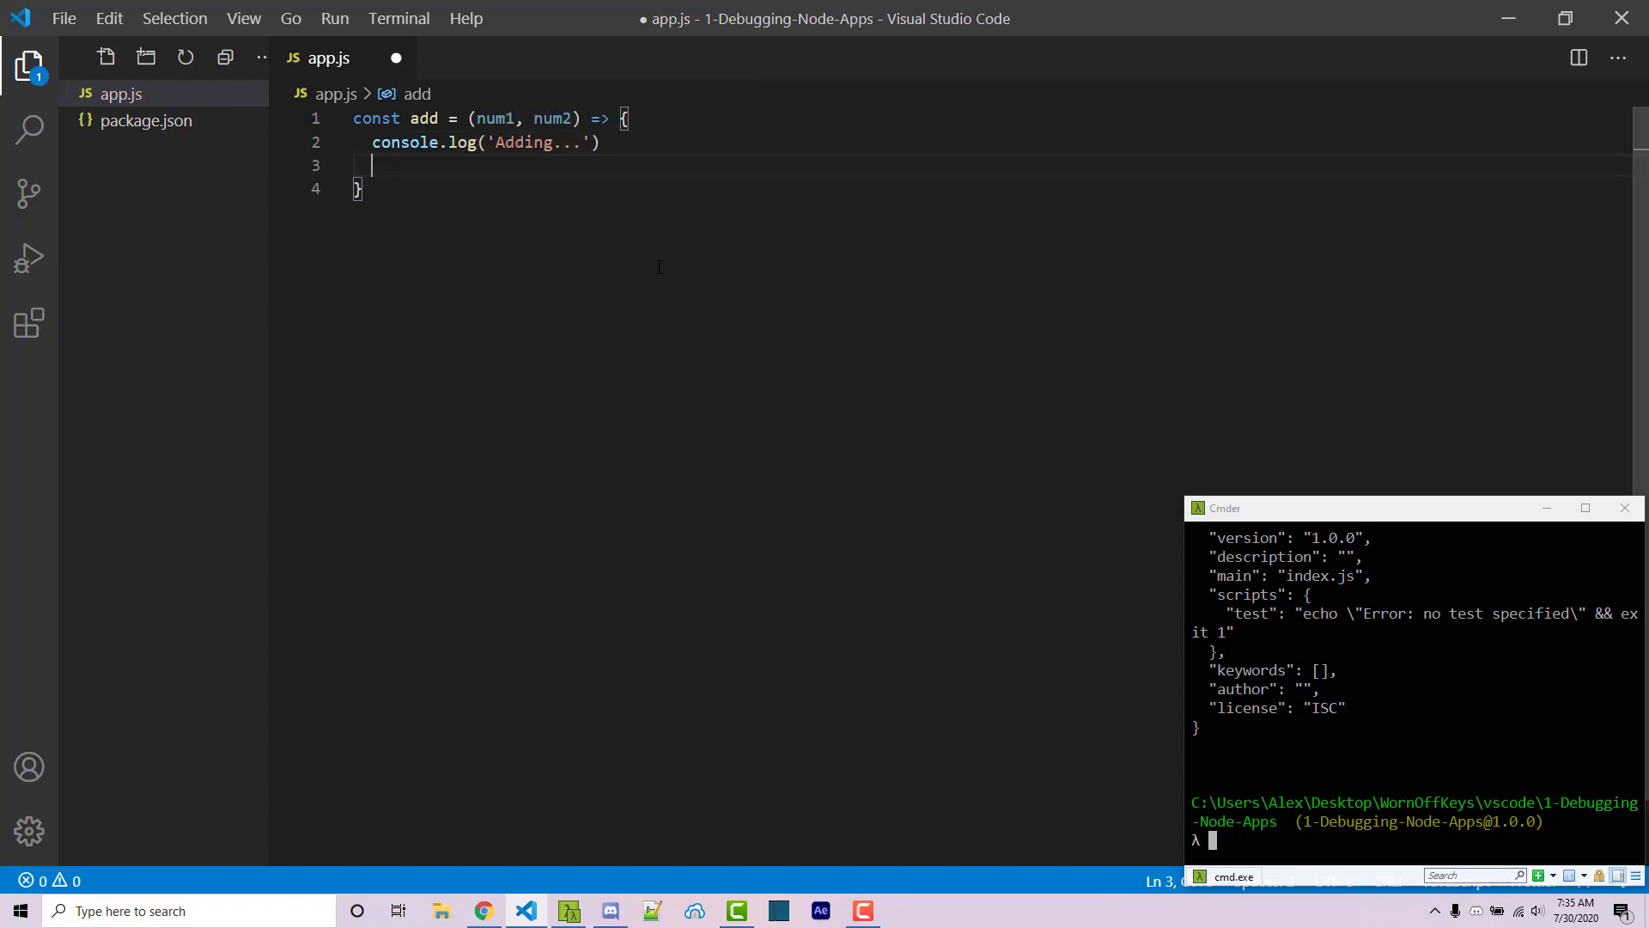
pyautogui.write('let sum = 0')
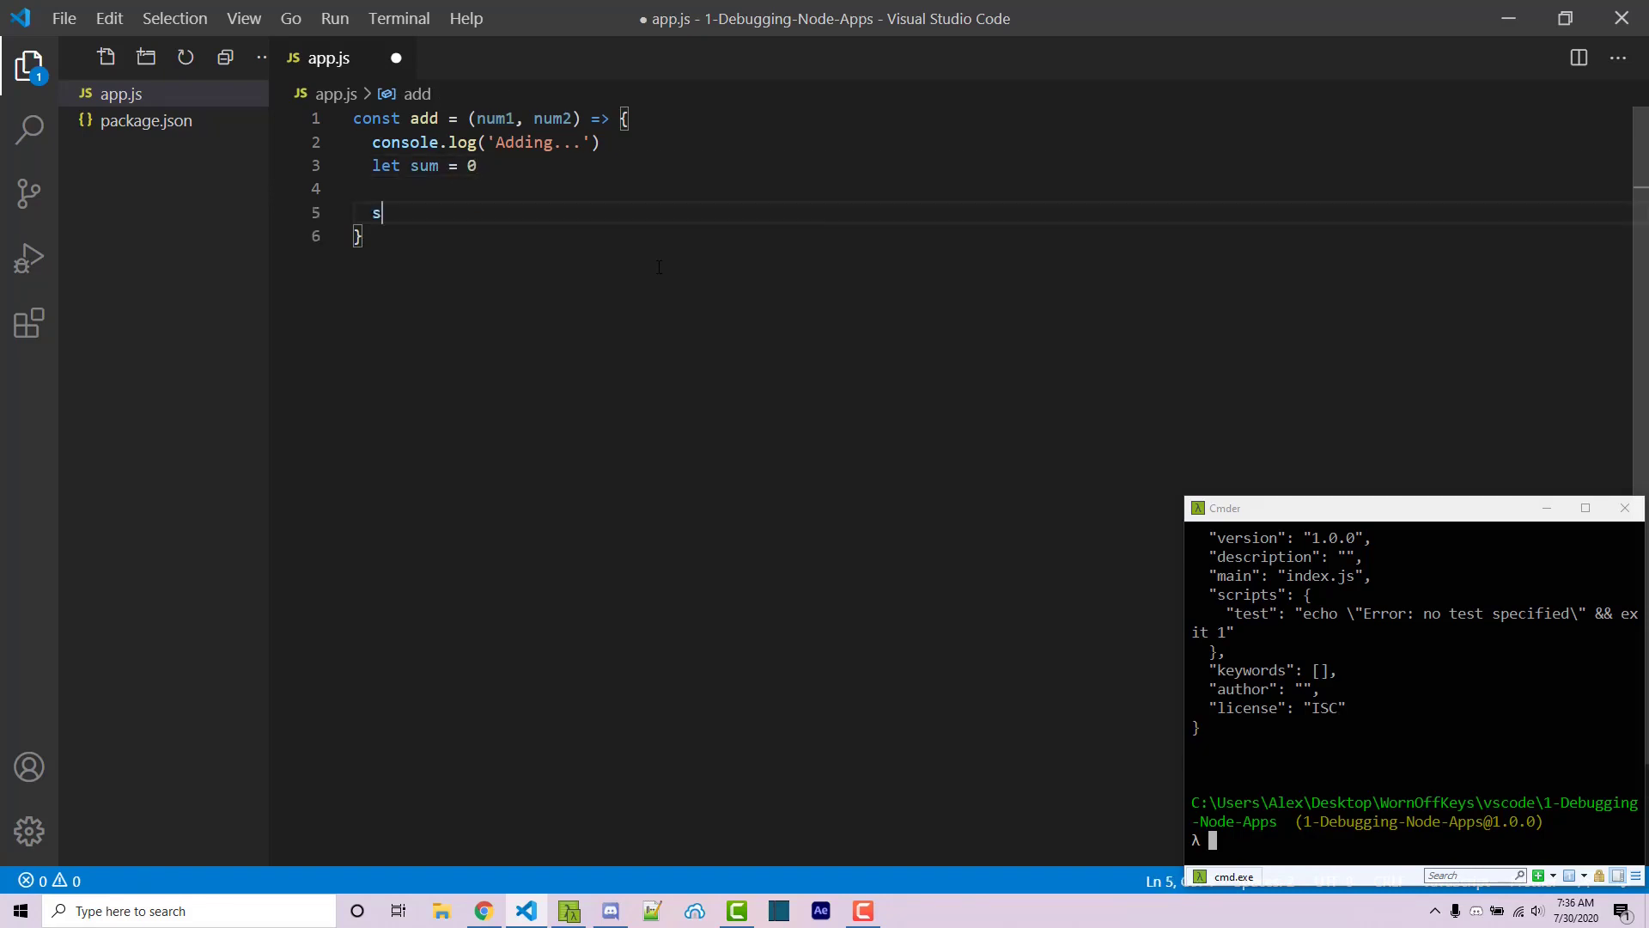
pyautogui.write('um = num1')
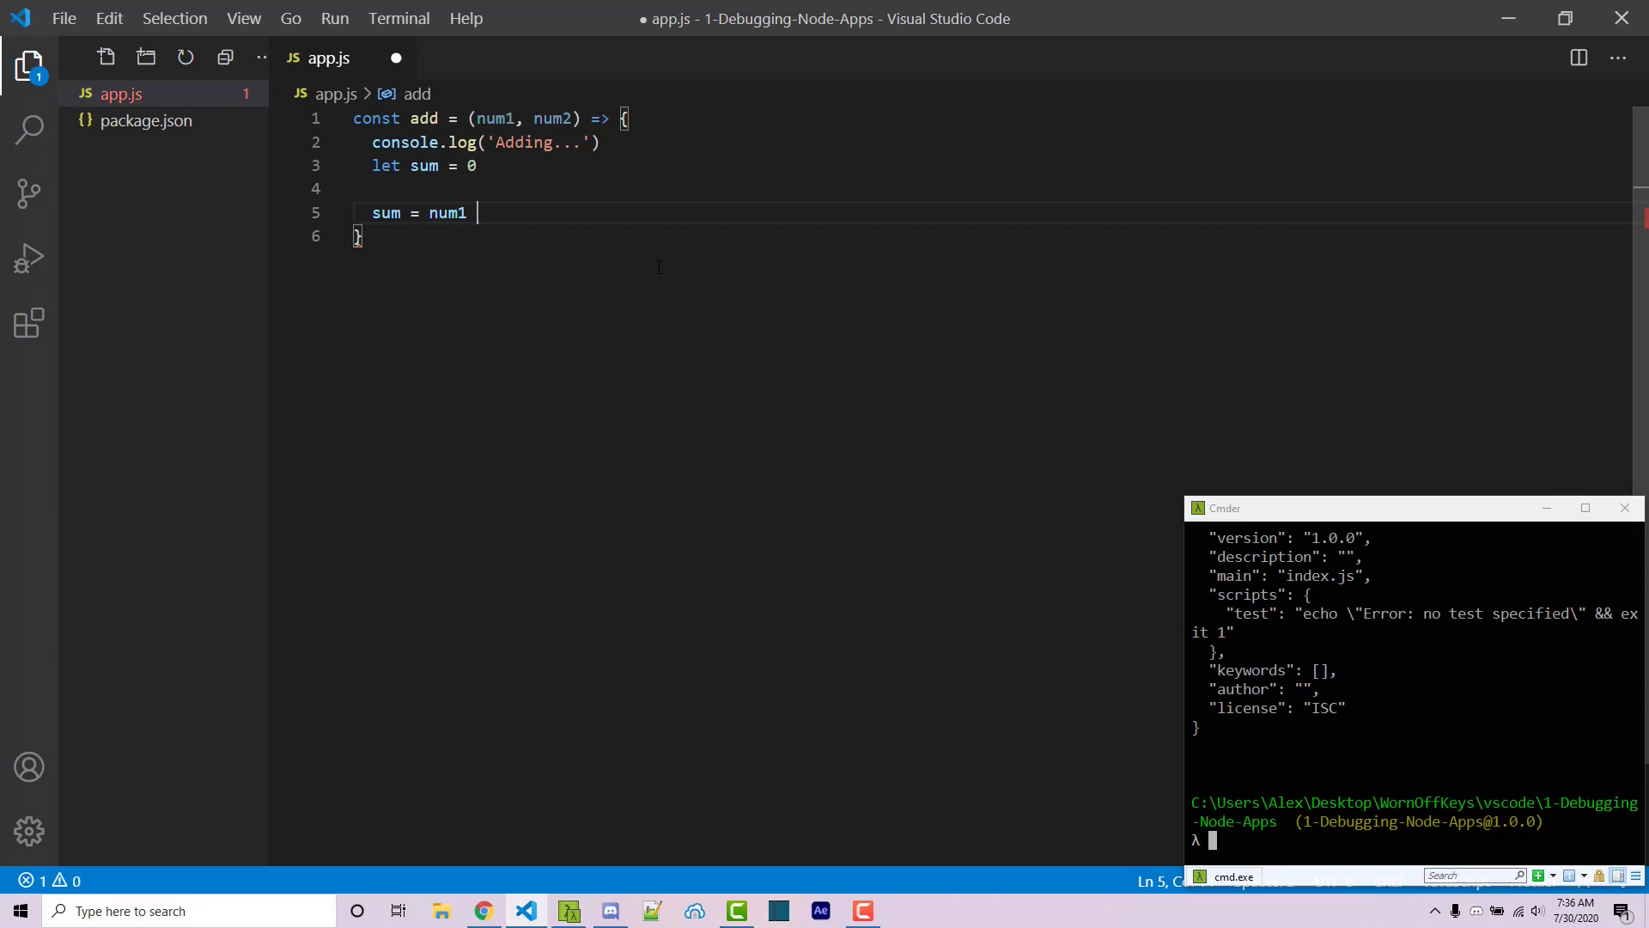
pyautogui.write('+ num2')
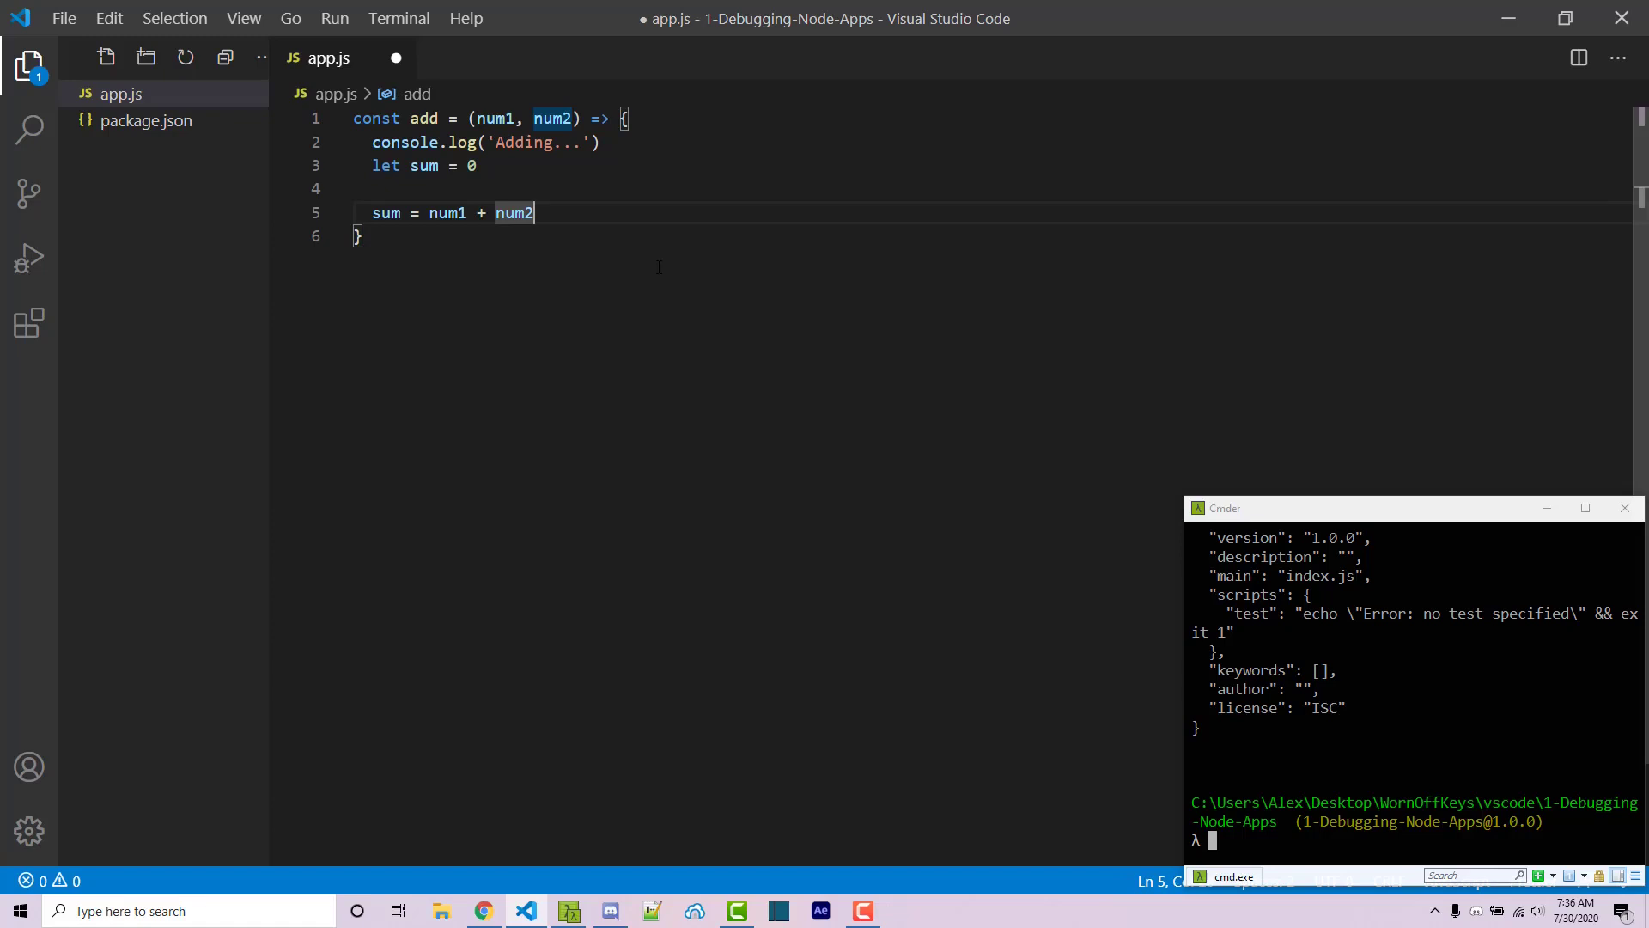
pyautogui.write('return sum')
pyautogui.write('const number')
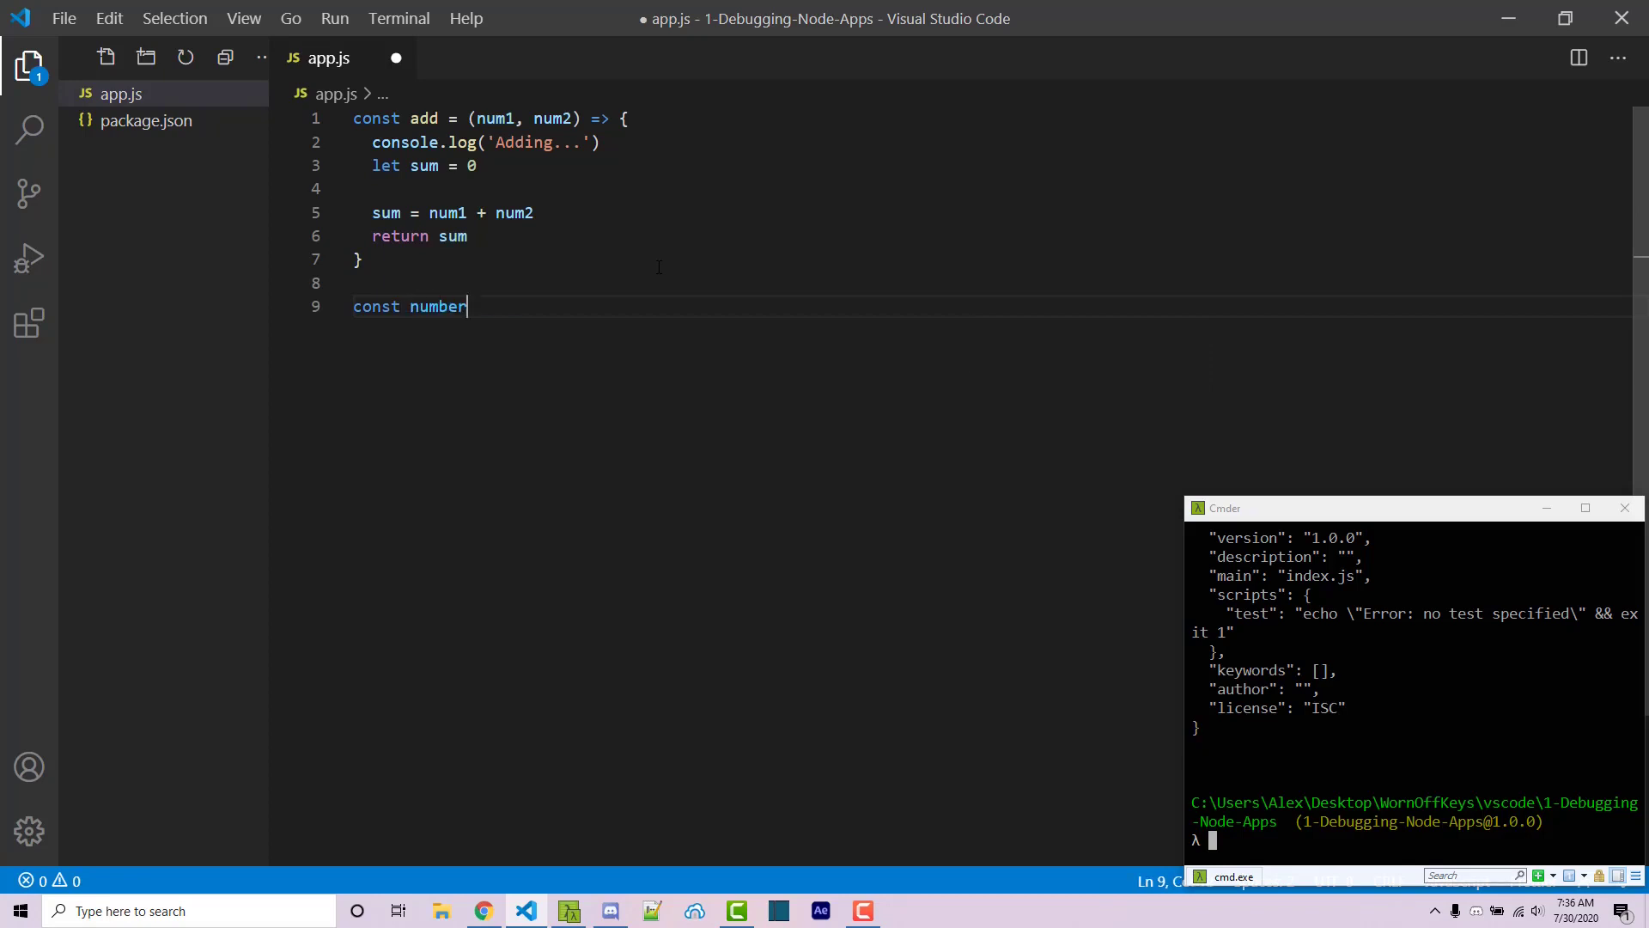
# Step: Declare constants numberOne = 5 and numberTwo = 25
pyautogui.write('One = 5')
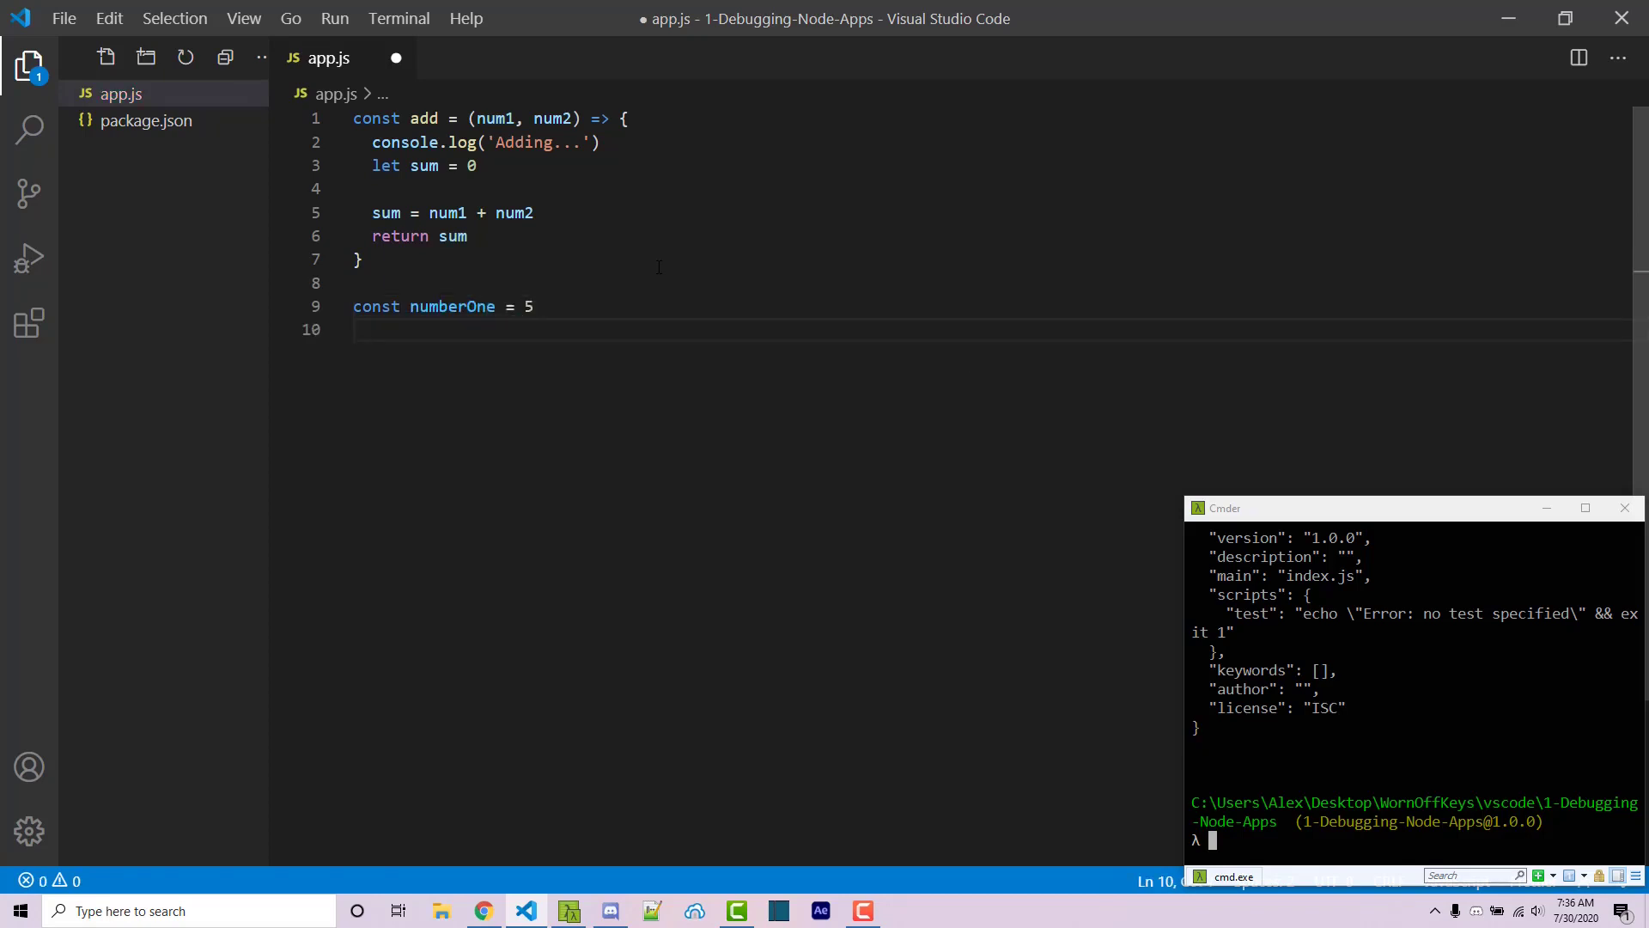
pyautogui.write('const numberTwo =')
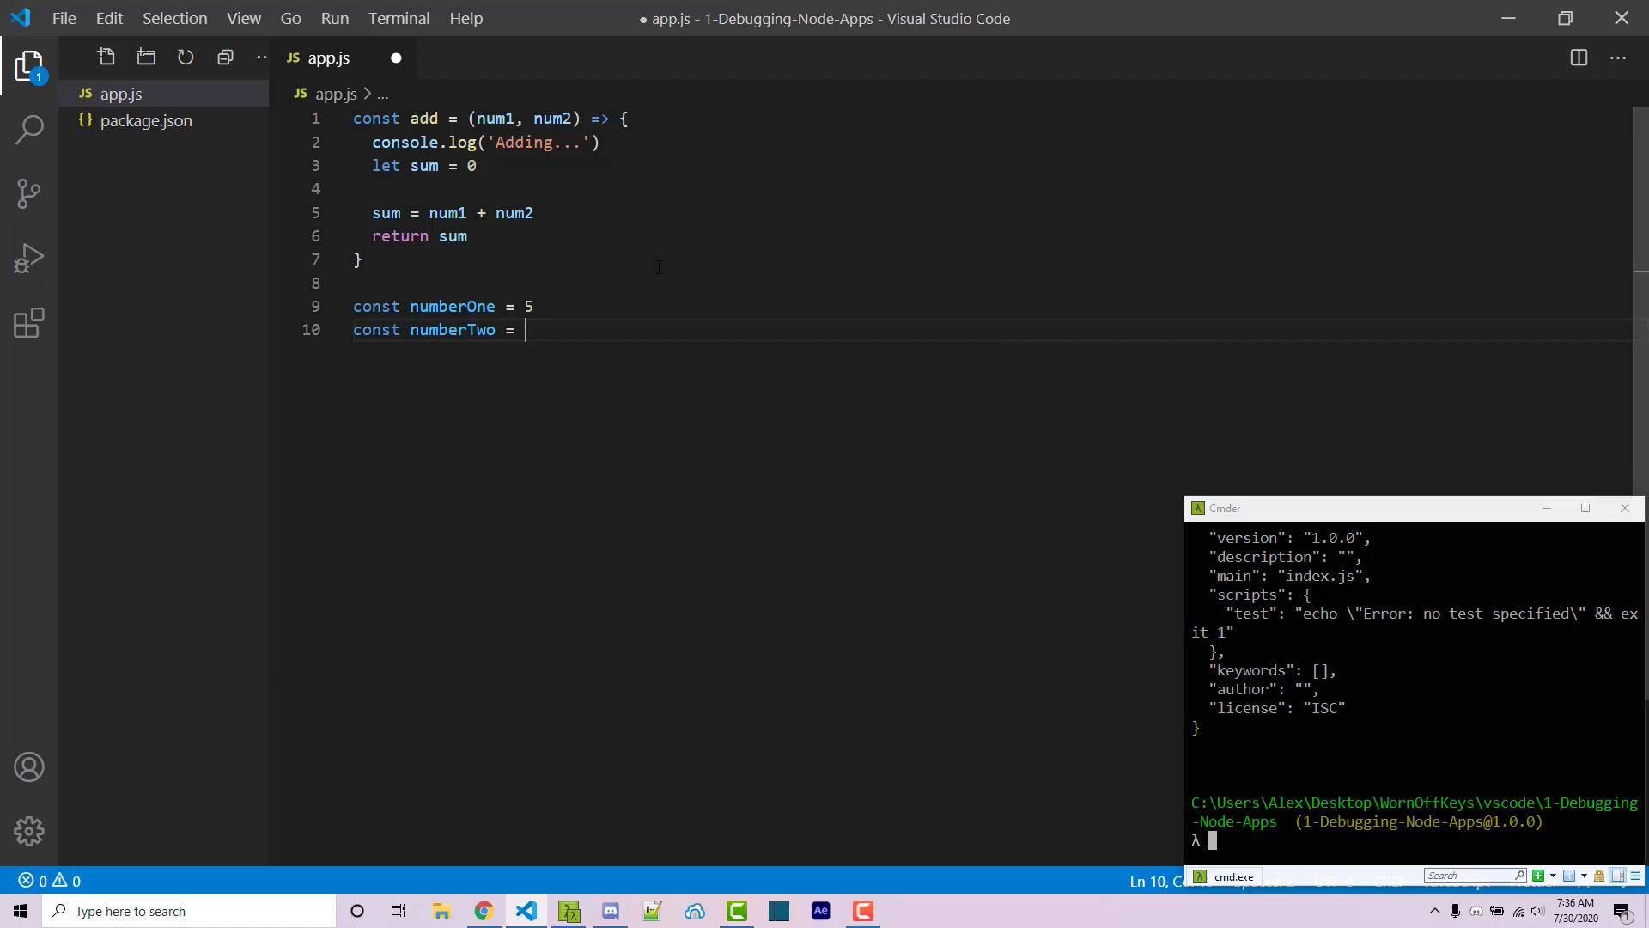
pyautogui.write('25')
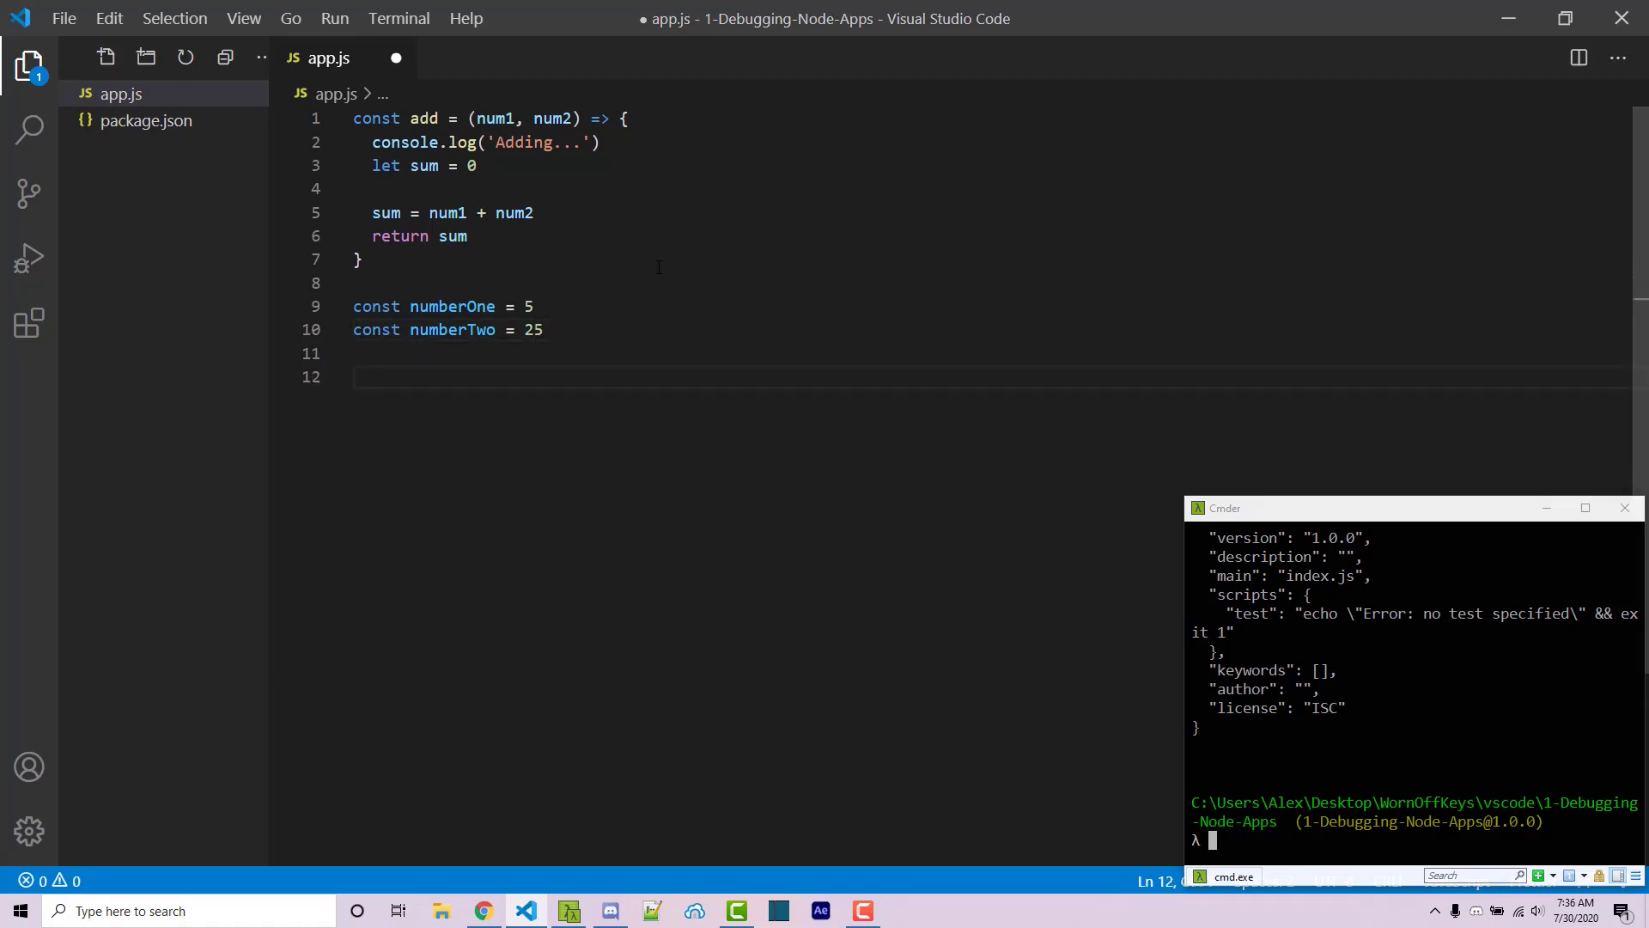
# Step: Assign const result = add(numberOne, numberTwo) and log the sum
pyautogui.write('const result')
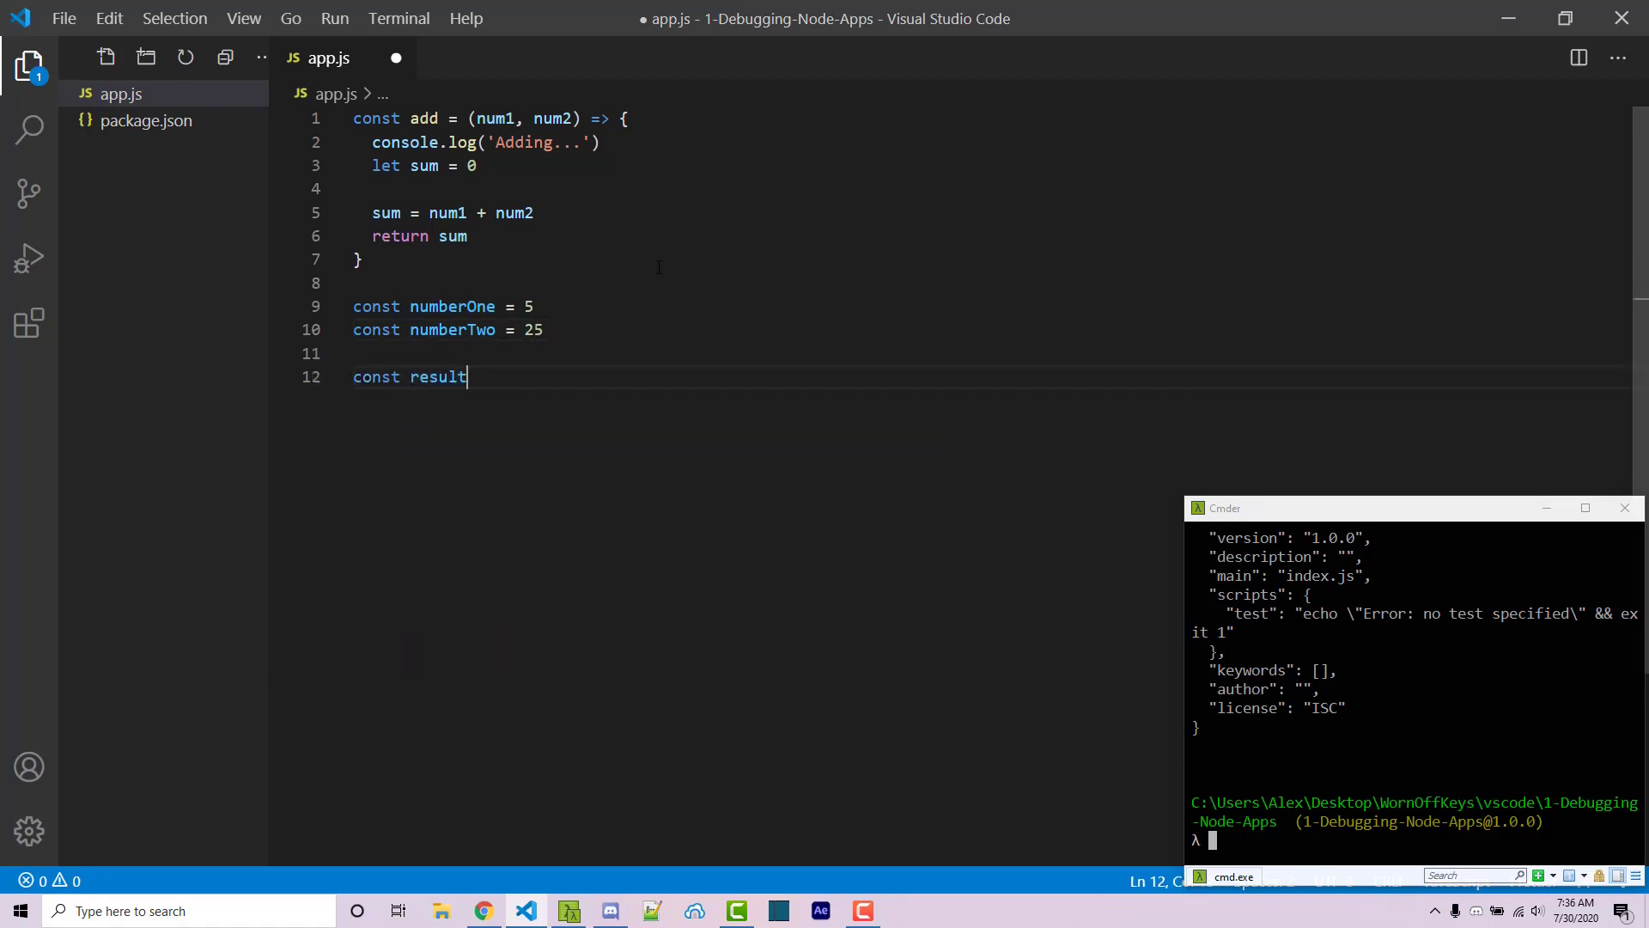
pyautogui.doubleClick(436, 376)
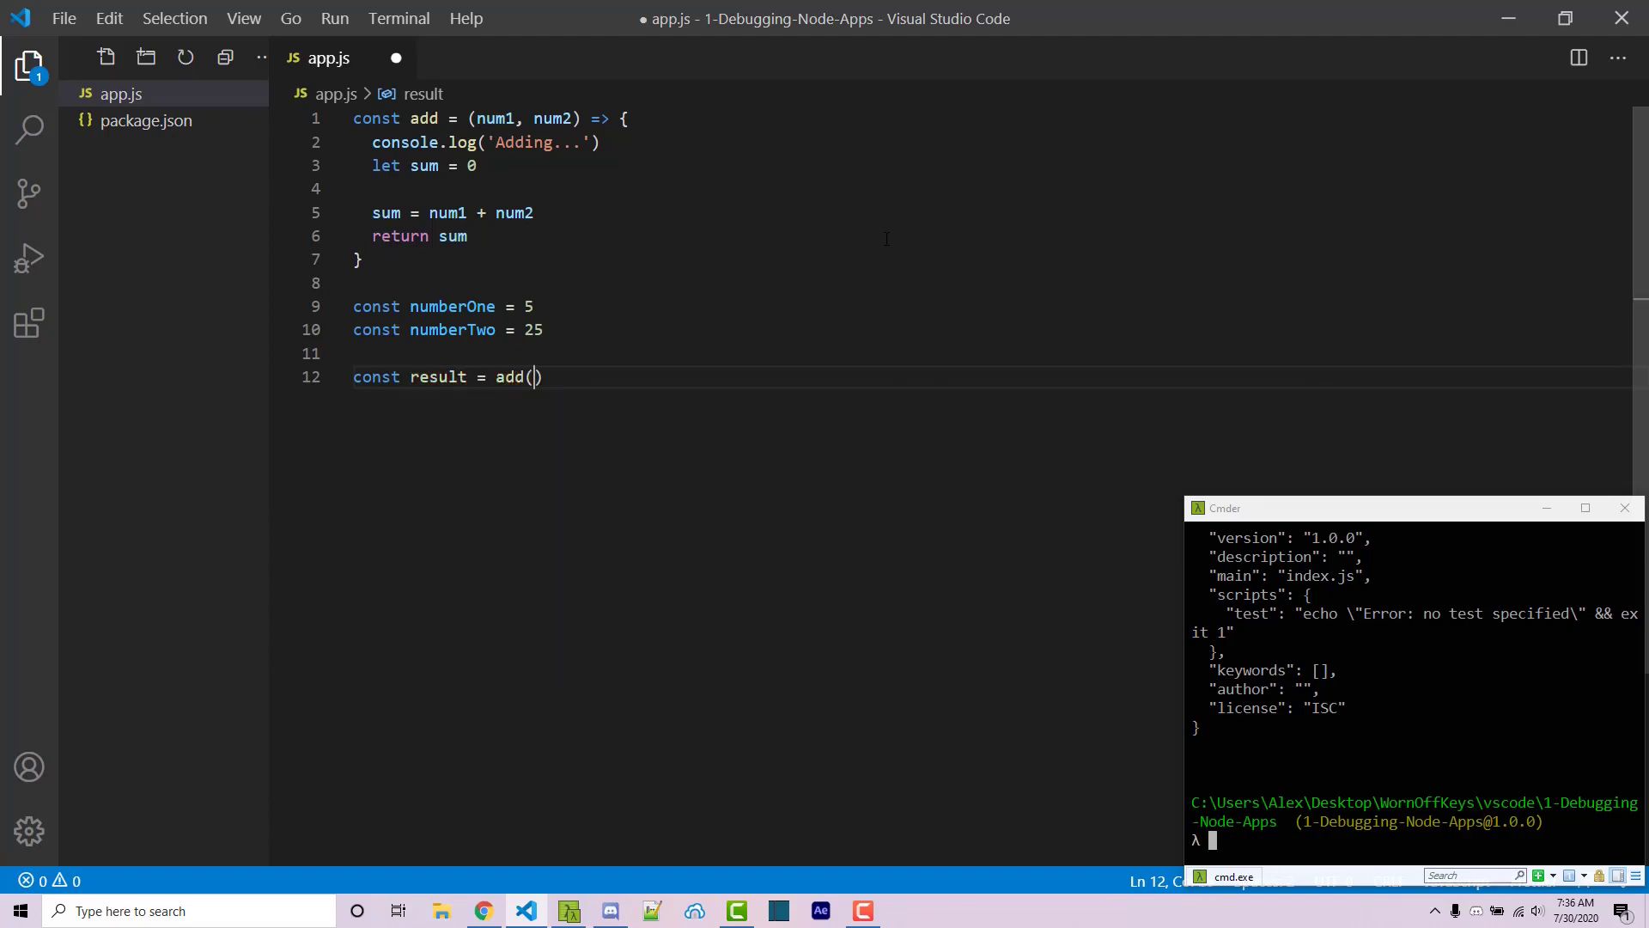
pyautogui.write('numberOne, numberTwo')
pyautogui.write("console.log('The sum is ' + result")
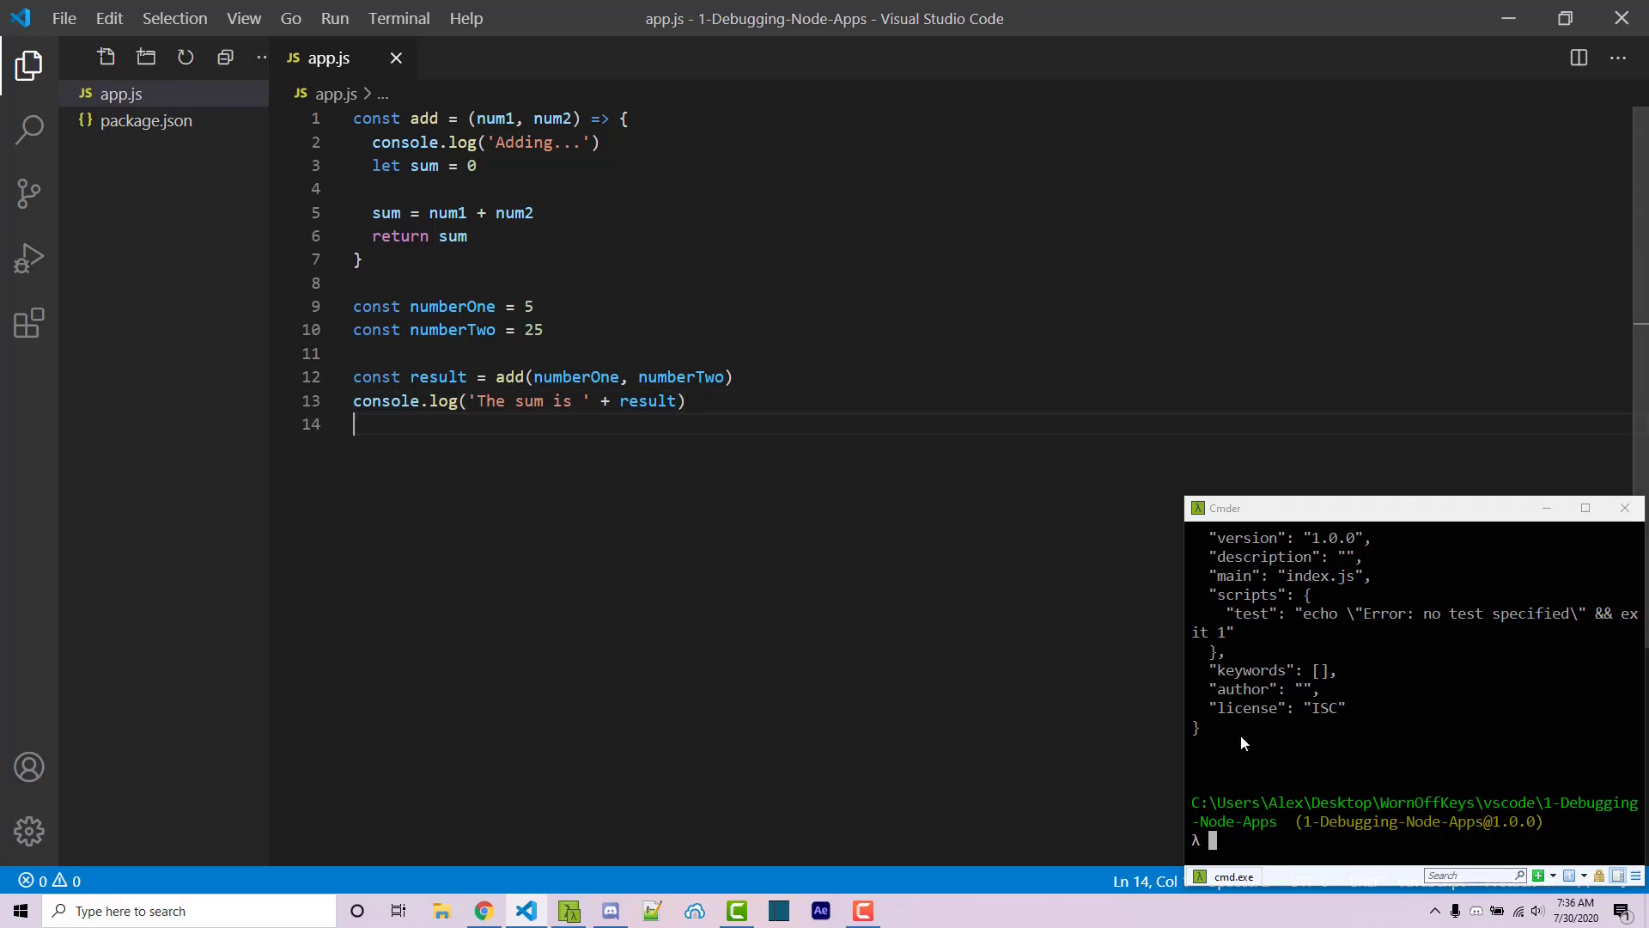
# Step: Run node app.js printing 30, then append + 1 to the sum line
pyautogui.write('node app.js')
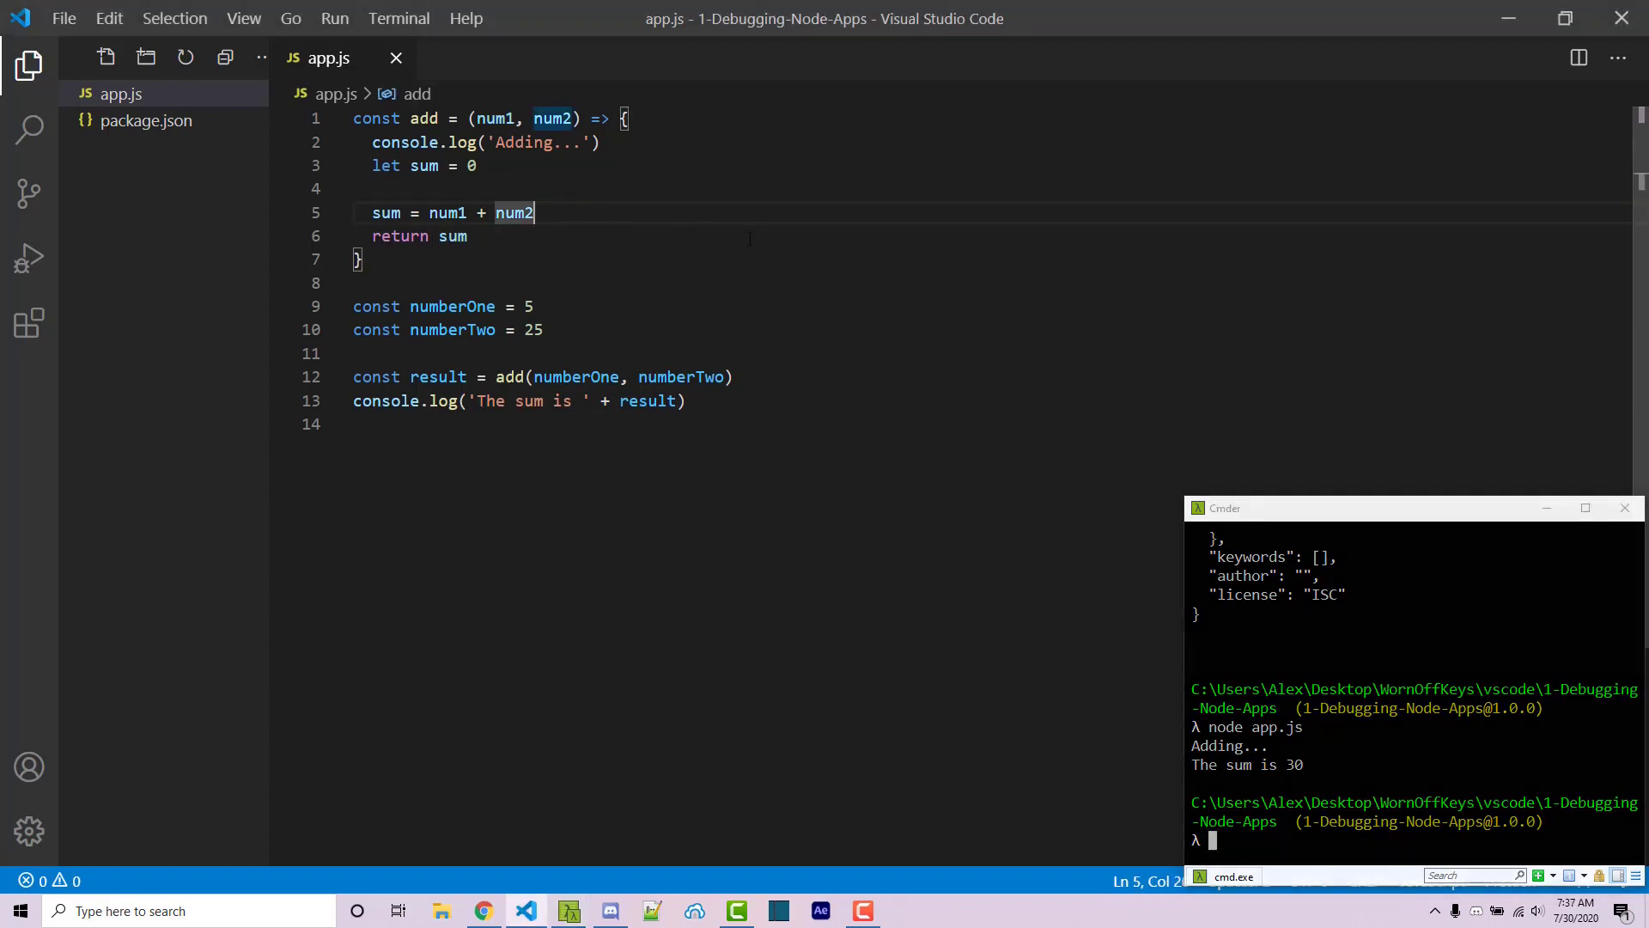
pyautogui.write('+ 1')
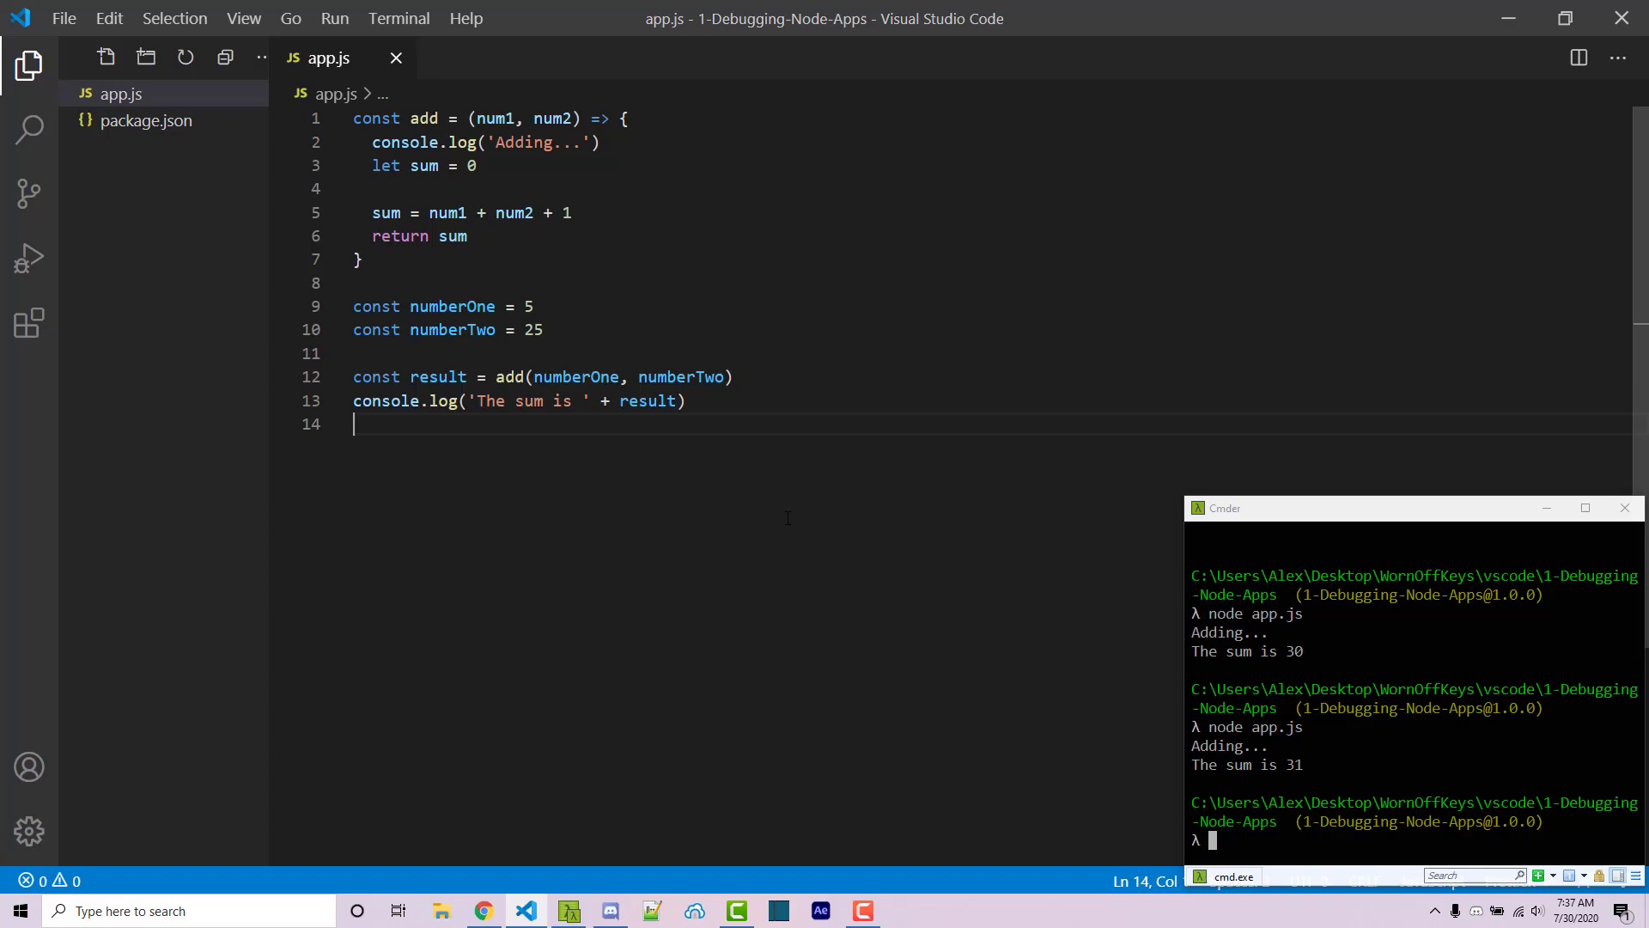
pyautogui.moveTo(16, 297)
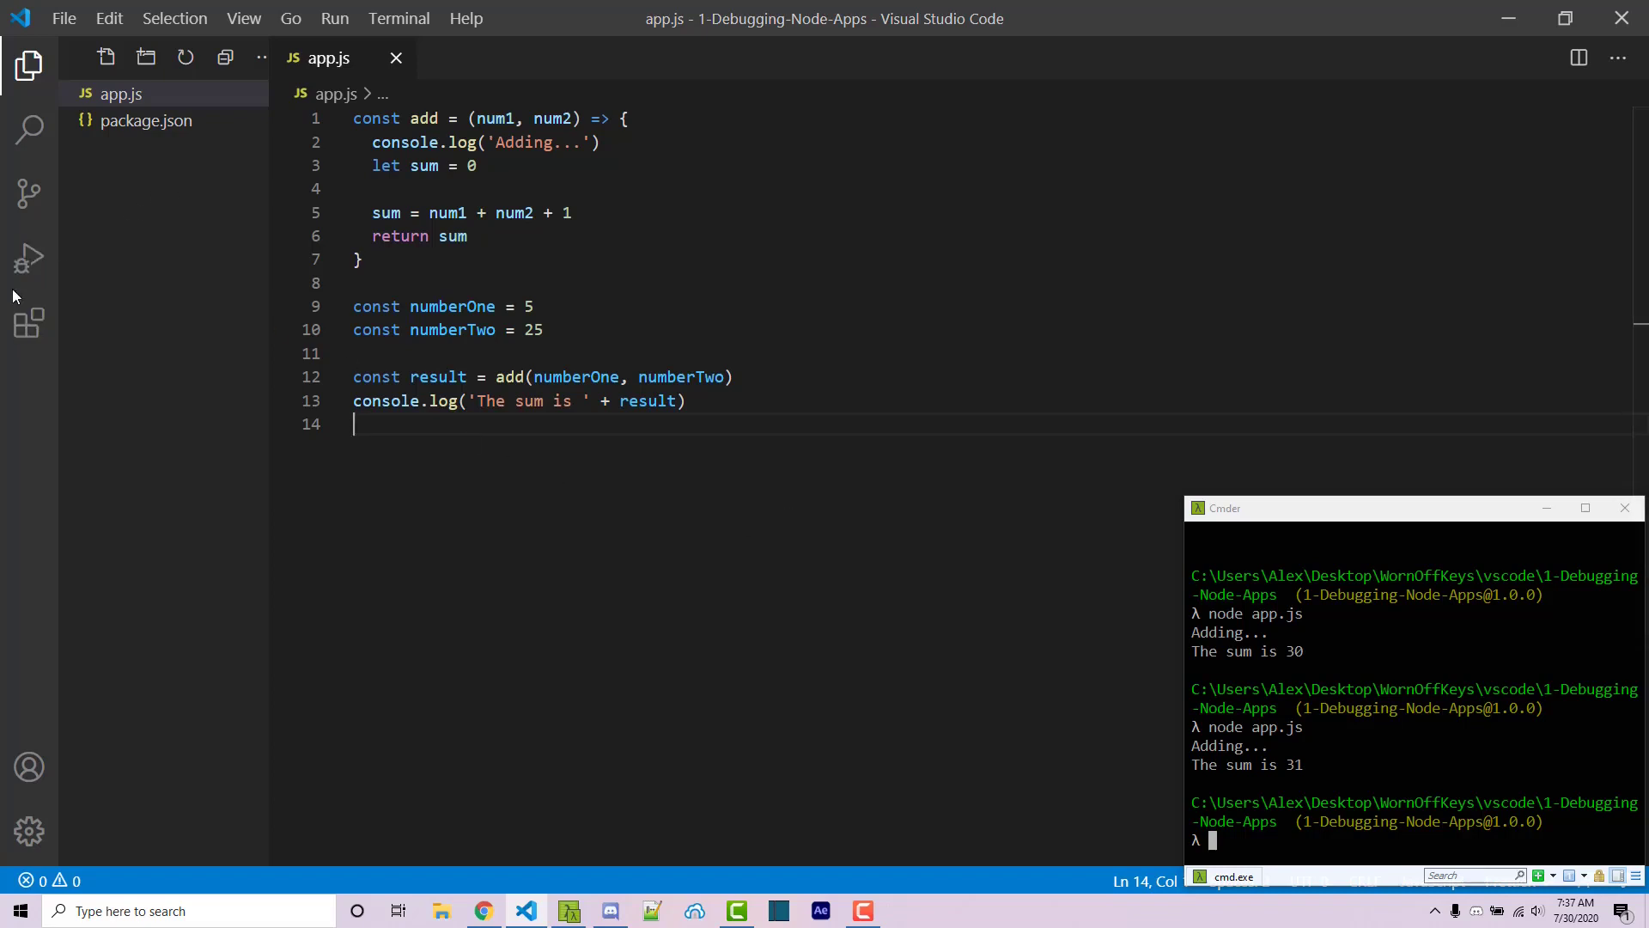
pyautogui.moveTo(29, 258)
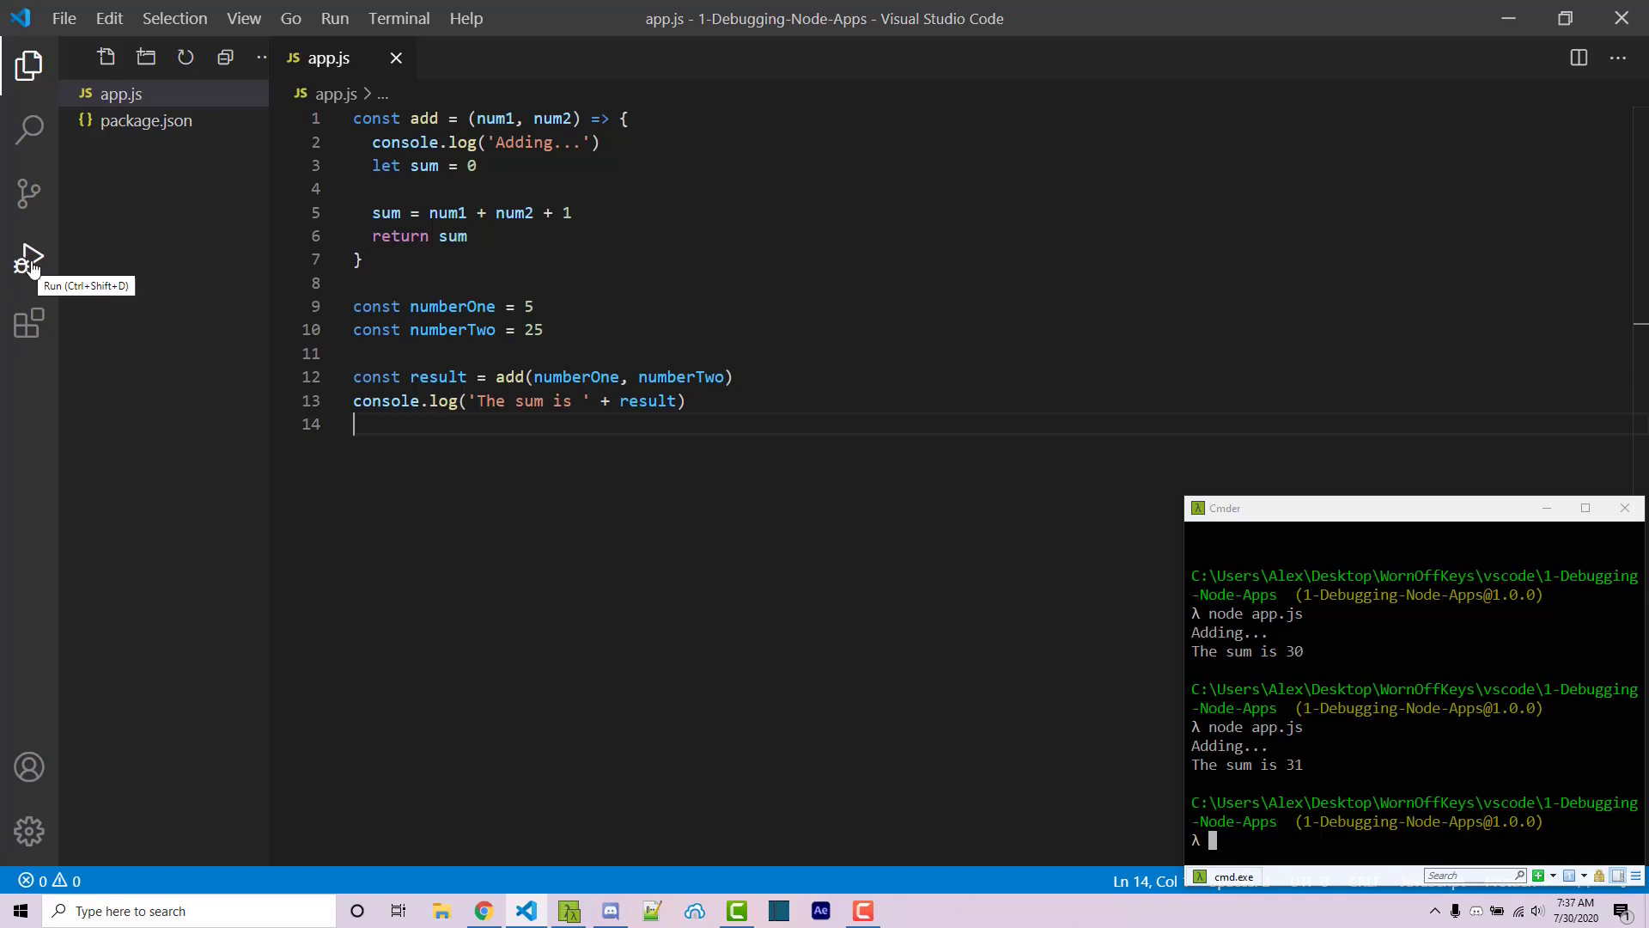
# Step: Create a launch.json from the Run view choosing Node.js as environment
pyautogui.click(29, 256)
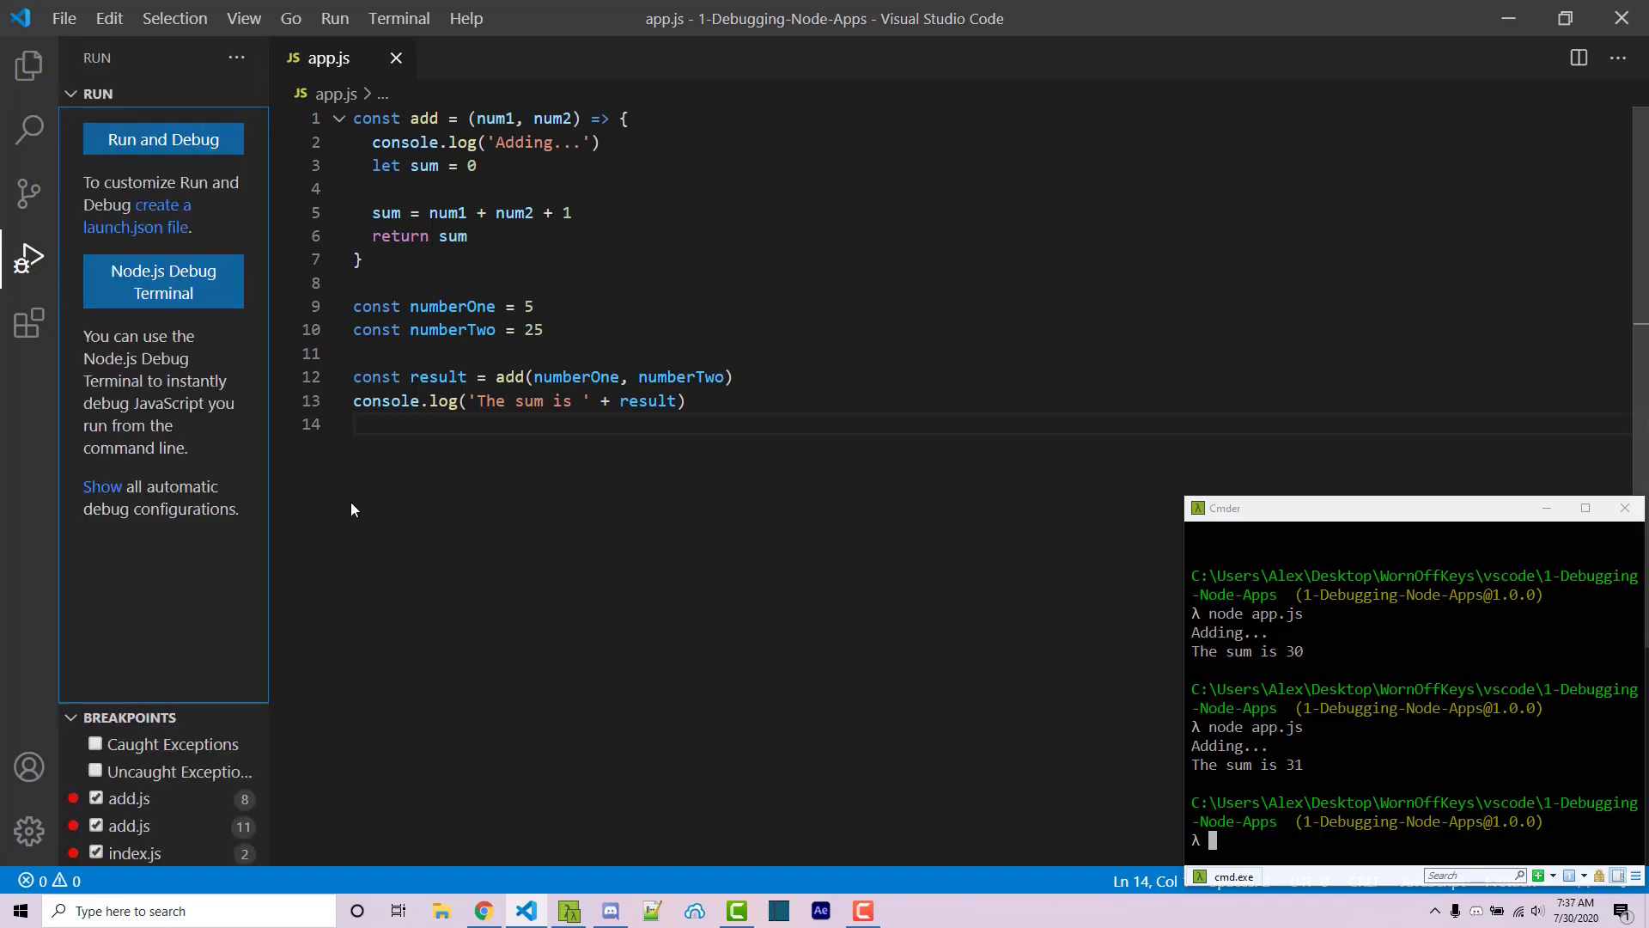
pyautogui.moveTo(143, 227)
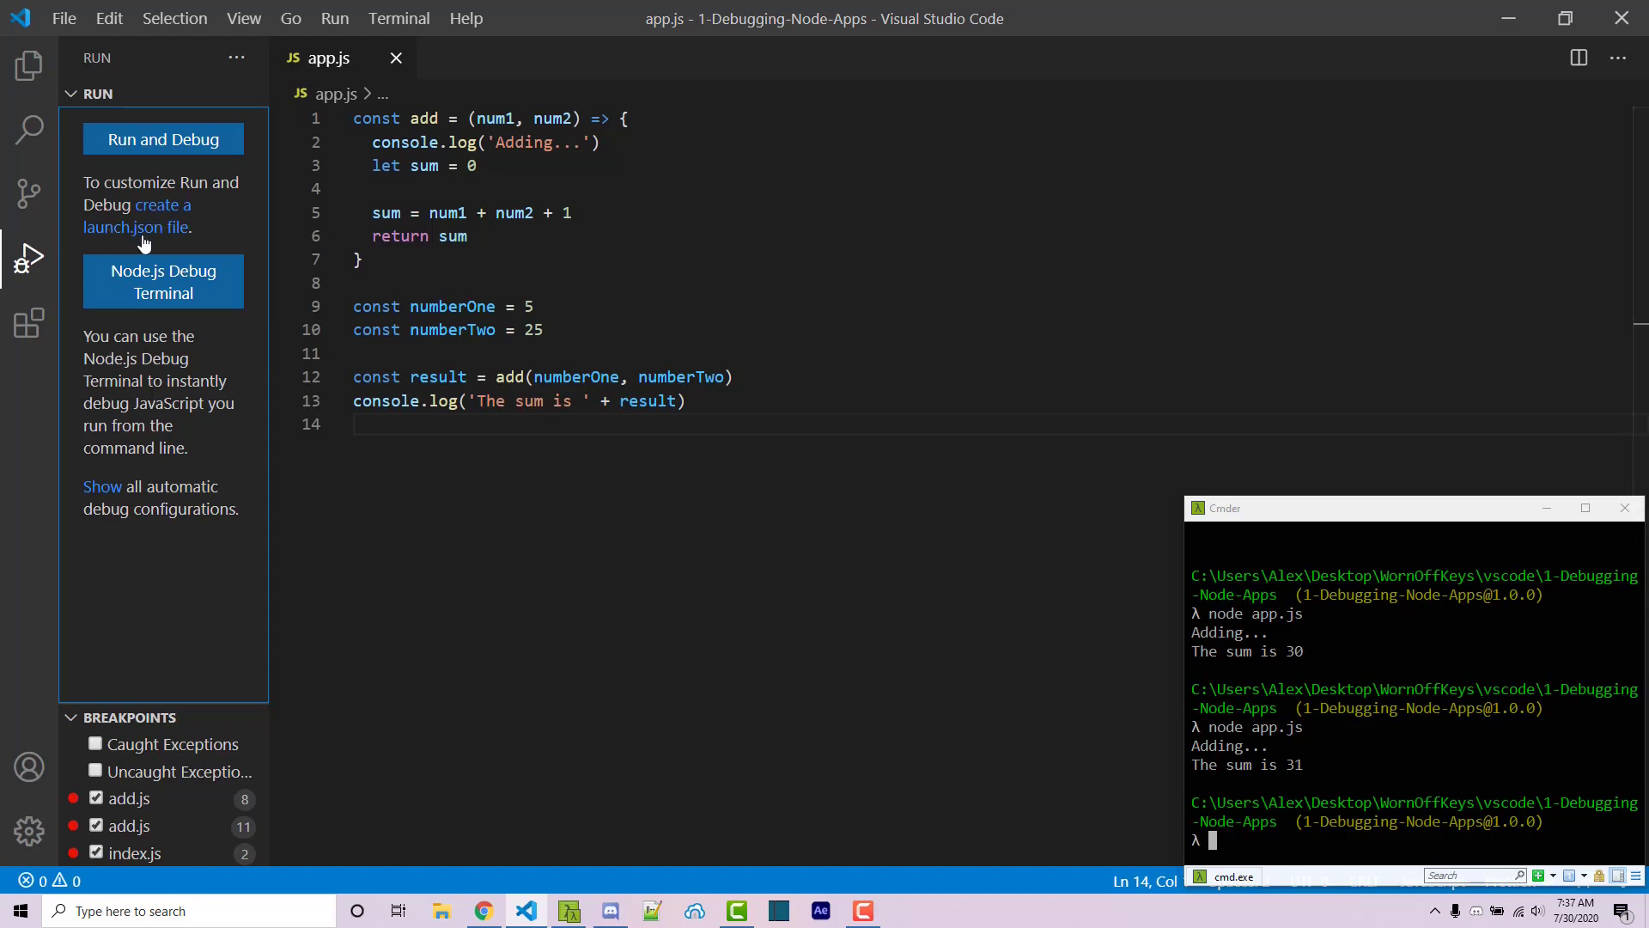
pyautogui.click(163, 139)
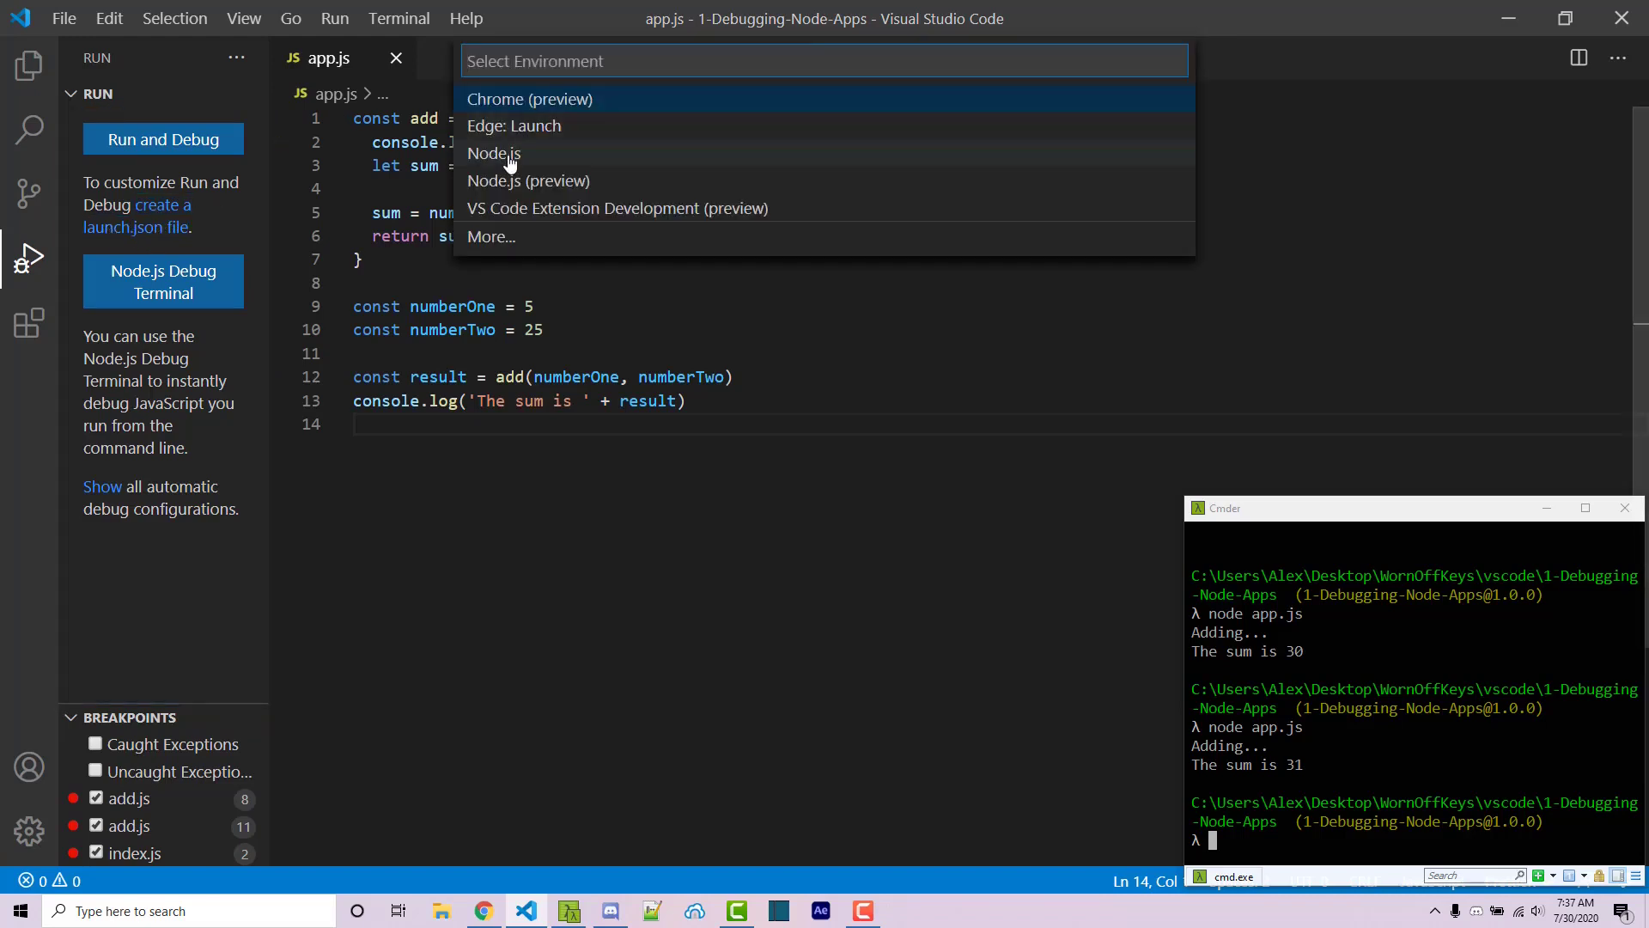
pyautogui.click(493, 153)
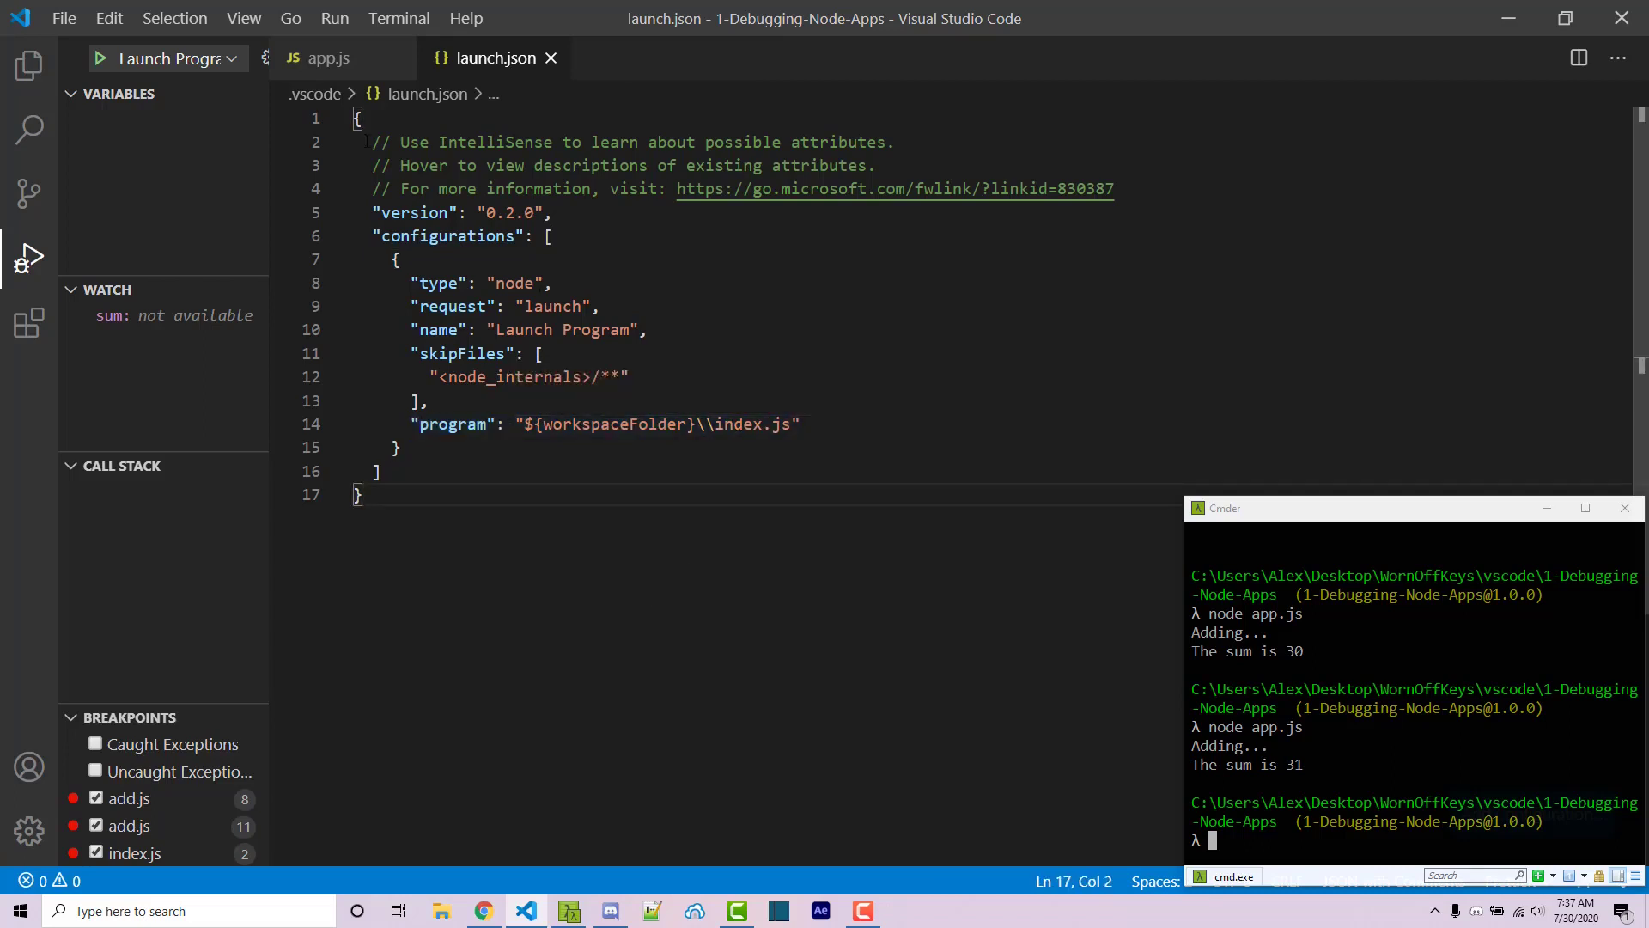
# Step: Change the launch configuration program from index.js to app.js
pyautogui.doubleClick(739, 424)
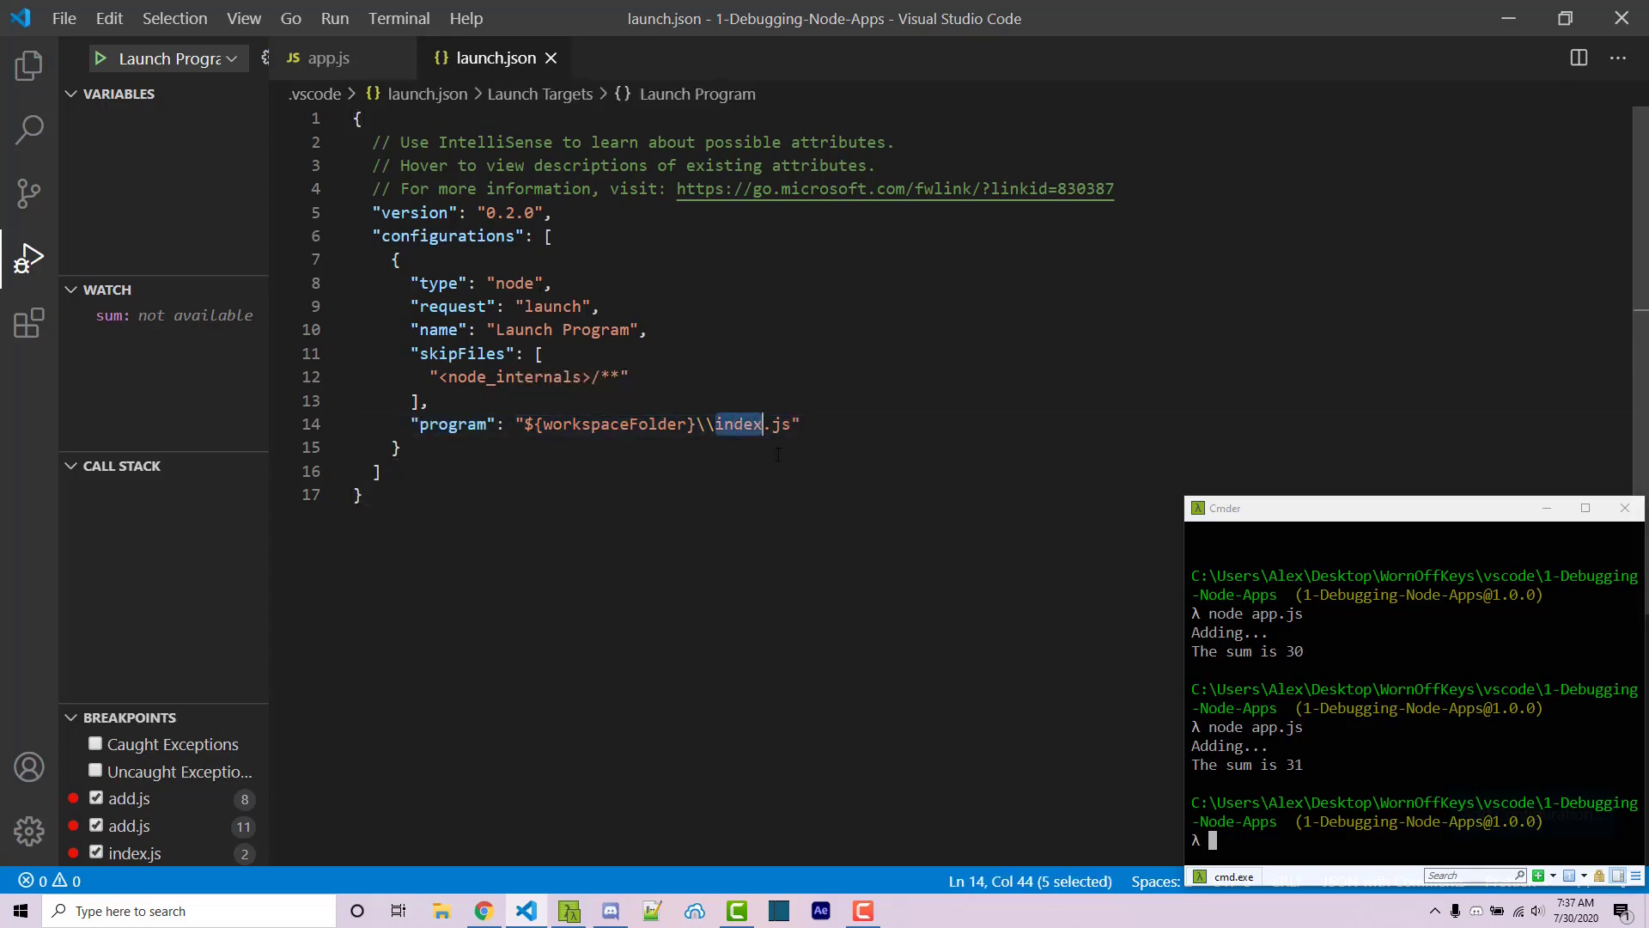
pyautogui.write('app')
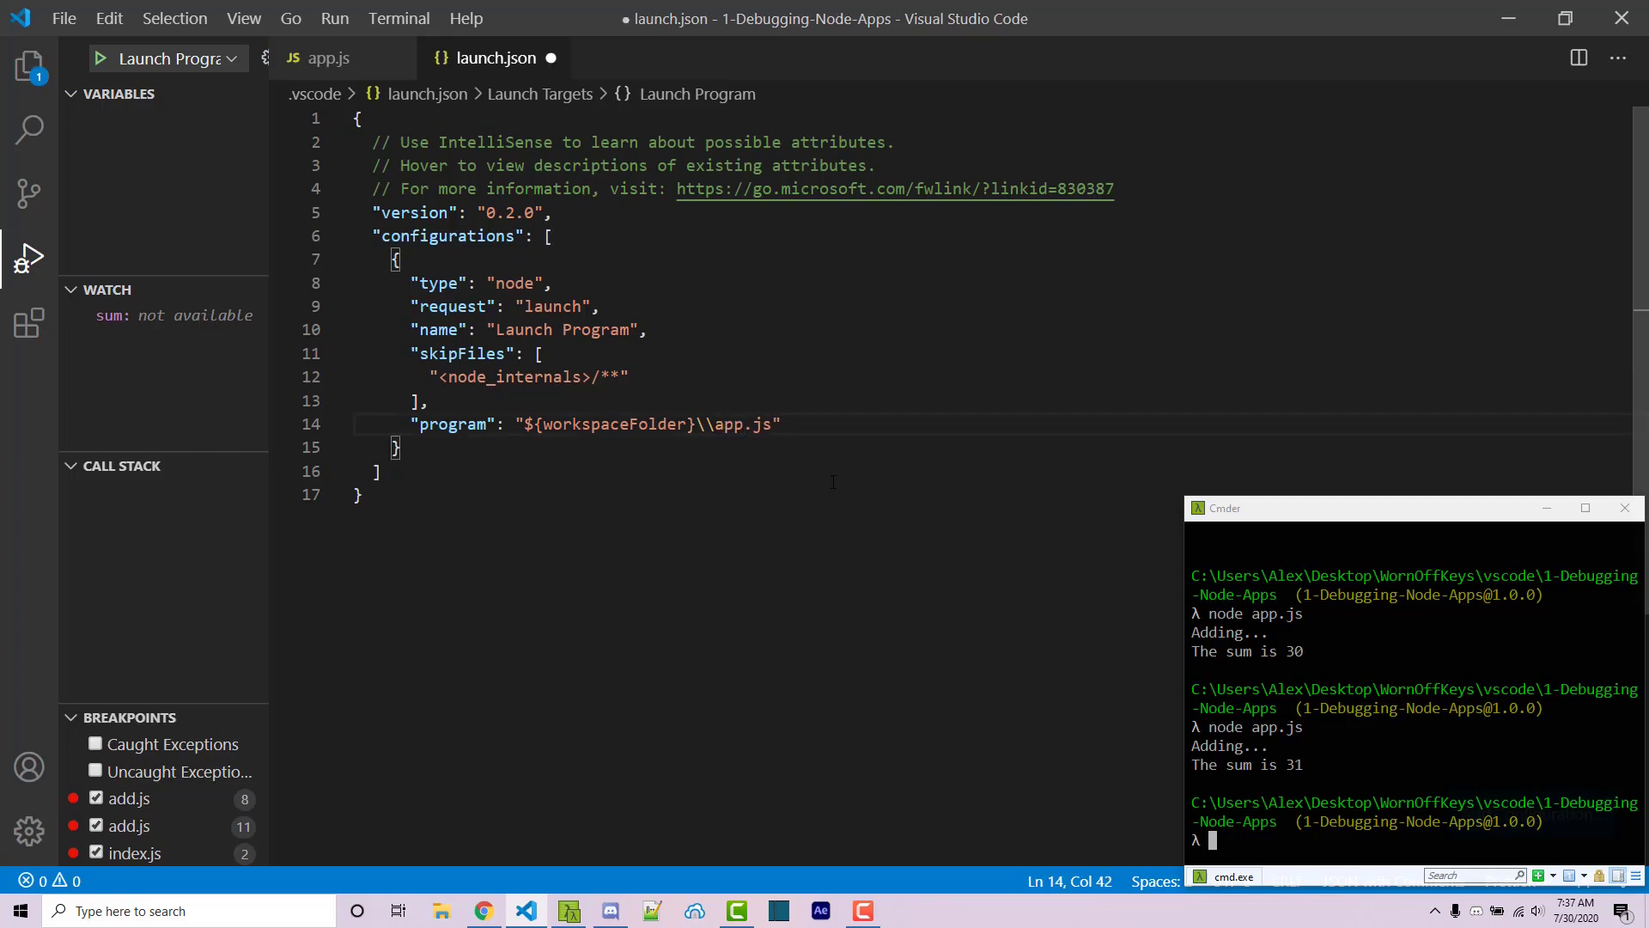
pyautogui.click(329, 58)
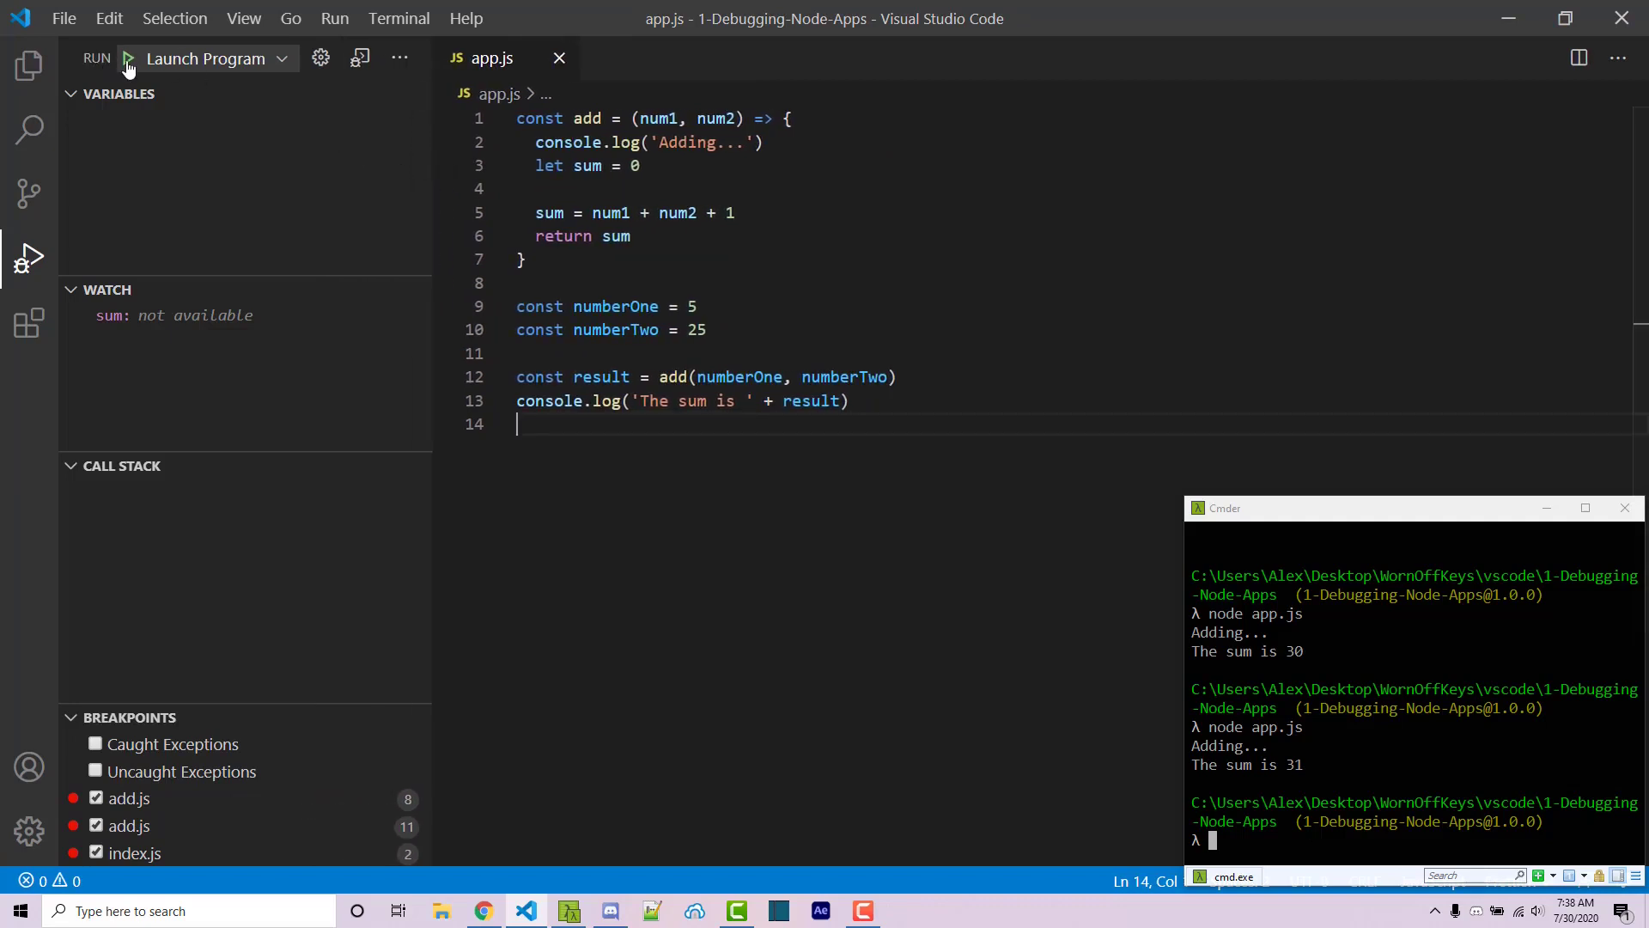
pyautogui.moveTo(128, 58)
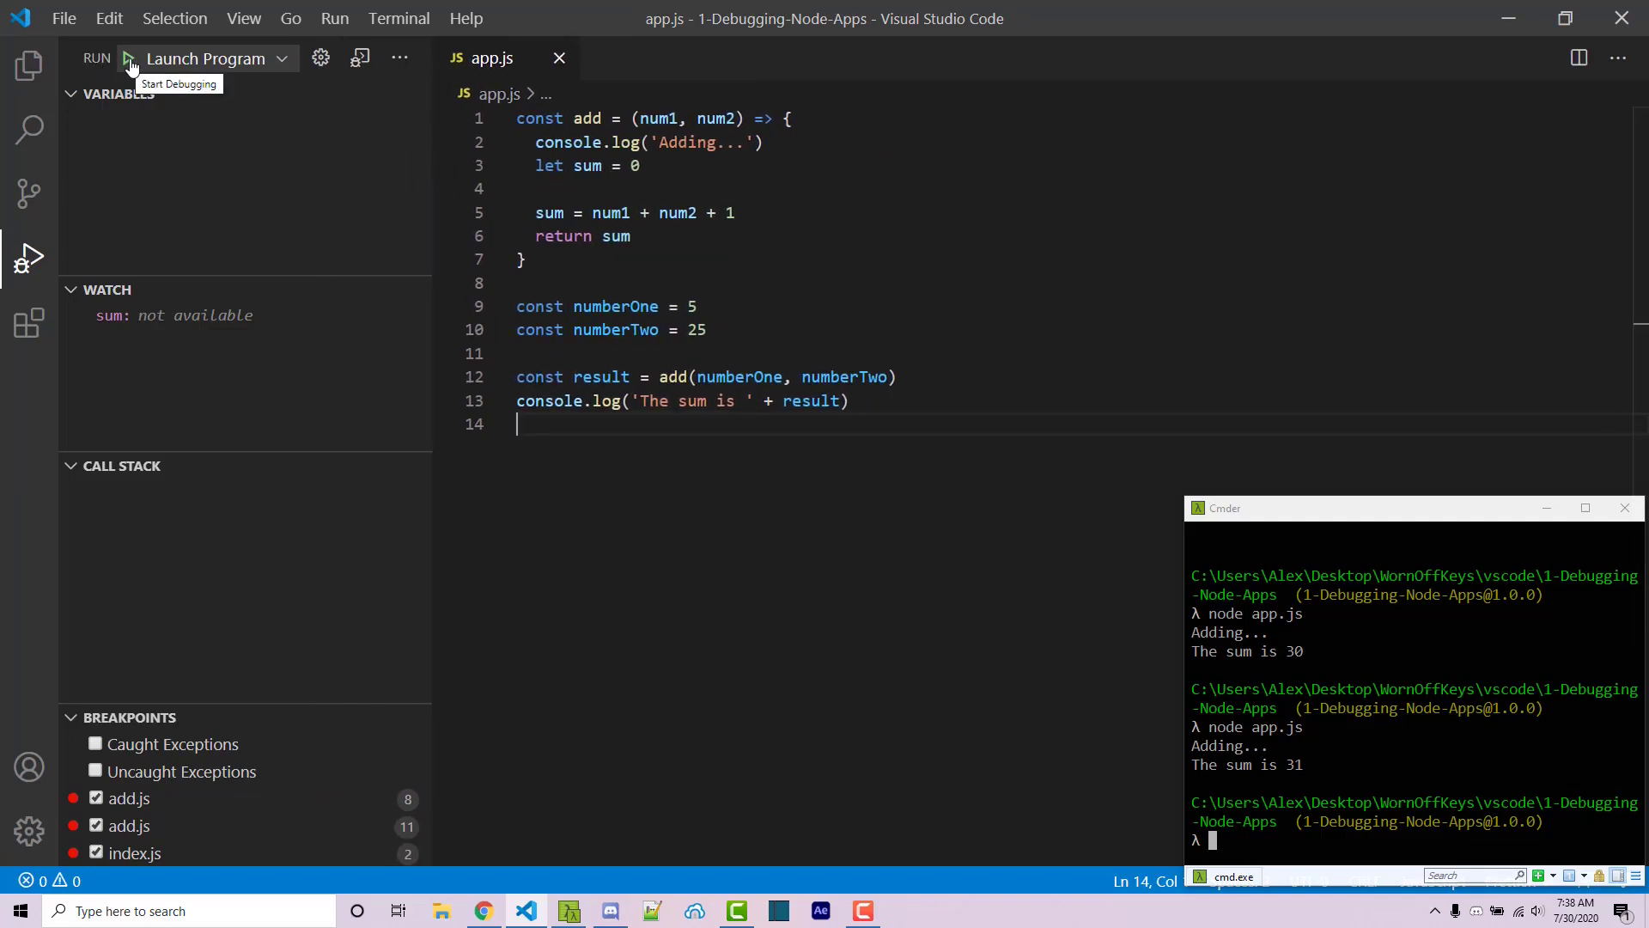
# Step: Launch Program under the debugger so the console shows The sum is 31
pyautogui.click(127, 58)
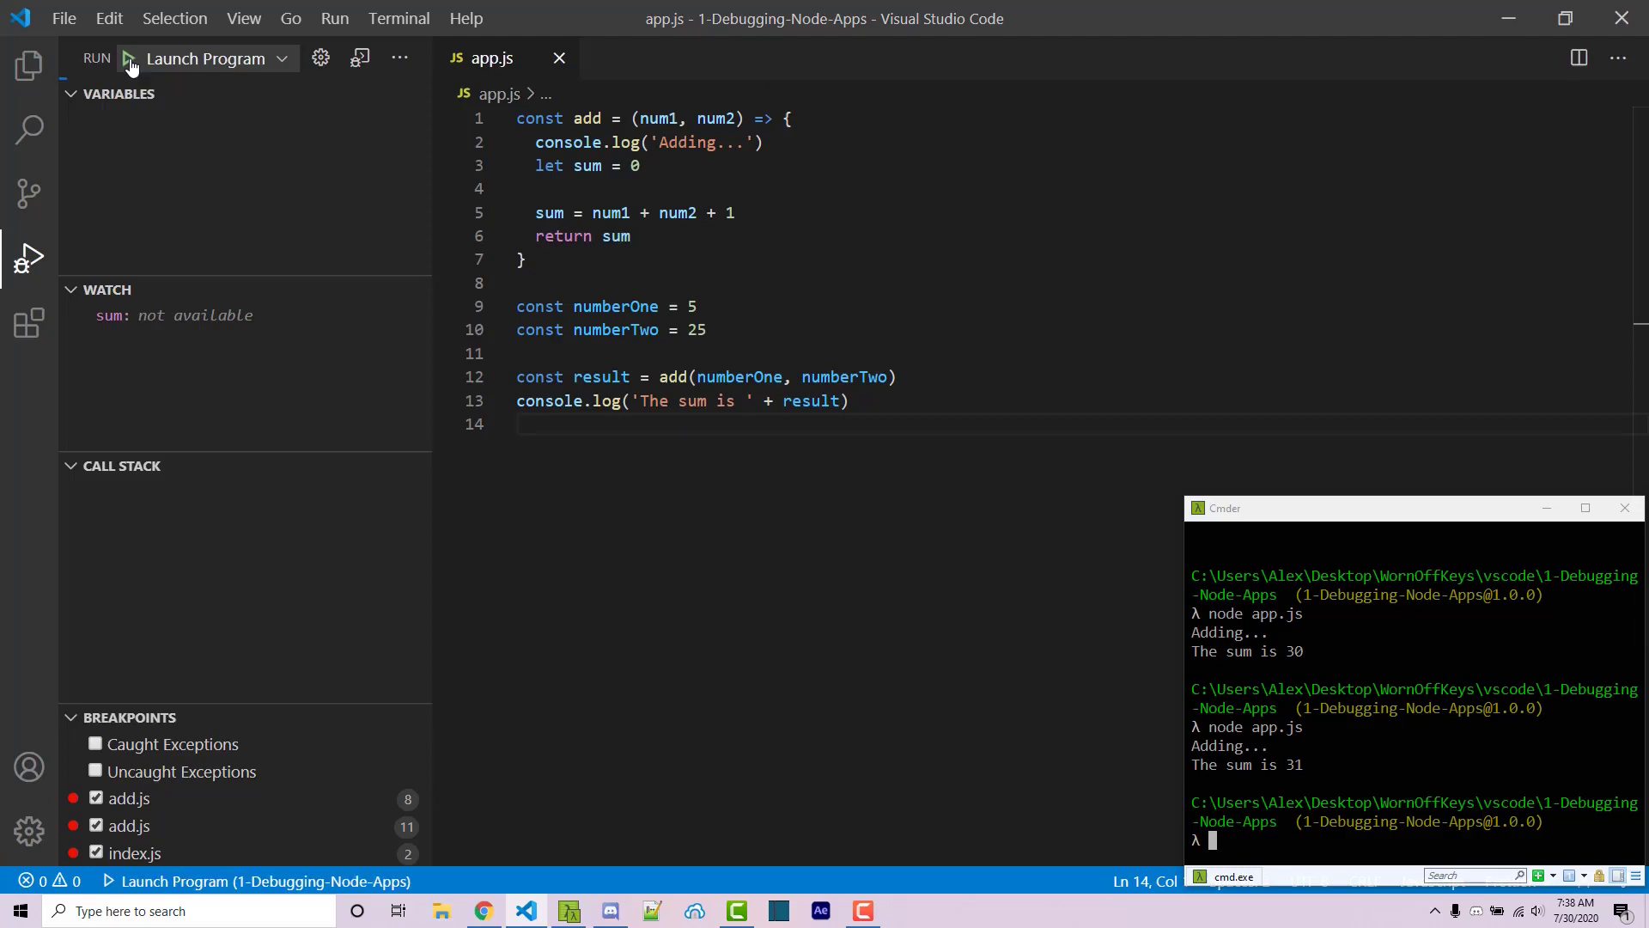
pyautogui.click(126, 59)
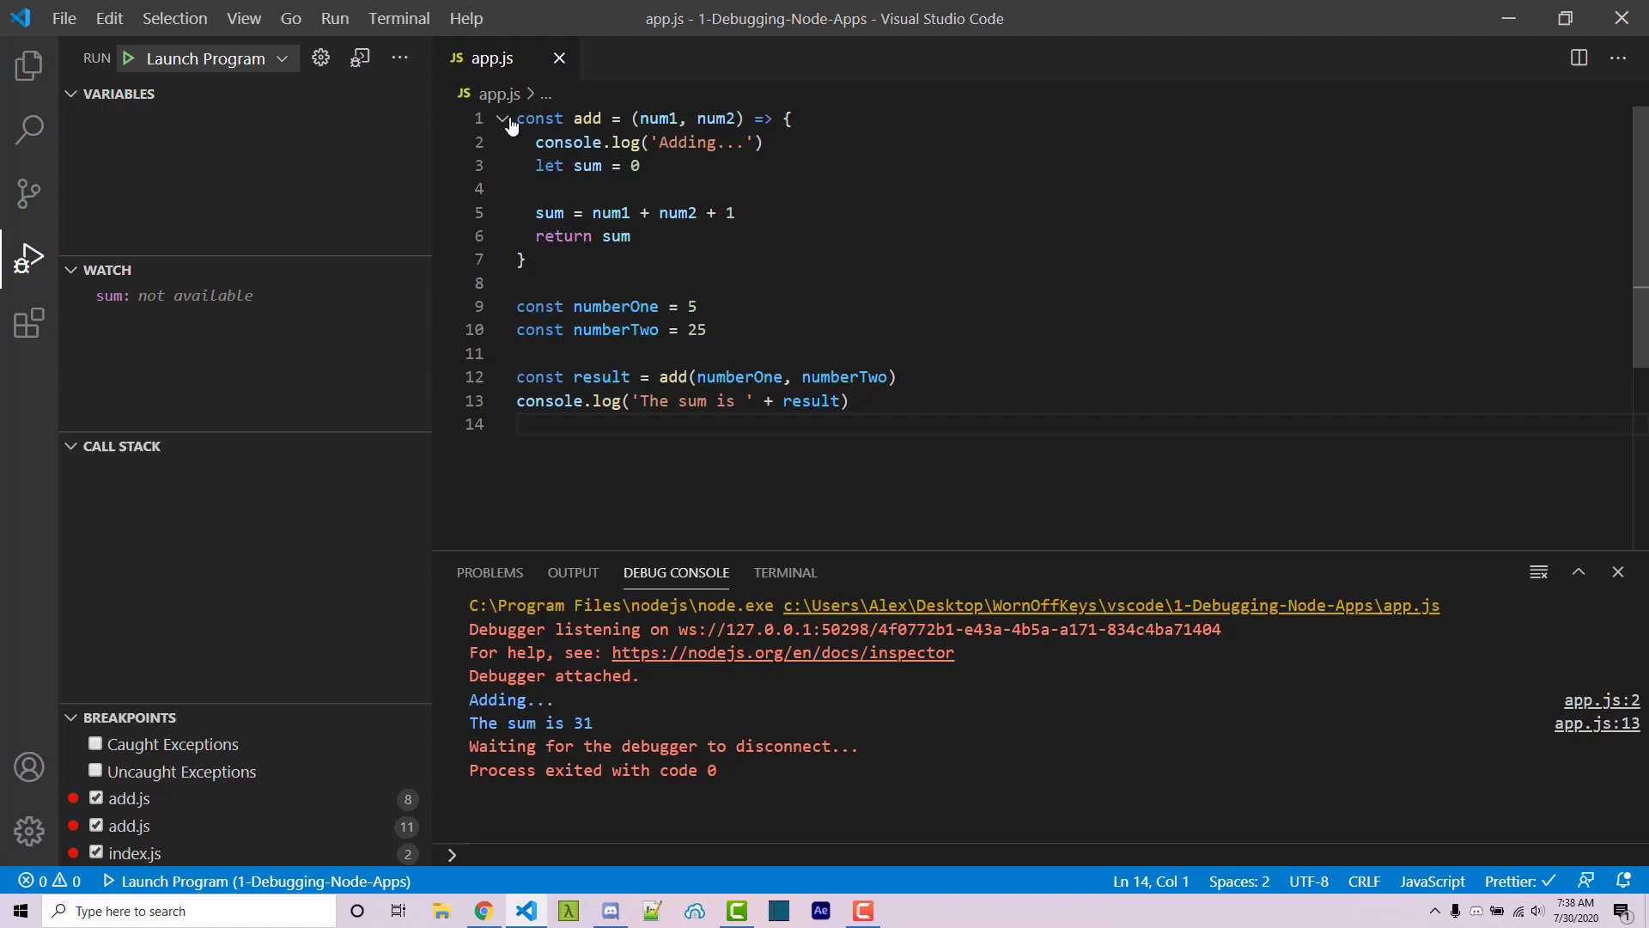
pyautogui.click(443, 235)
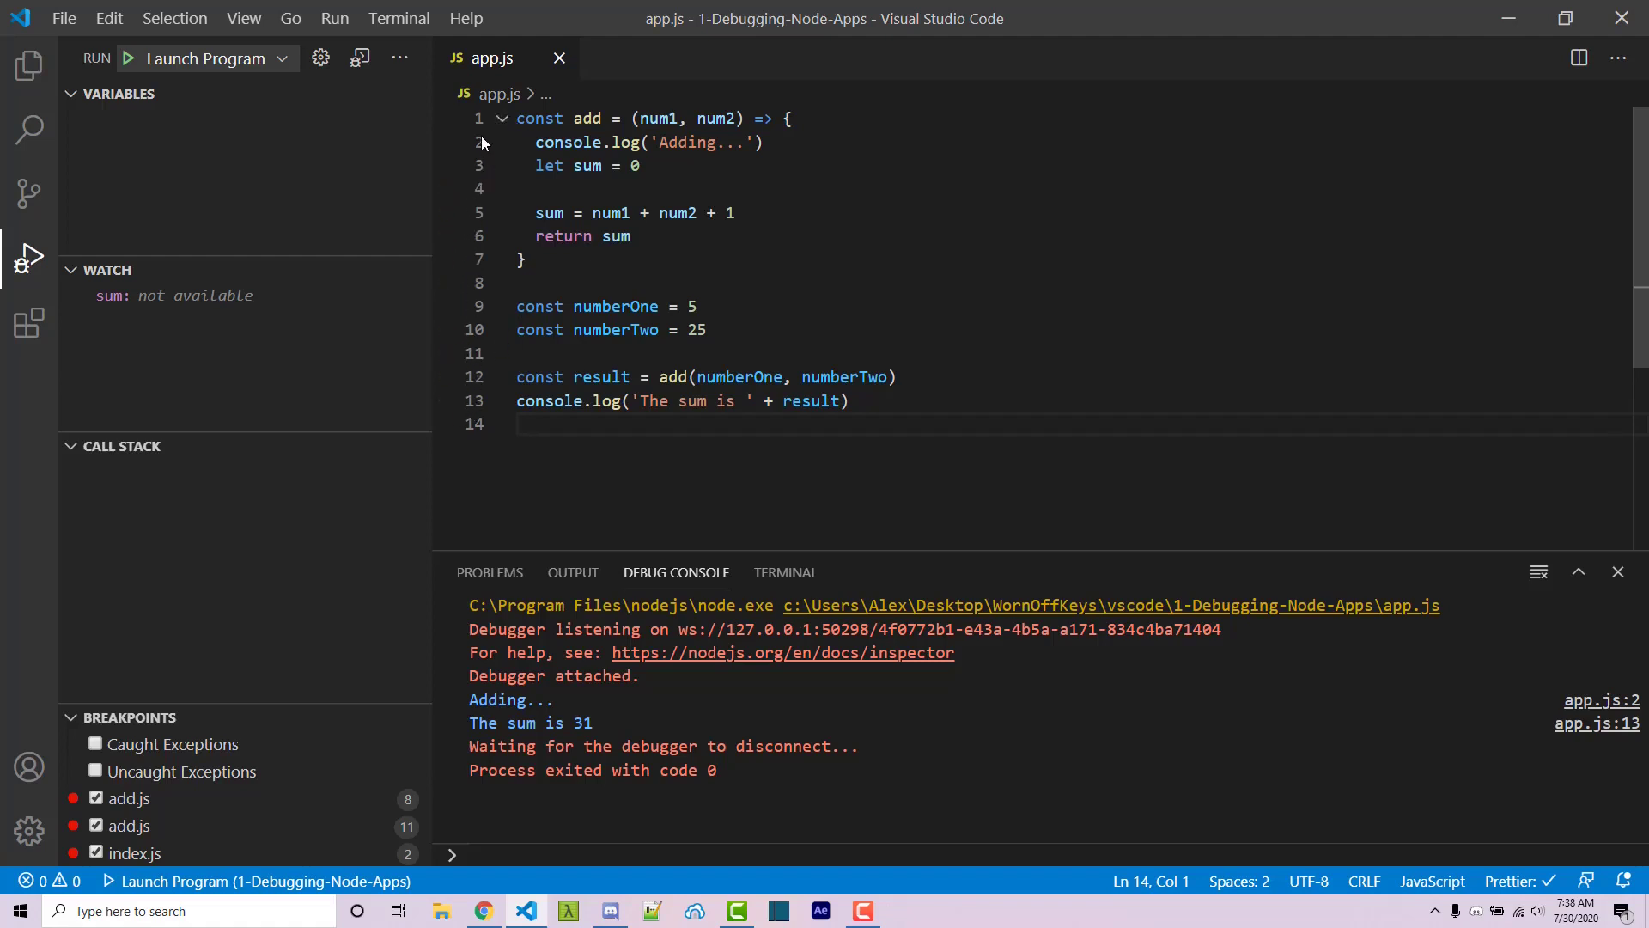
# Step: Set a breakpoint on line 11 before the add call and start debugging
pyautogui.click(444, 354)
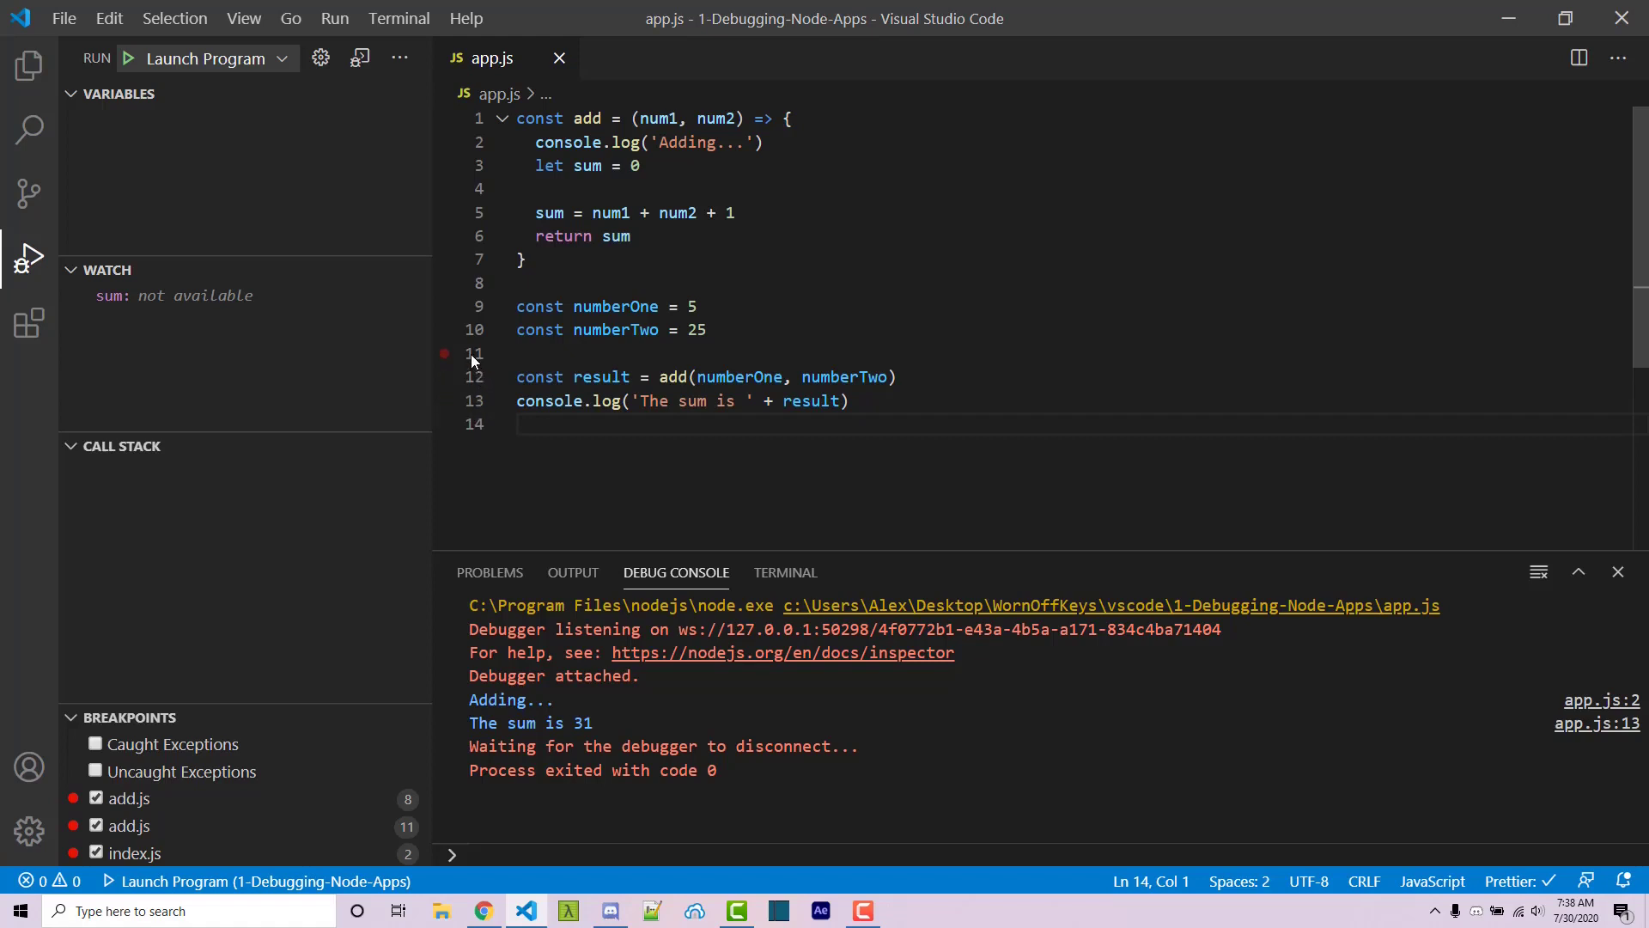
pyautogui.click(443, 377)
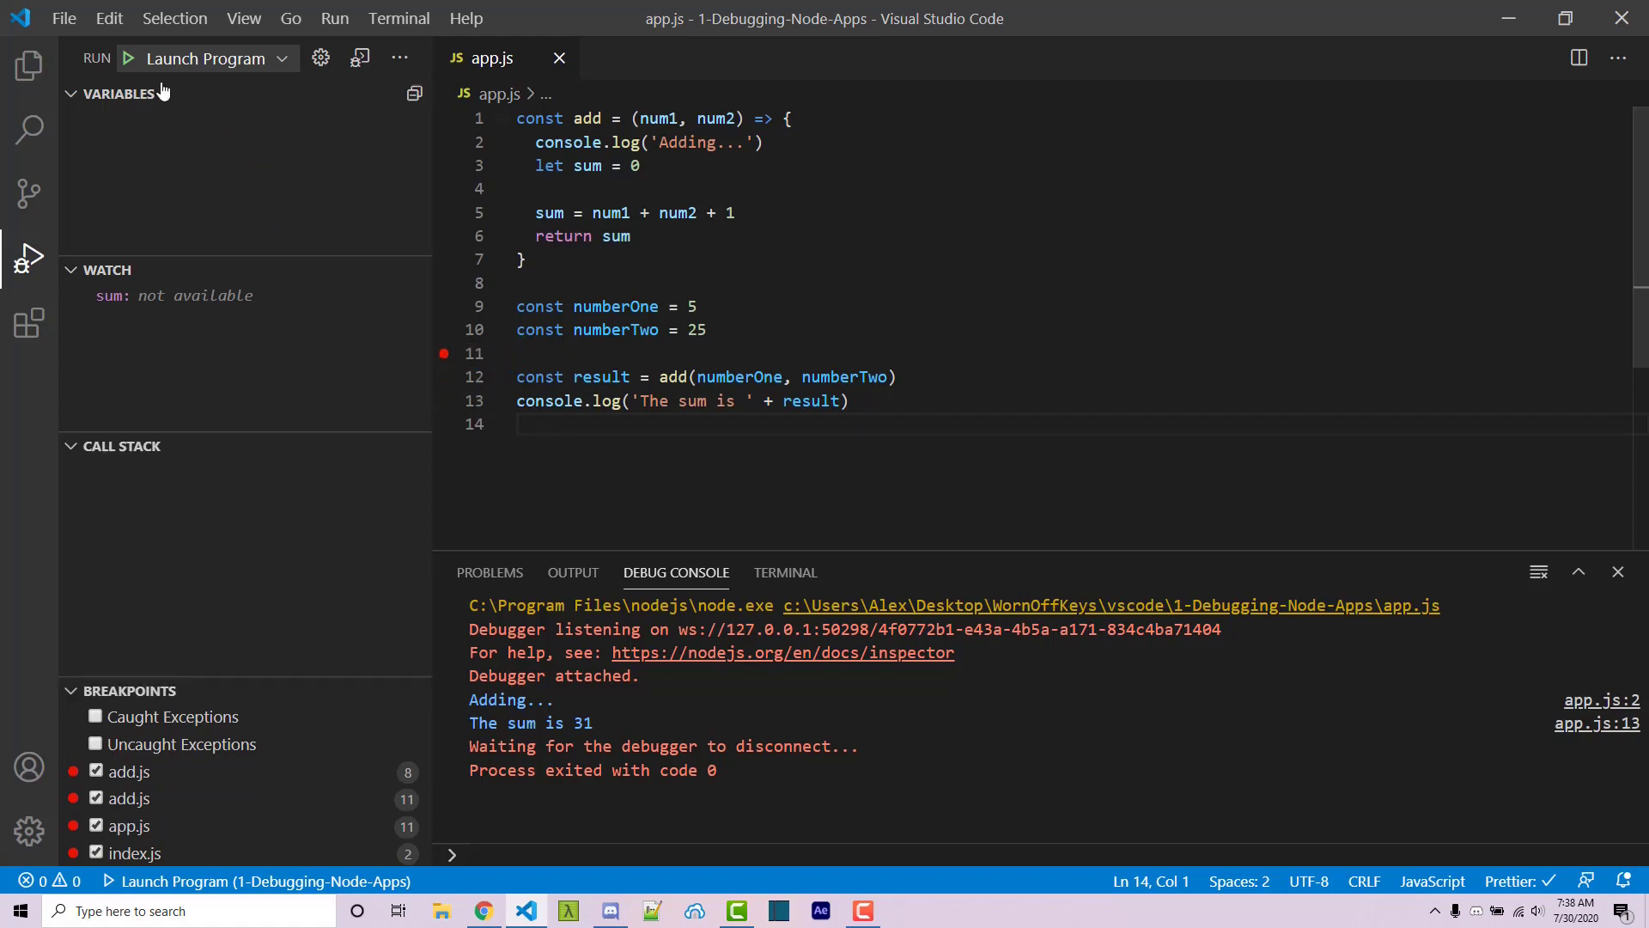
pyautogui.click(127, 58)
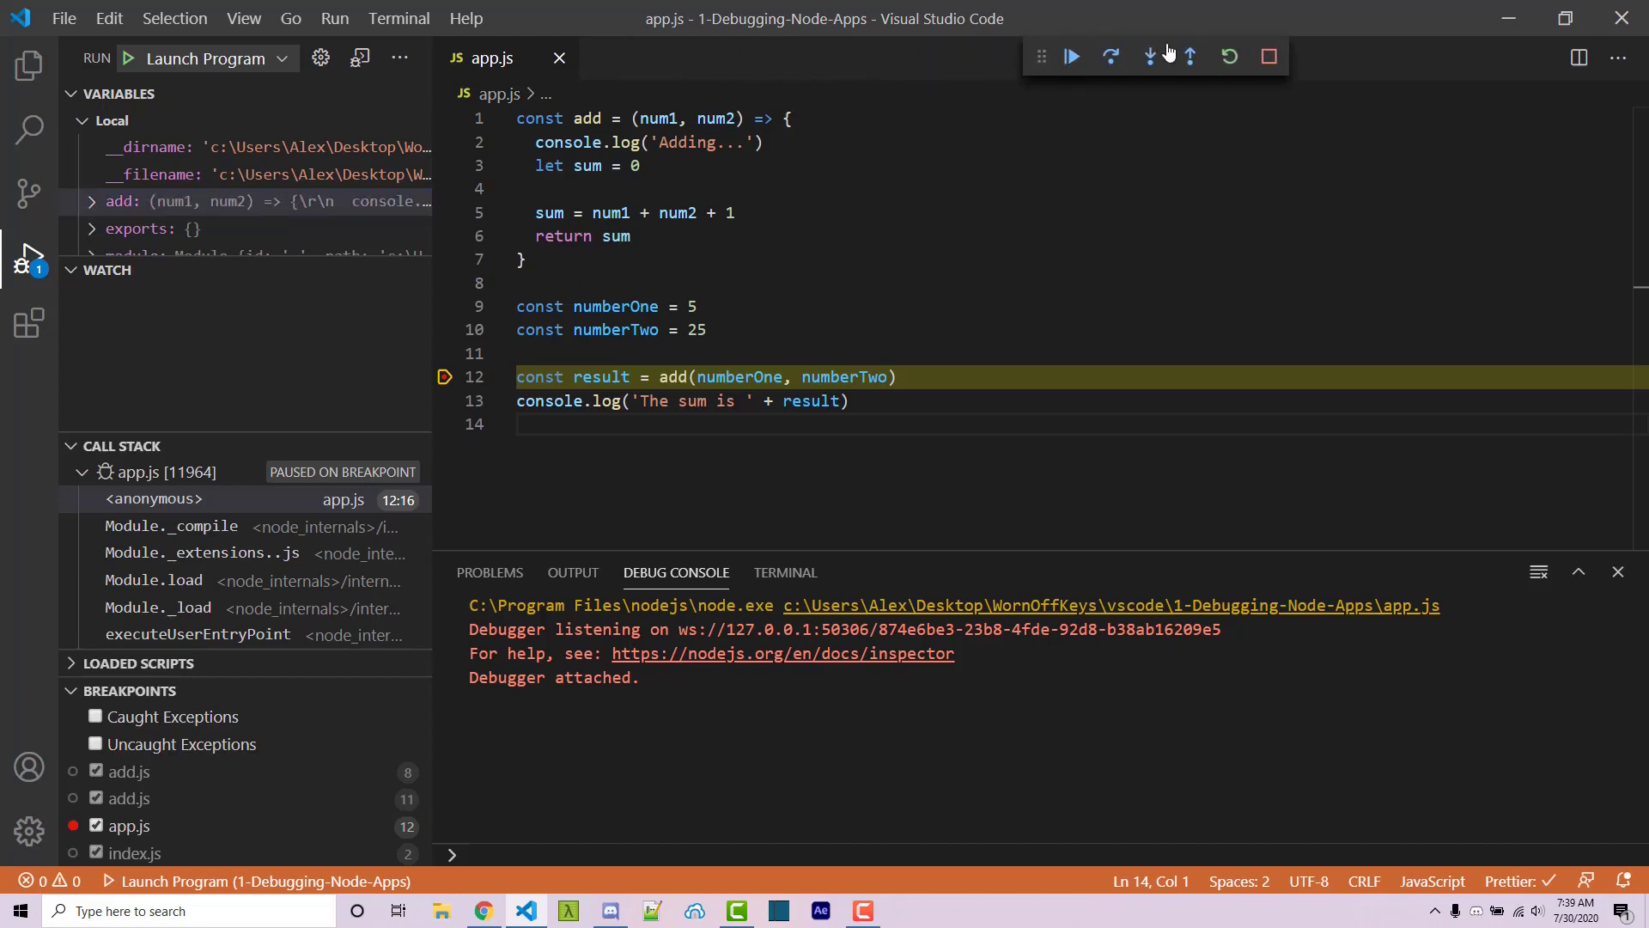
pyautogui.moveTo(1070, 57)
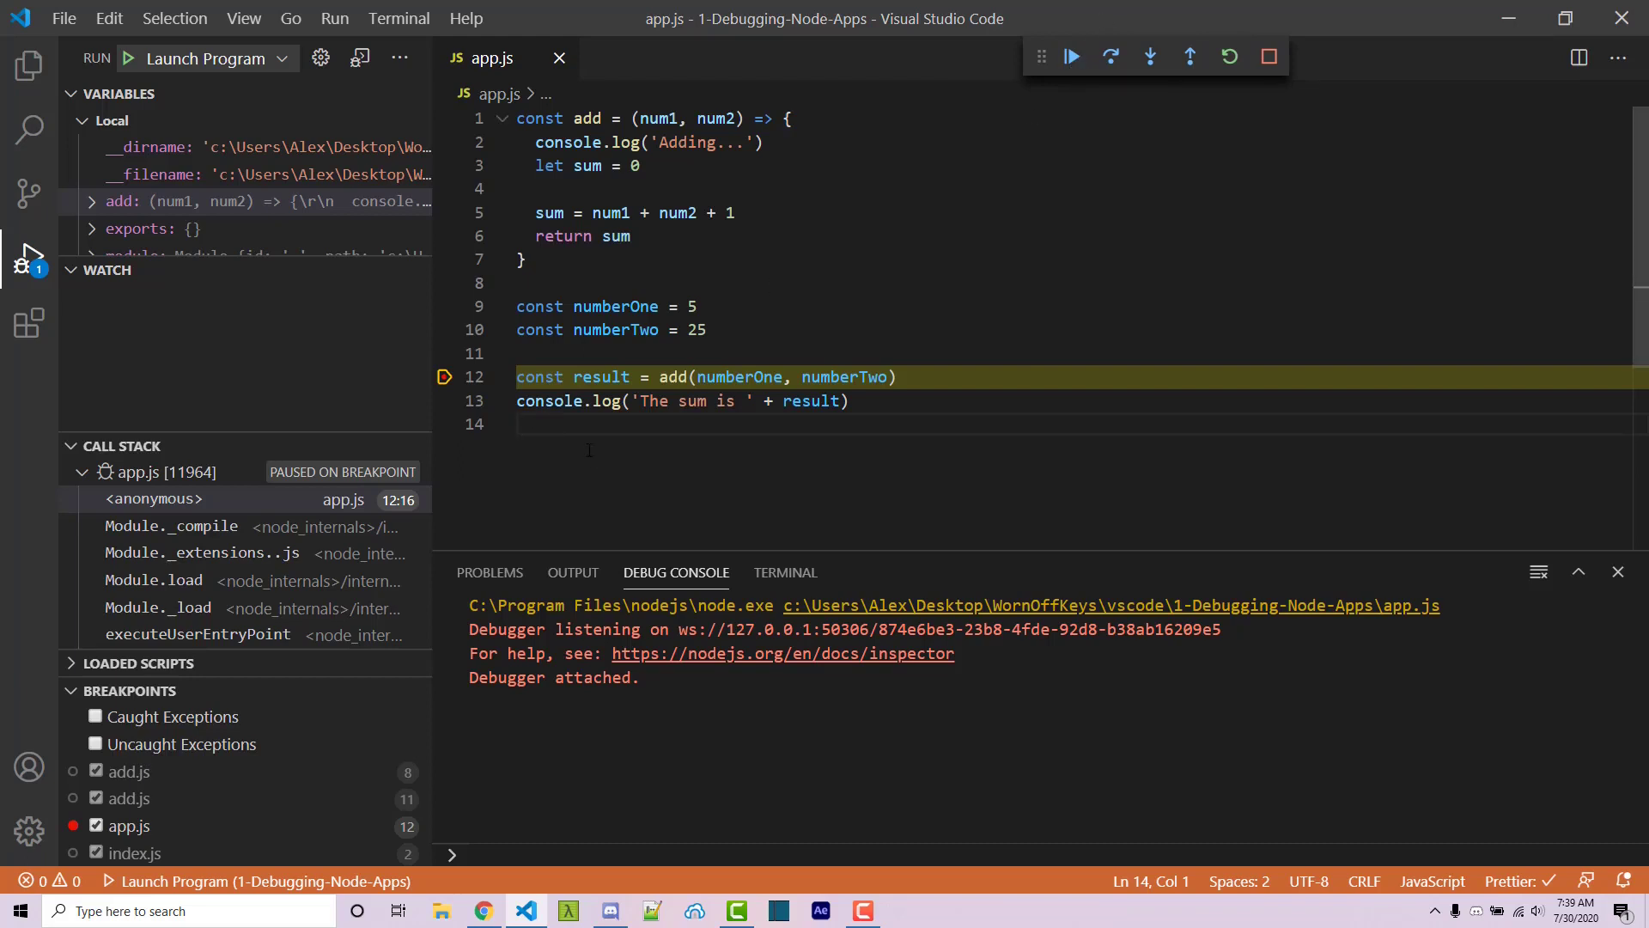
pyautogui.moveTo(1111, 57)
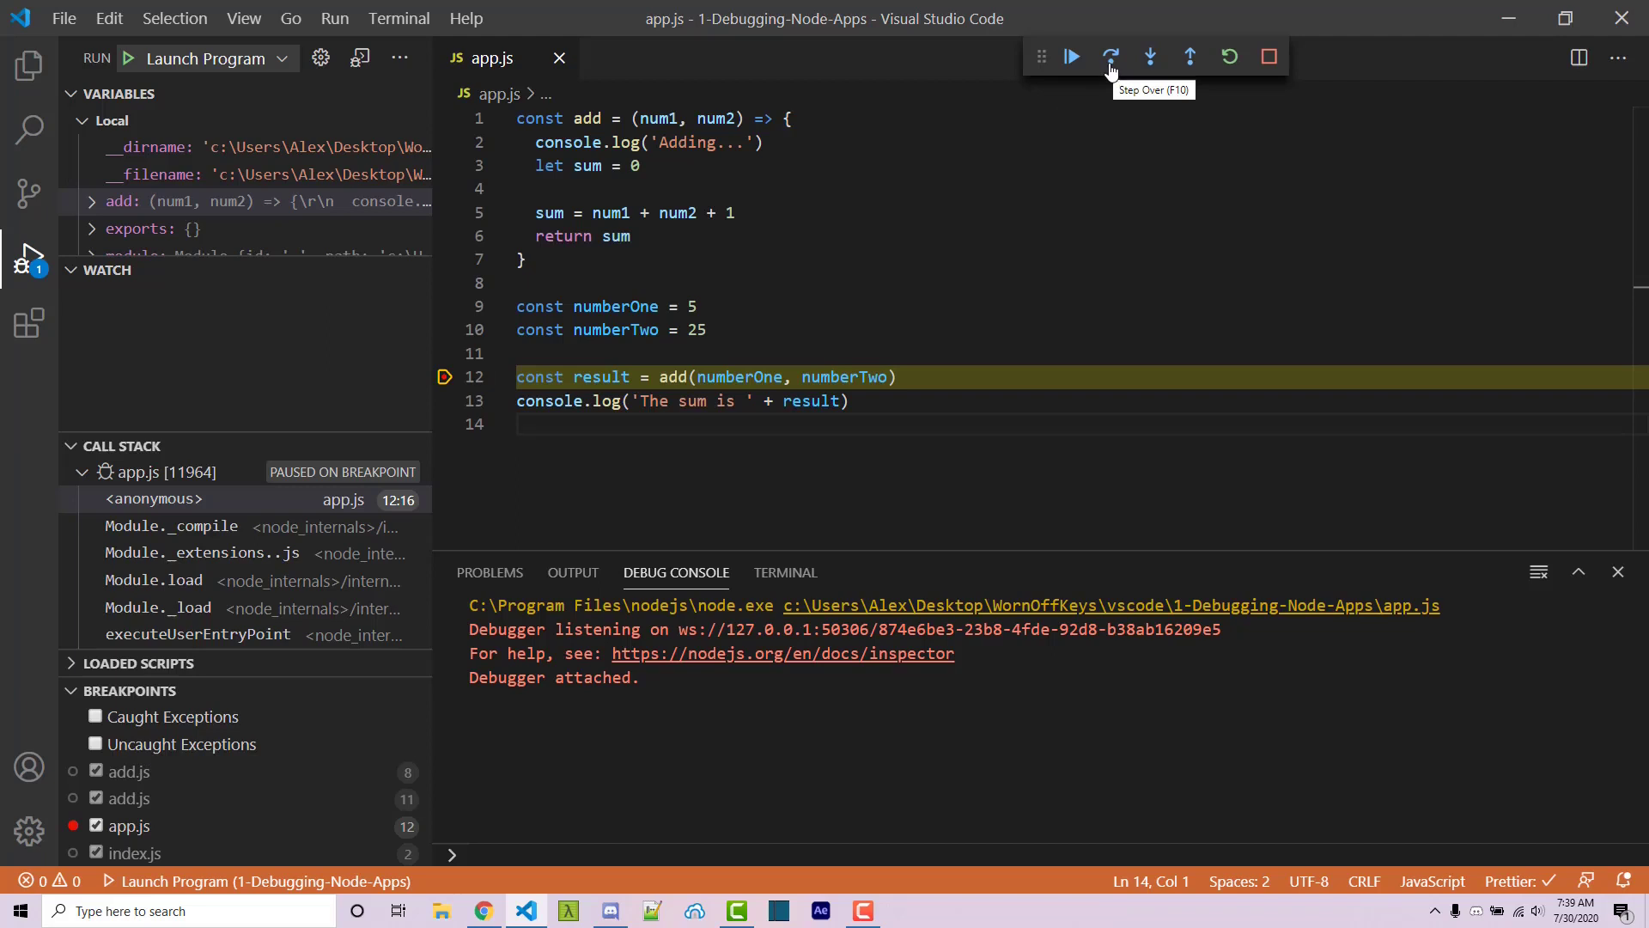
pyautogui.moveTo(1149, 58)
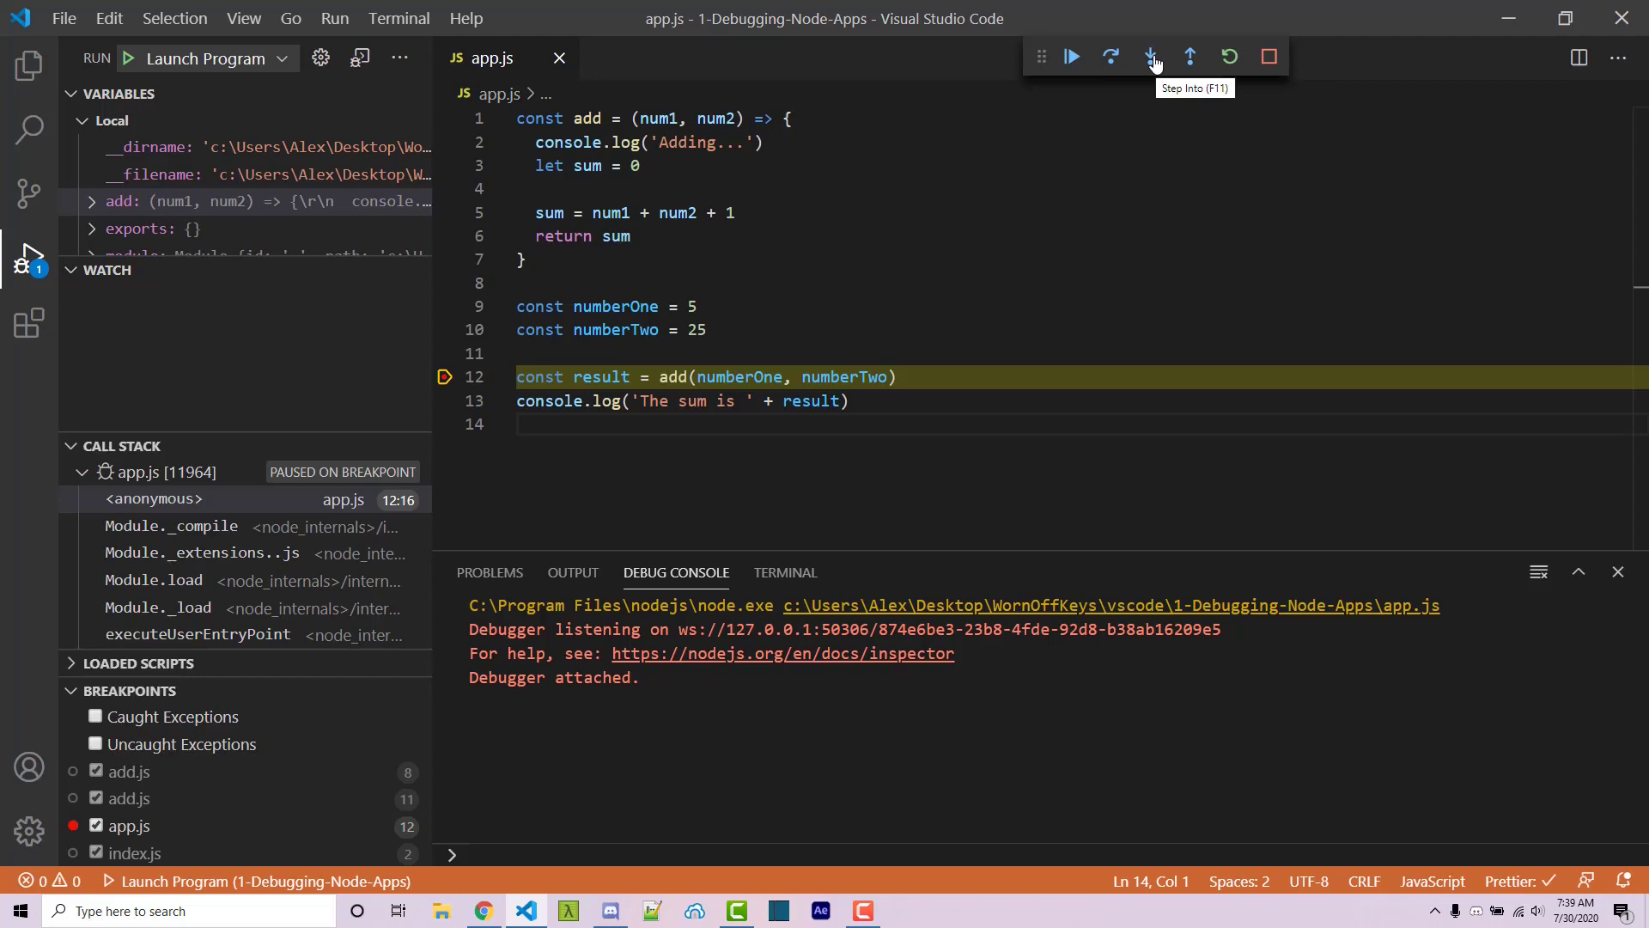
pyautogui.moveTo(1189, 57)
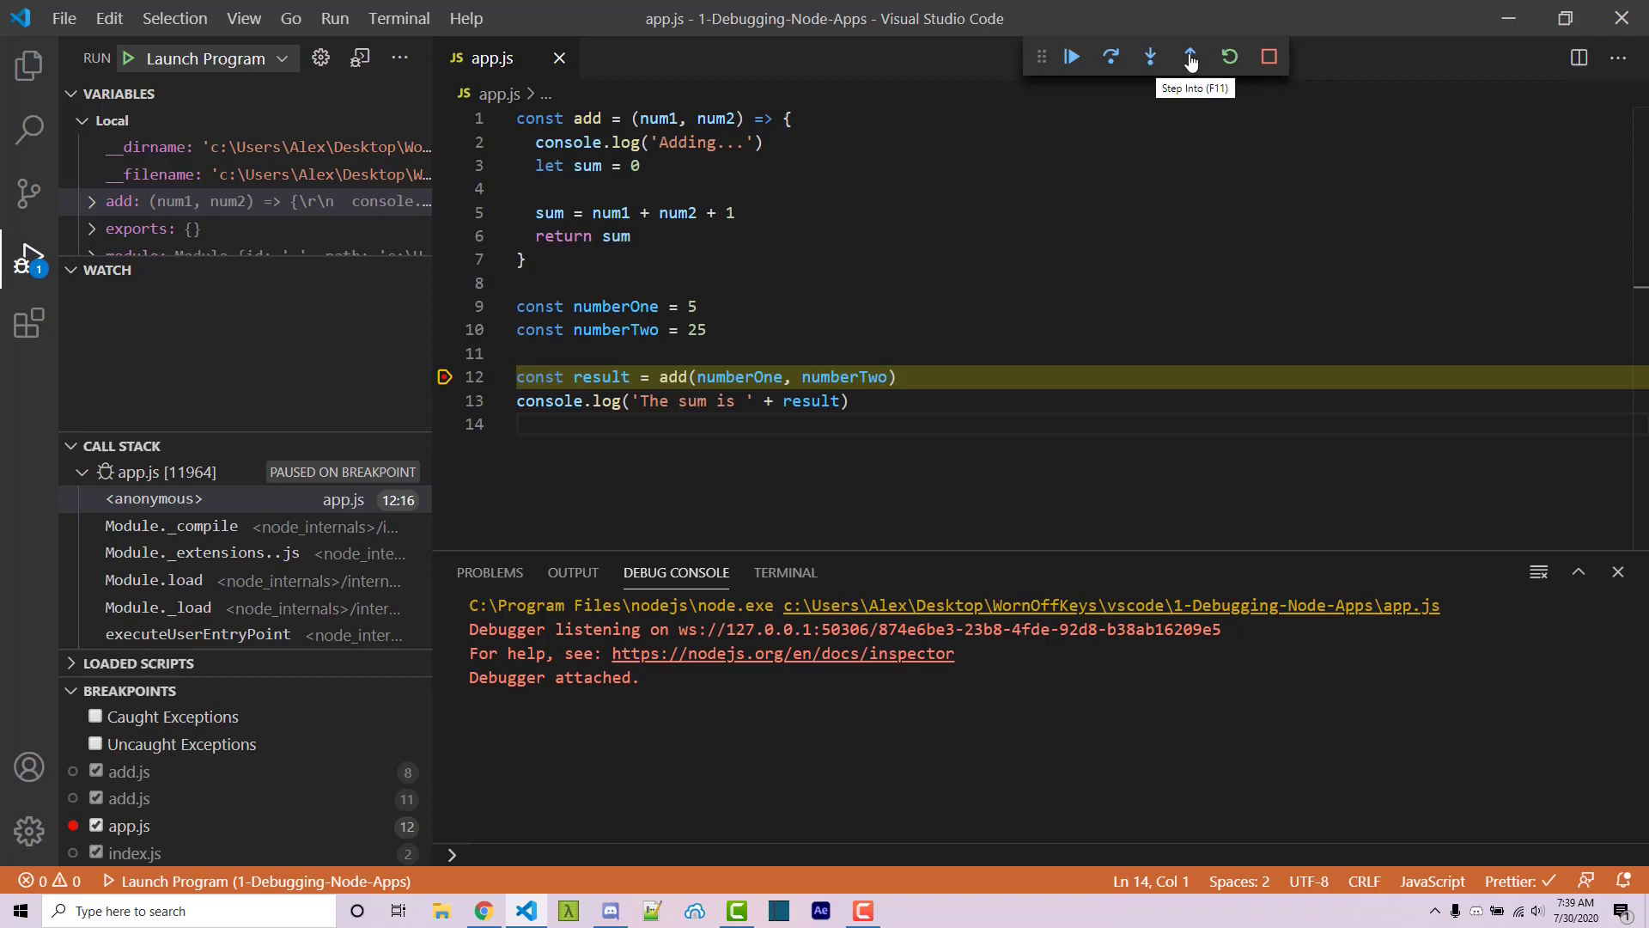
pyautogui.moveTo(1226, 57)
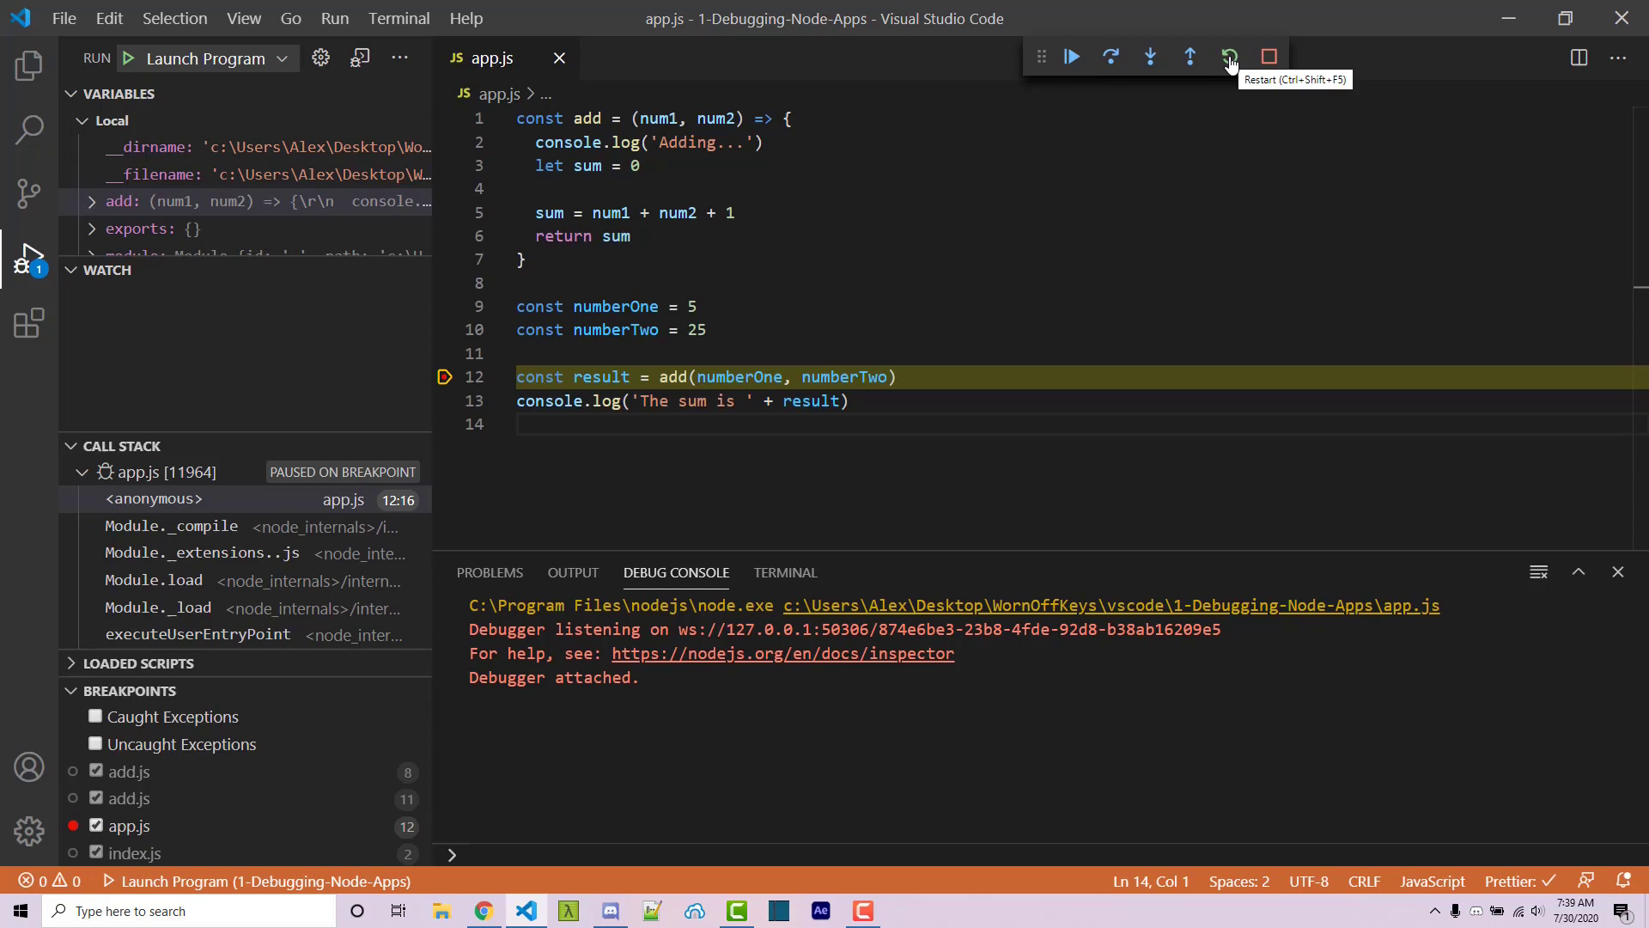
pyautogui.moveTo(1268, 56)
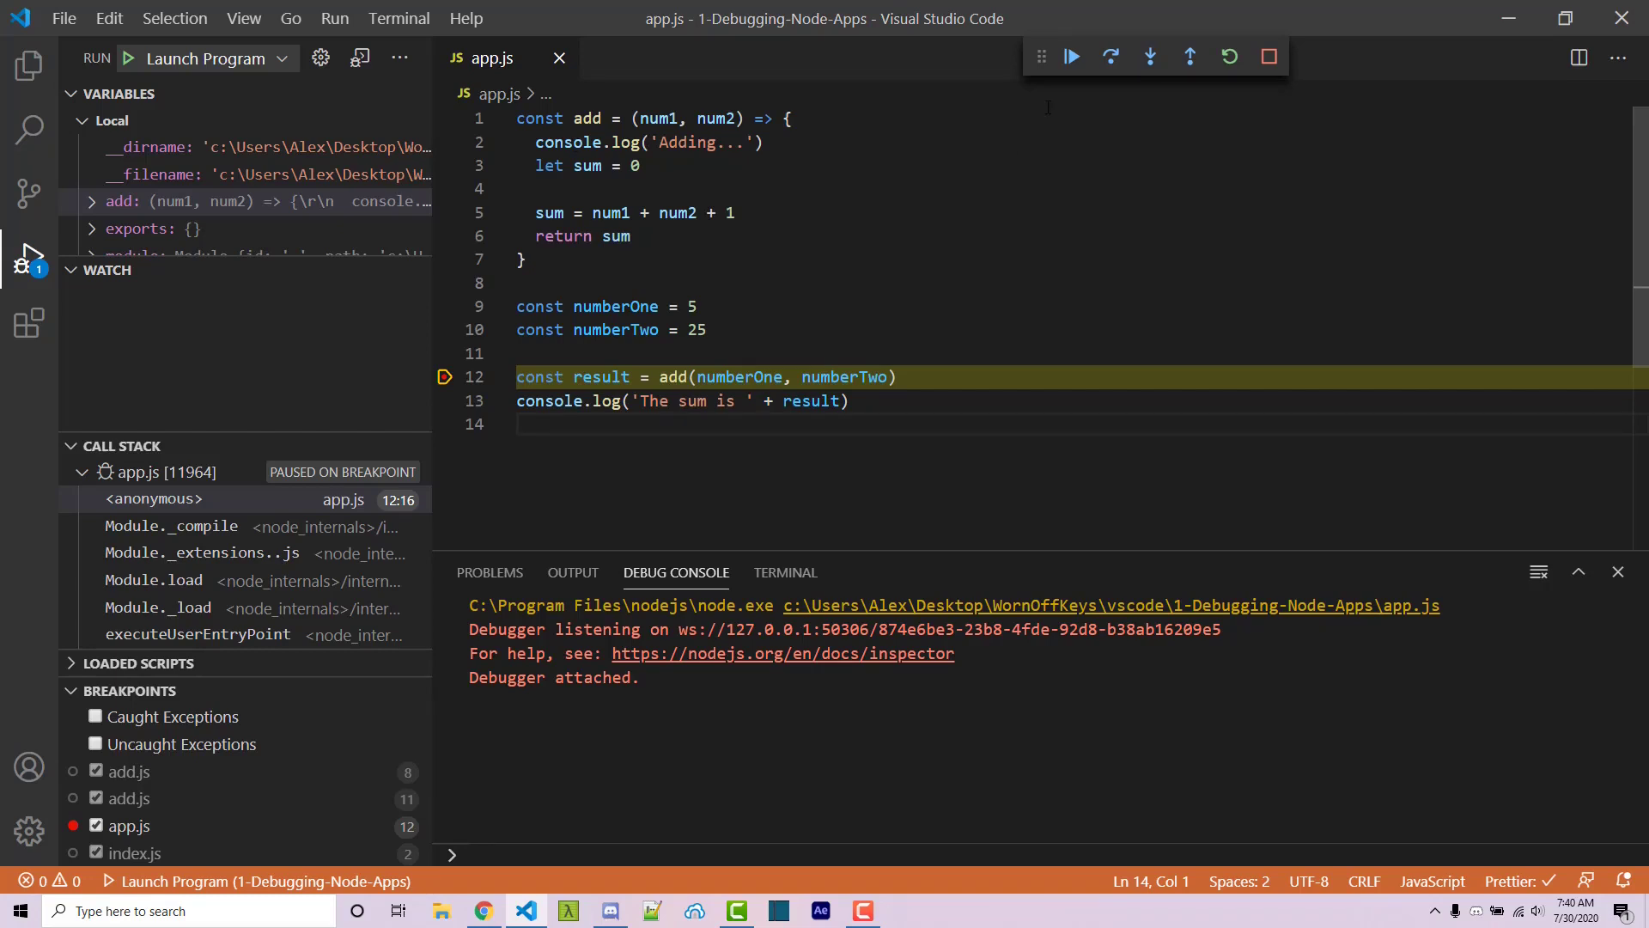
# Step: Step over the add call so execution pauses at the console.log line
pyautogui.click(1111, 57)
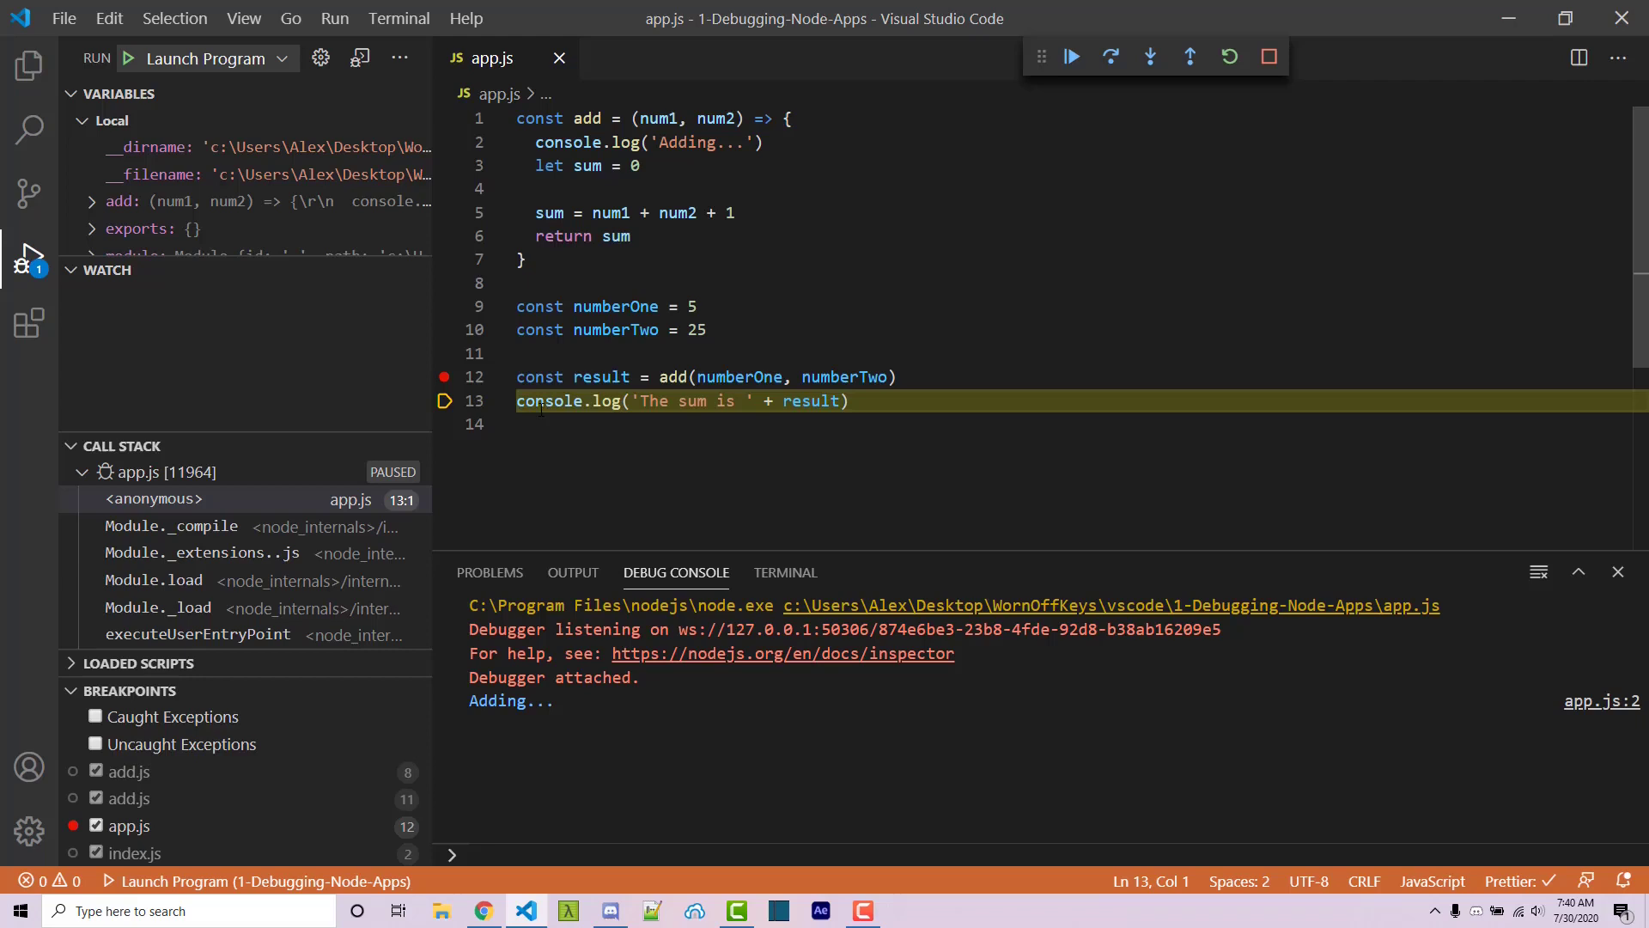
# Step: Continue to finish printing The sum is 31, then launch a fresh debug session
pyautogui.click(1111, 57)
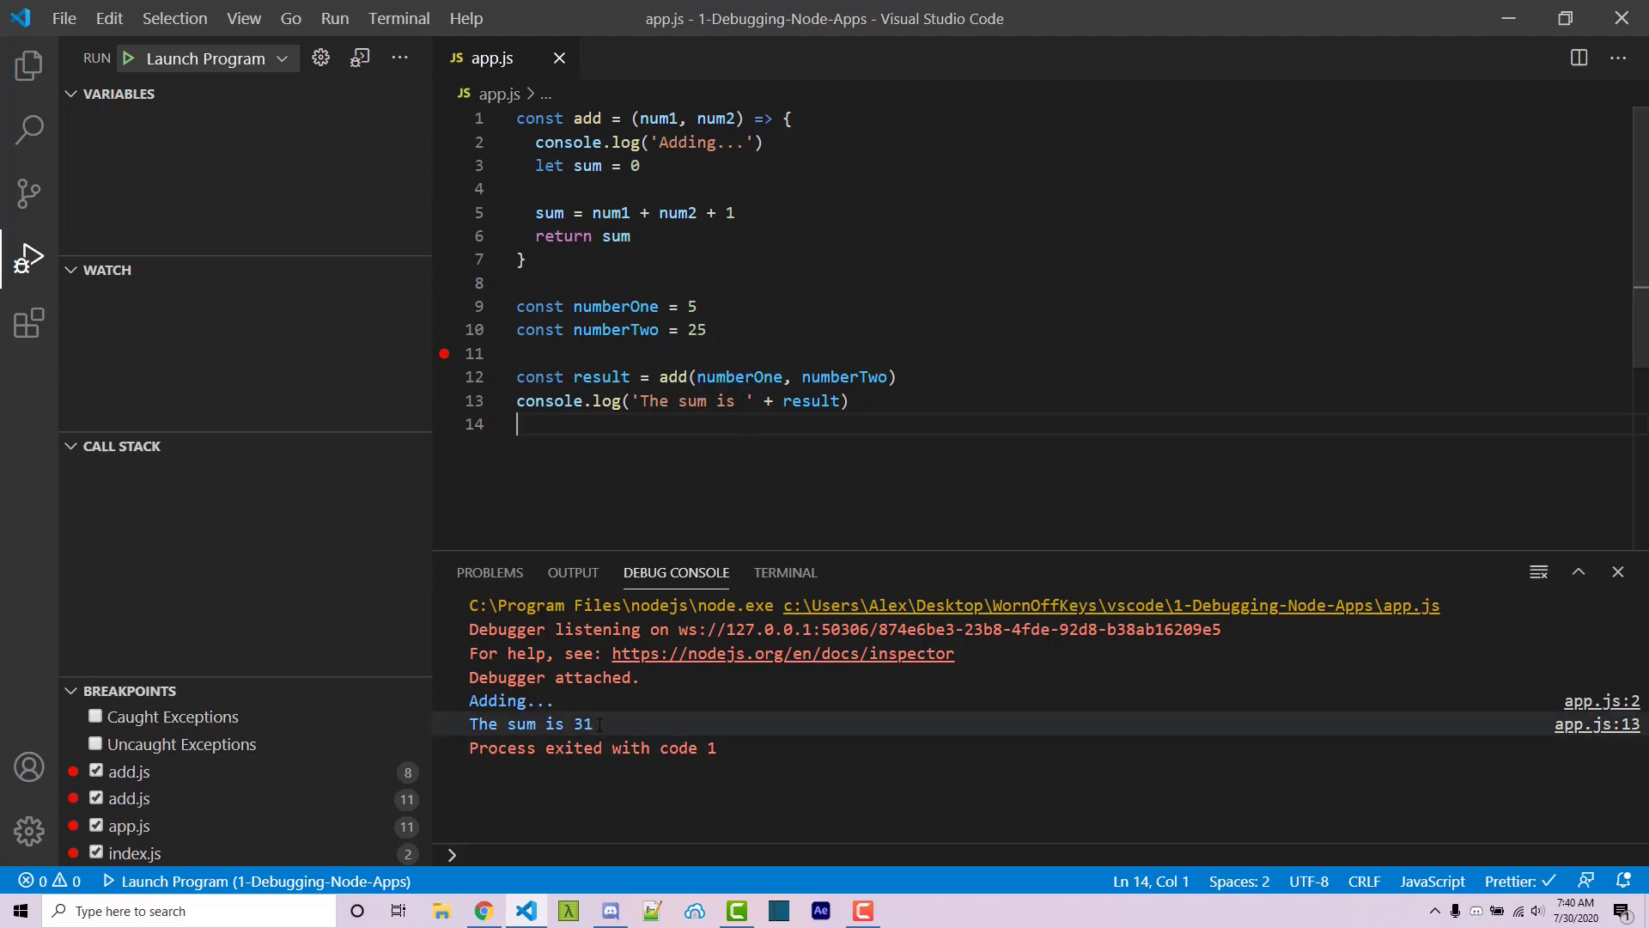
pyautogui.moveTo(443, 354)
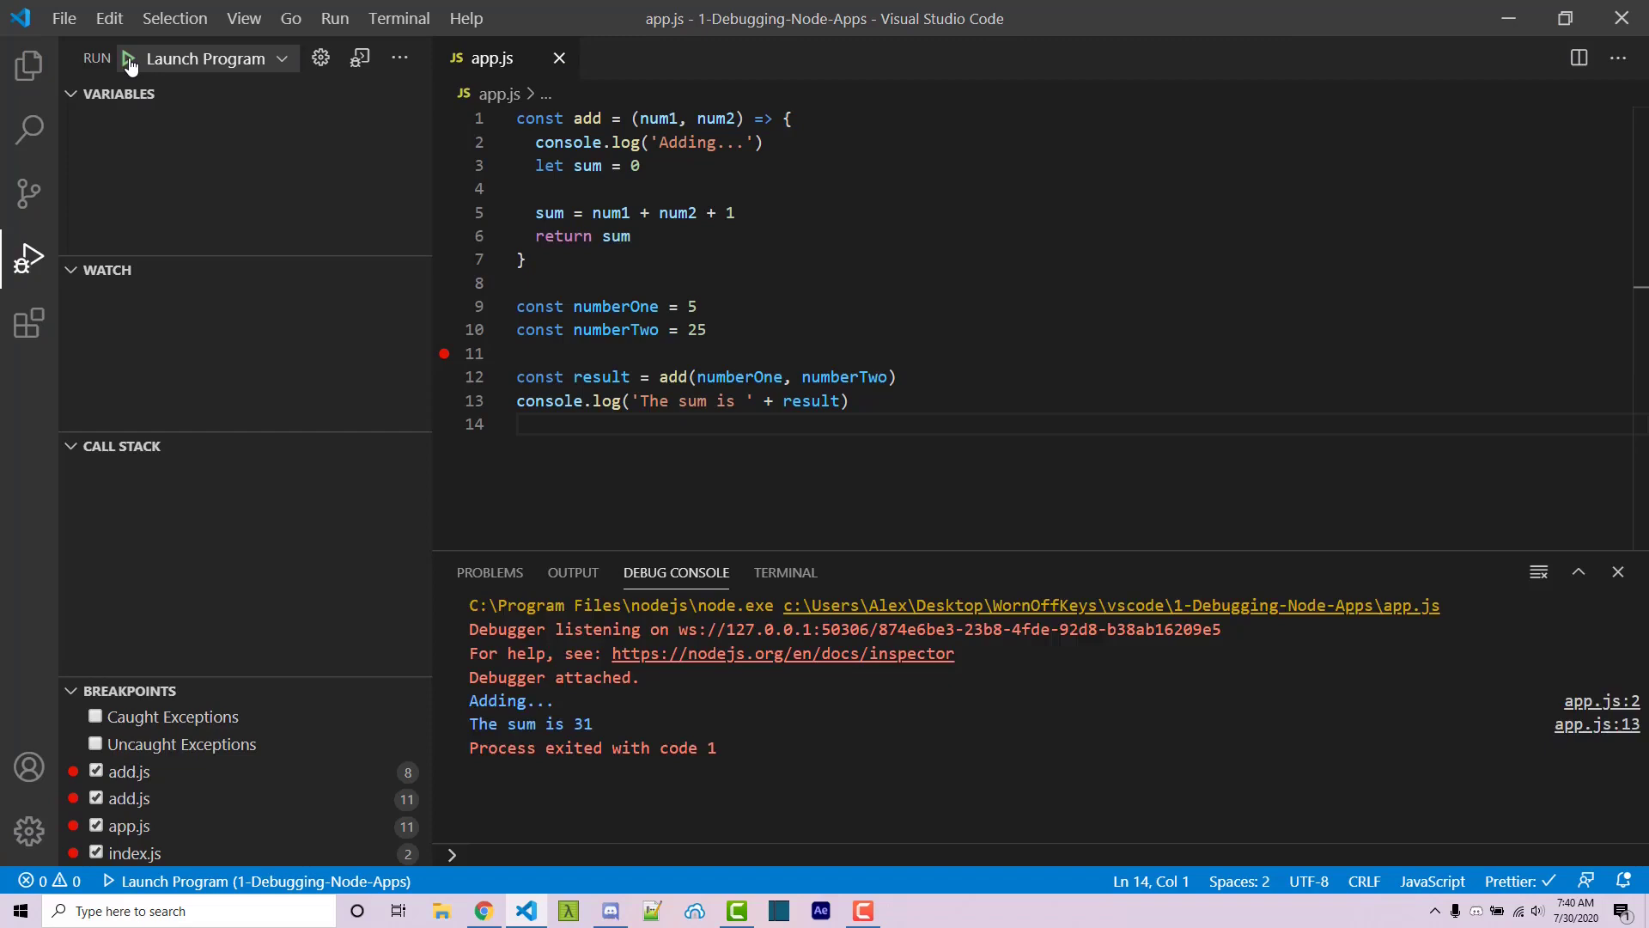
pyautogui.click(125, 58)
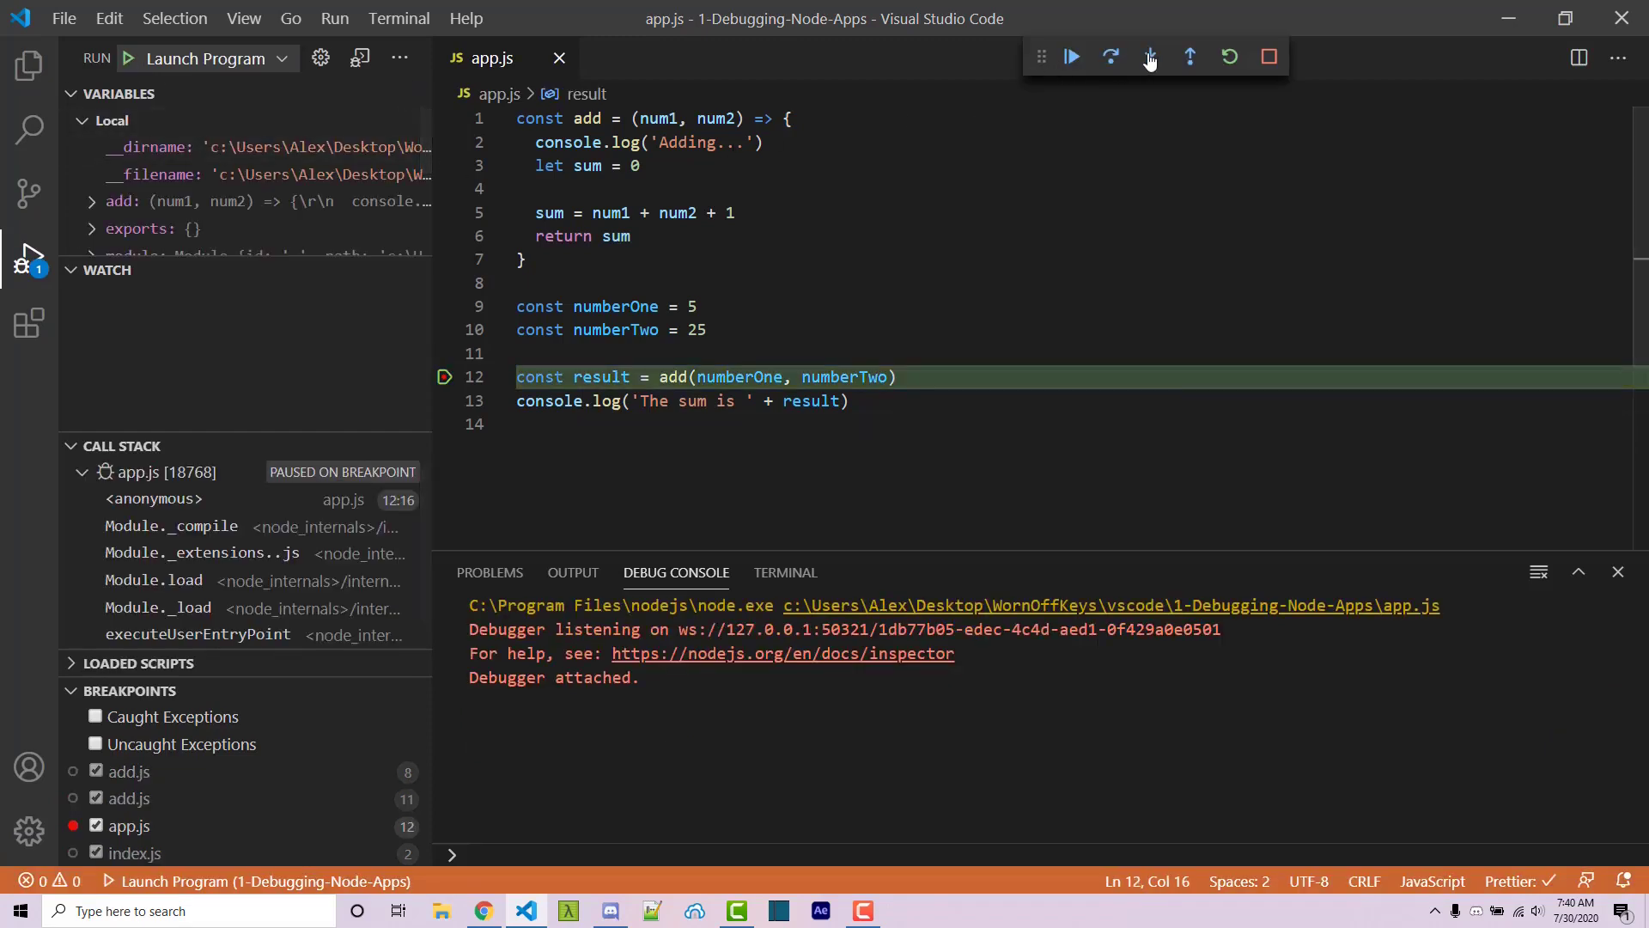
# Step: Step into add, pausing on its first line with num1 5 and num2 25
pyautogui.click(1149, 56)
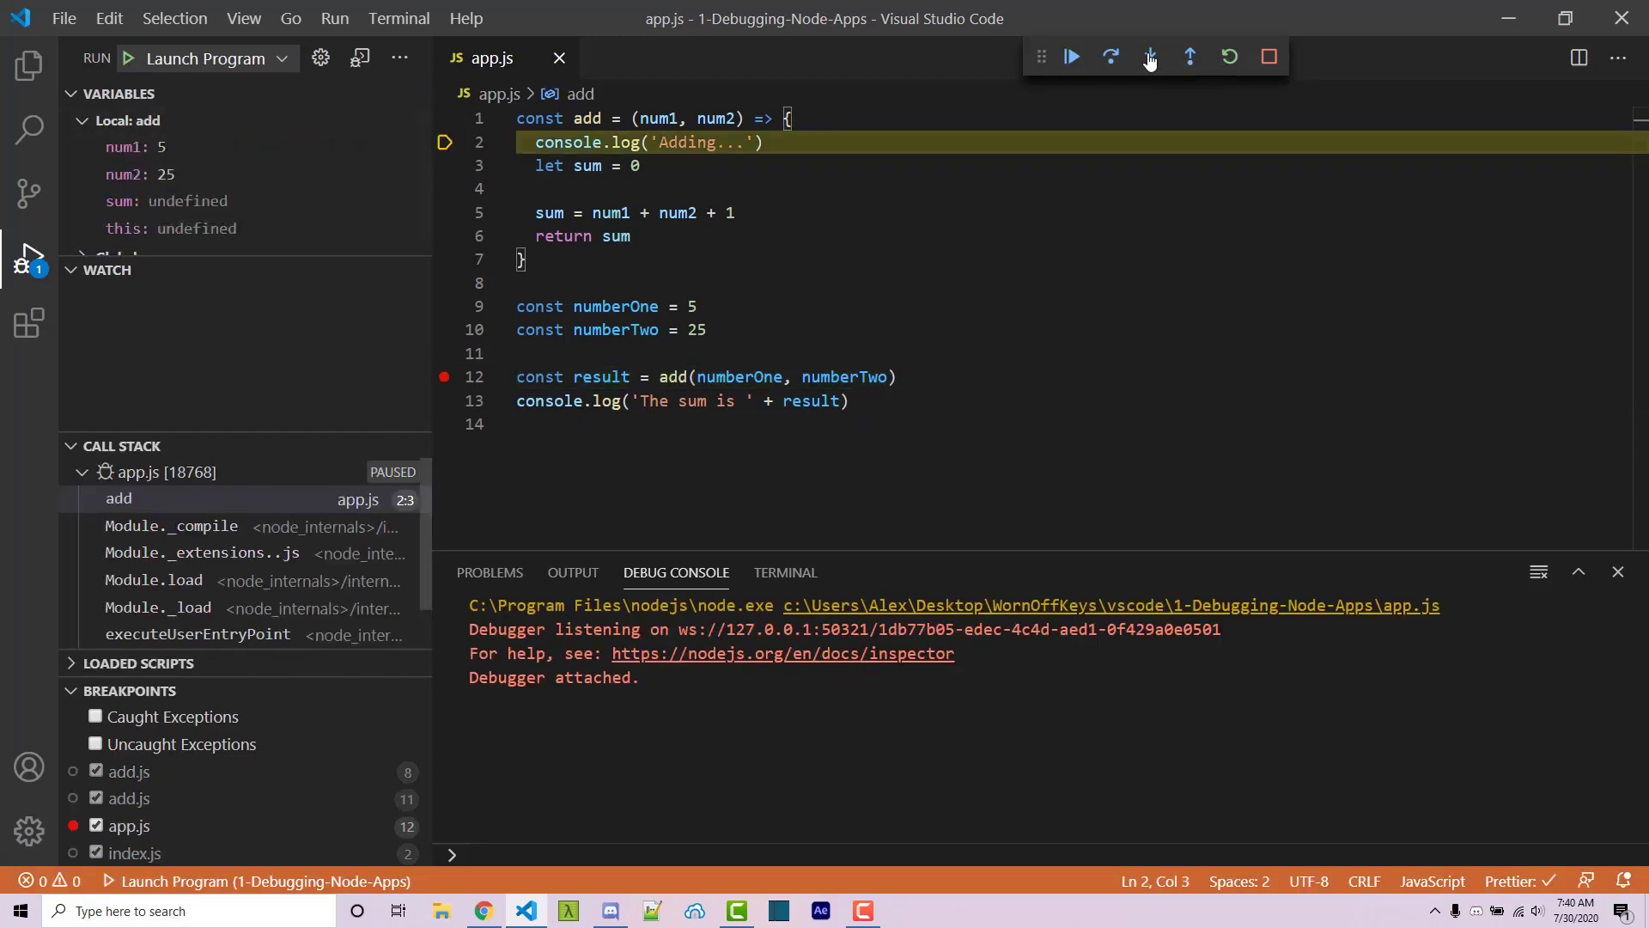
pyautogui.click(1149, 56)
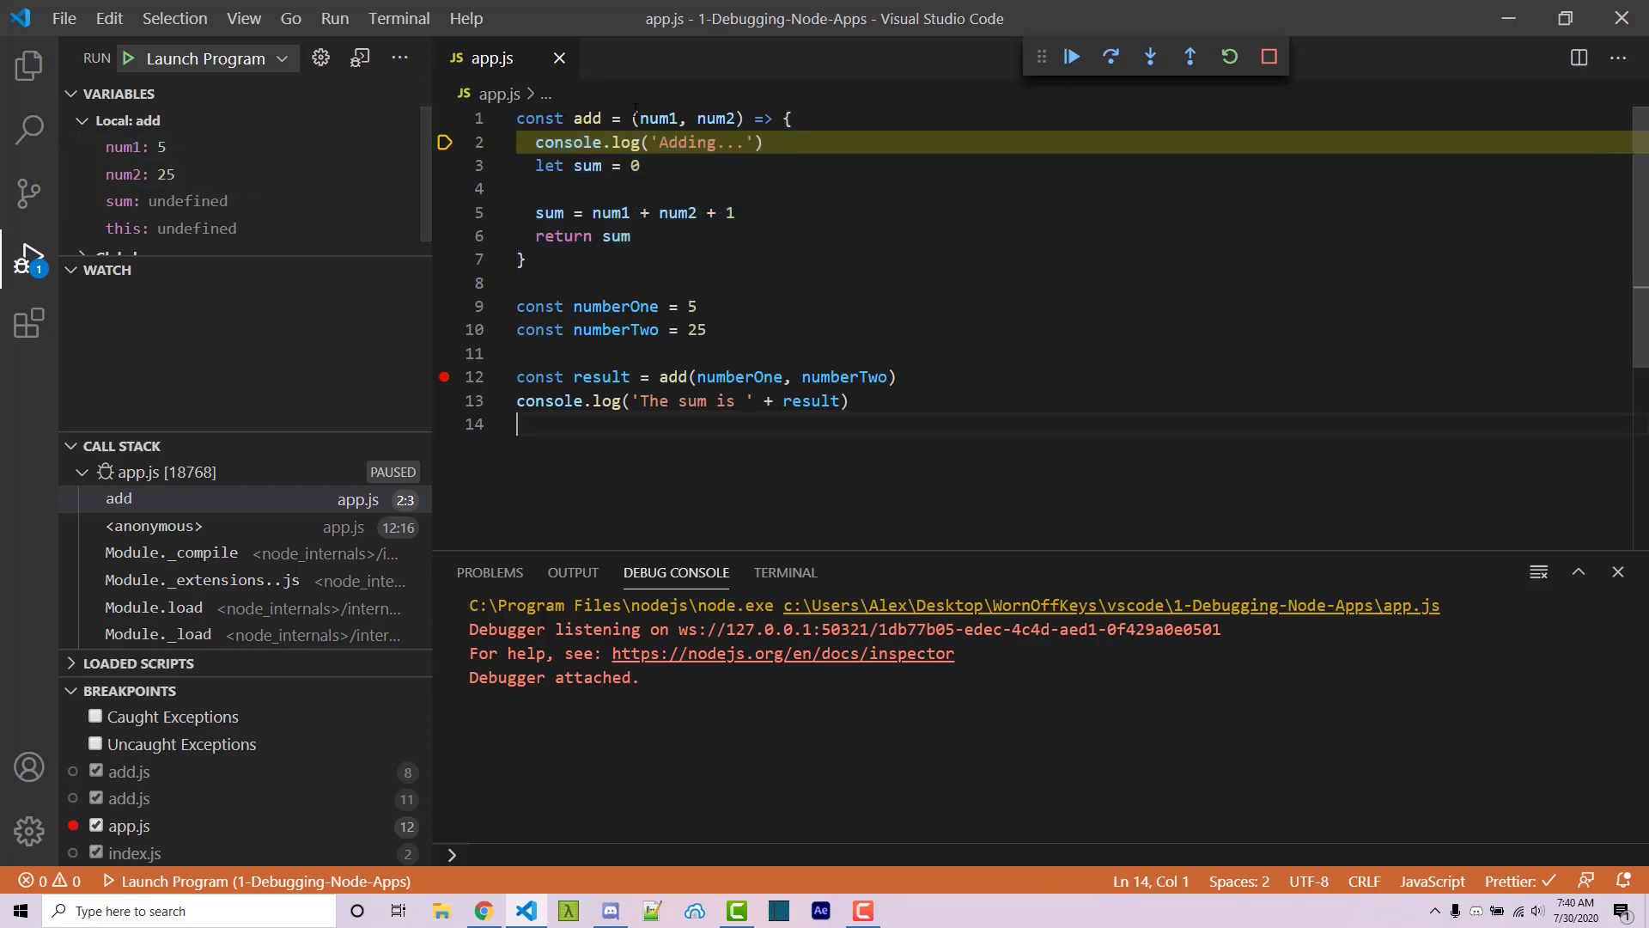
pyautogui.moveTo(240, 216)
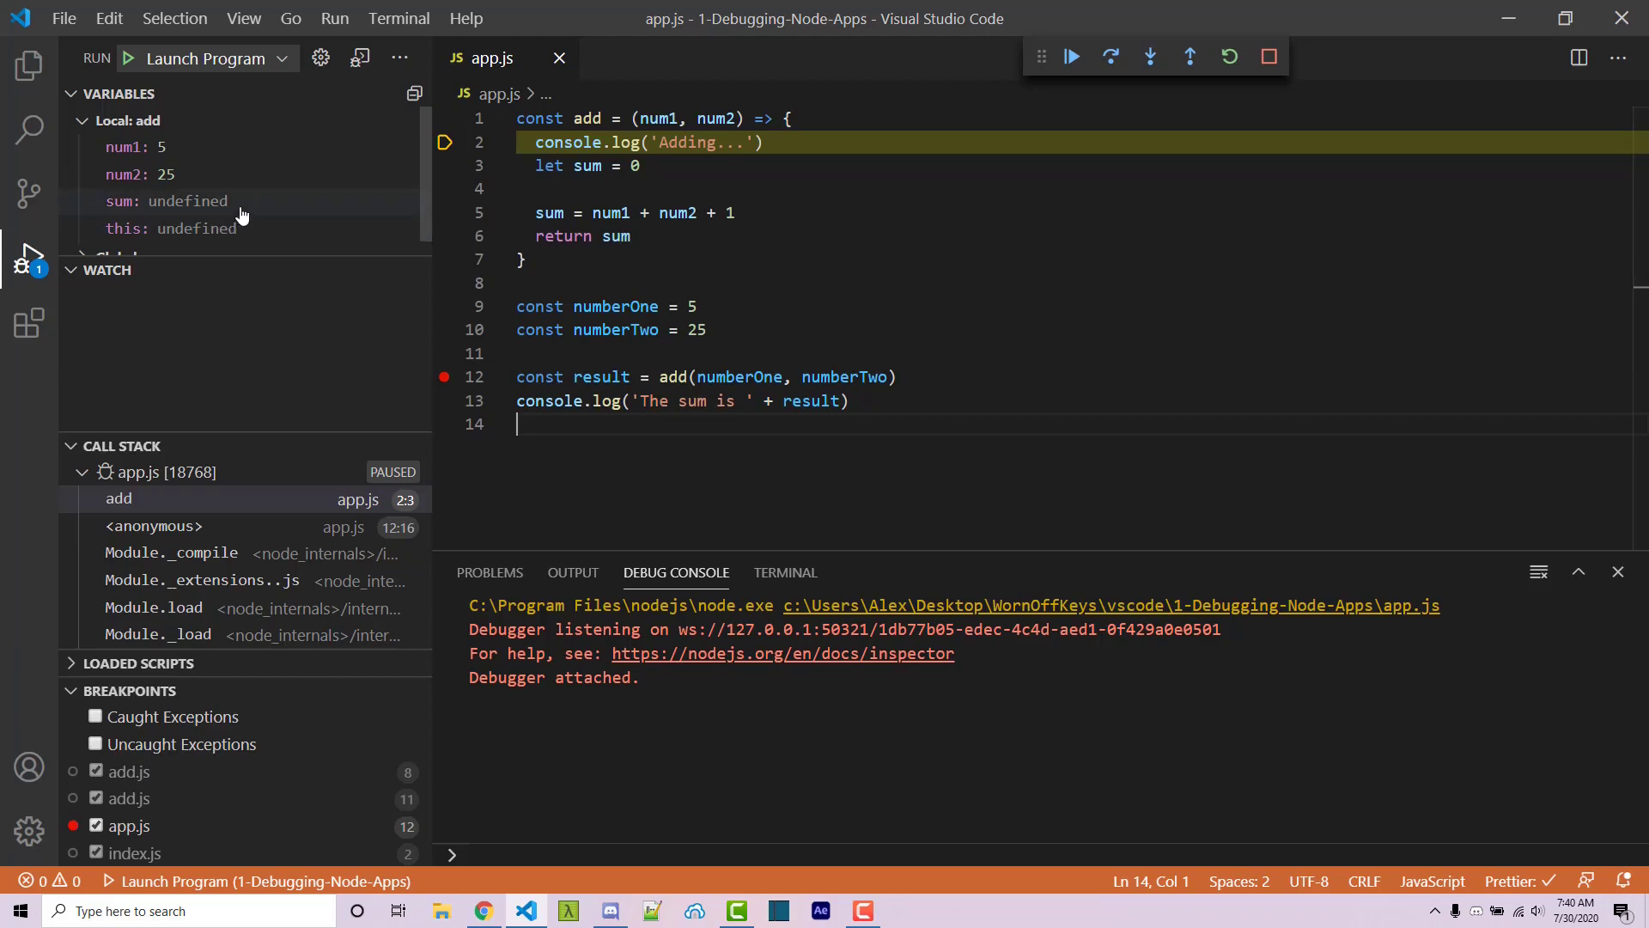
pyautogui.moveTo(240, 229)
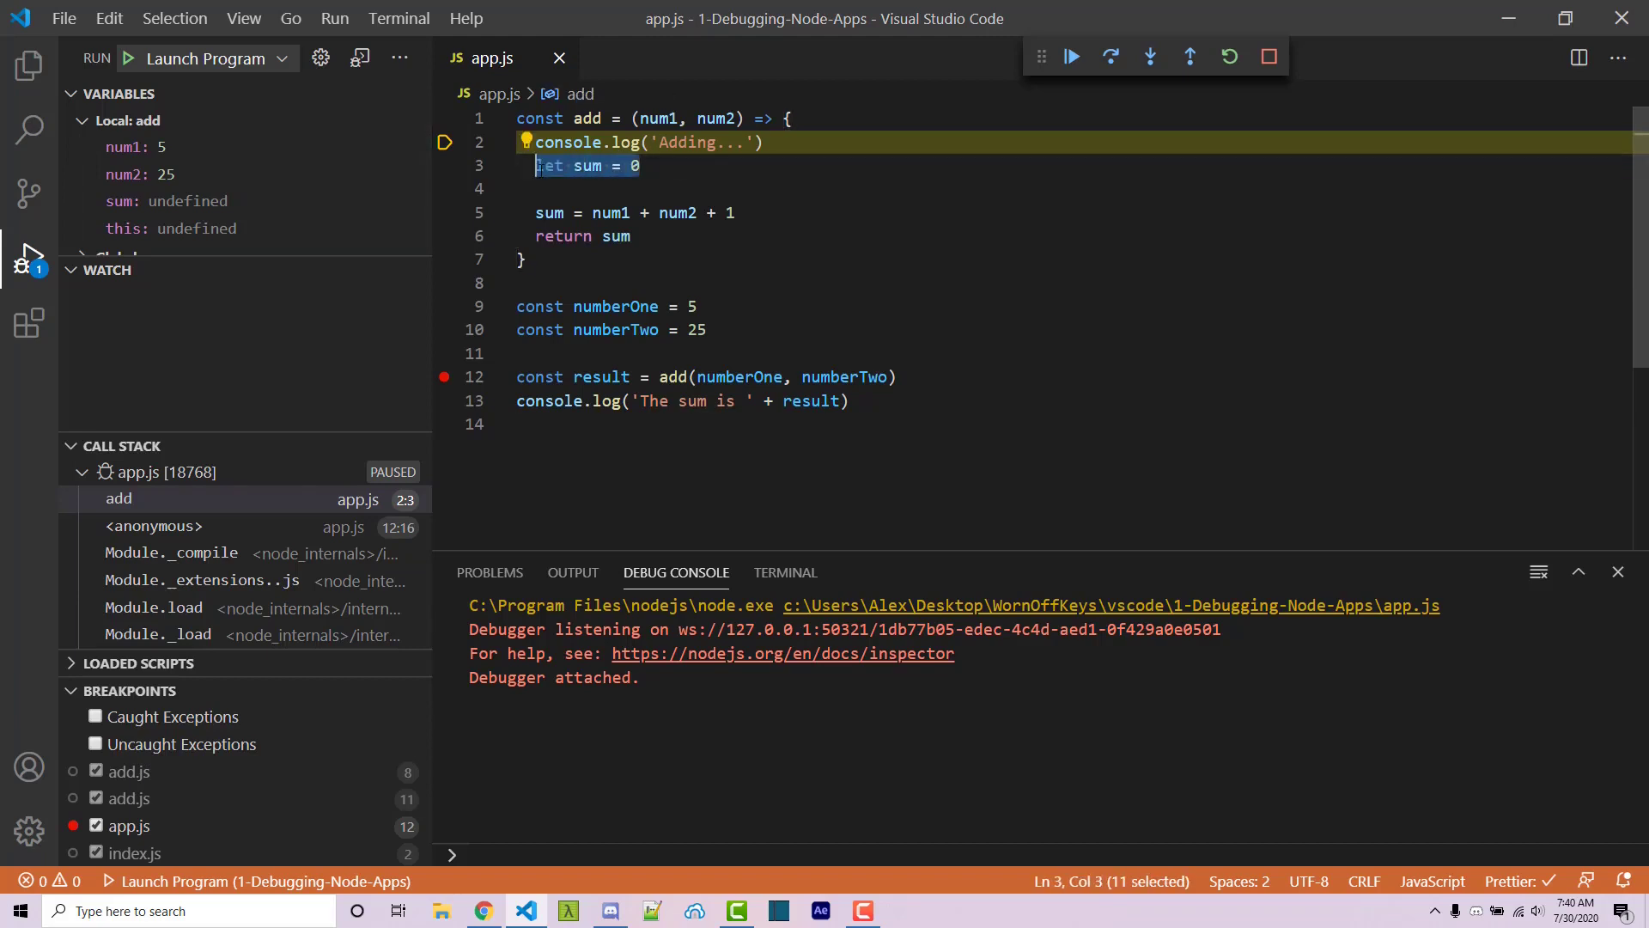
# Step: Add the sum variable to Watch via its Variables panel context menu
pyautogui.rightClick(123, 201)
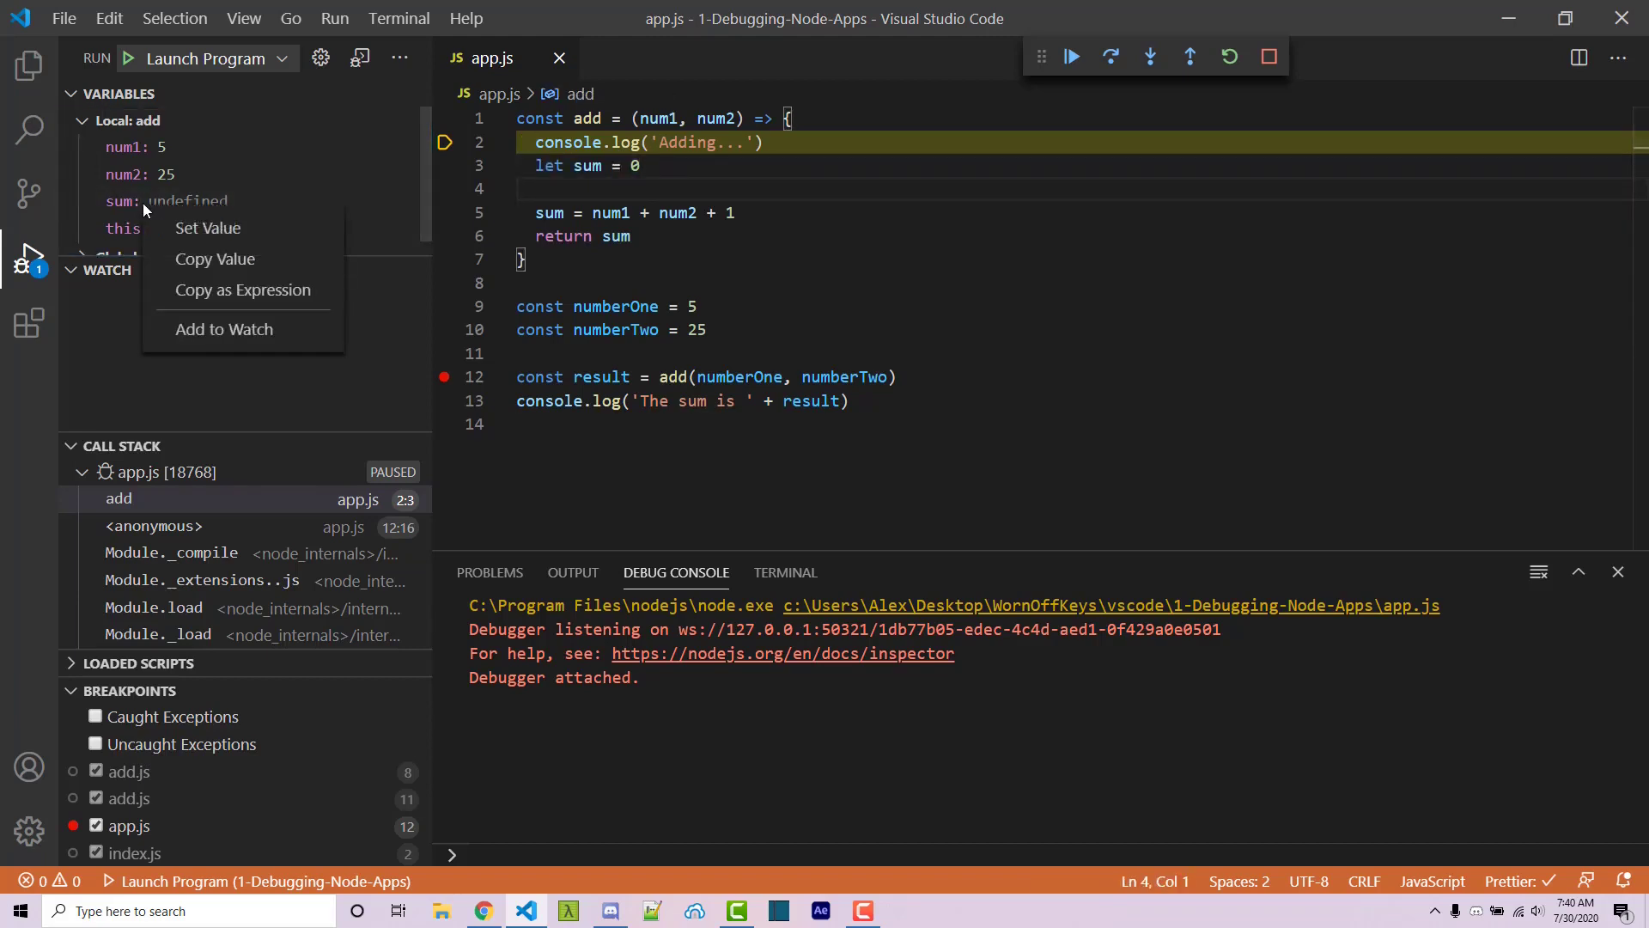
pyautogui.click(223, 329)
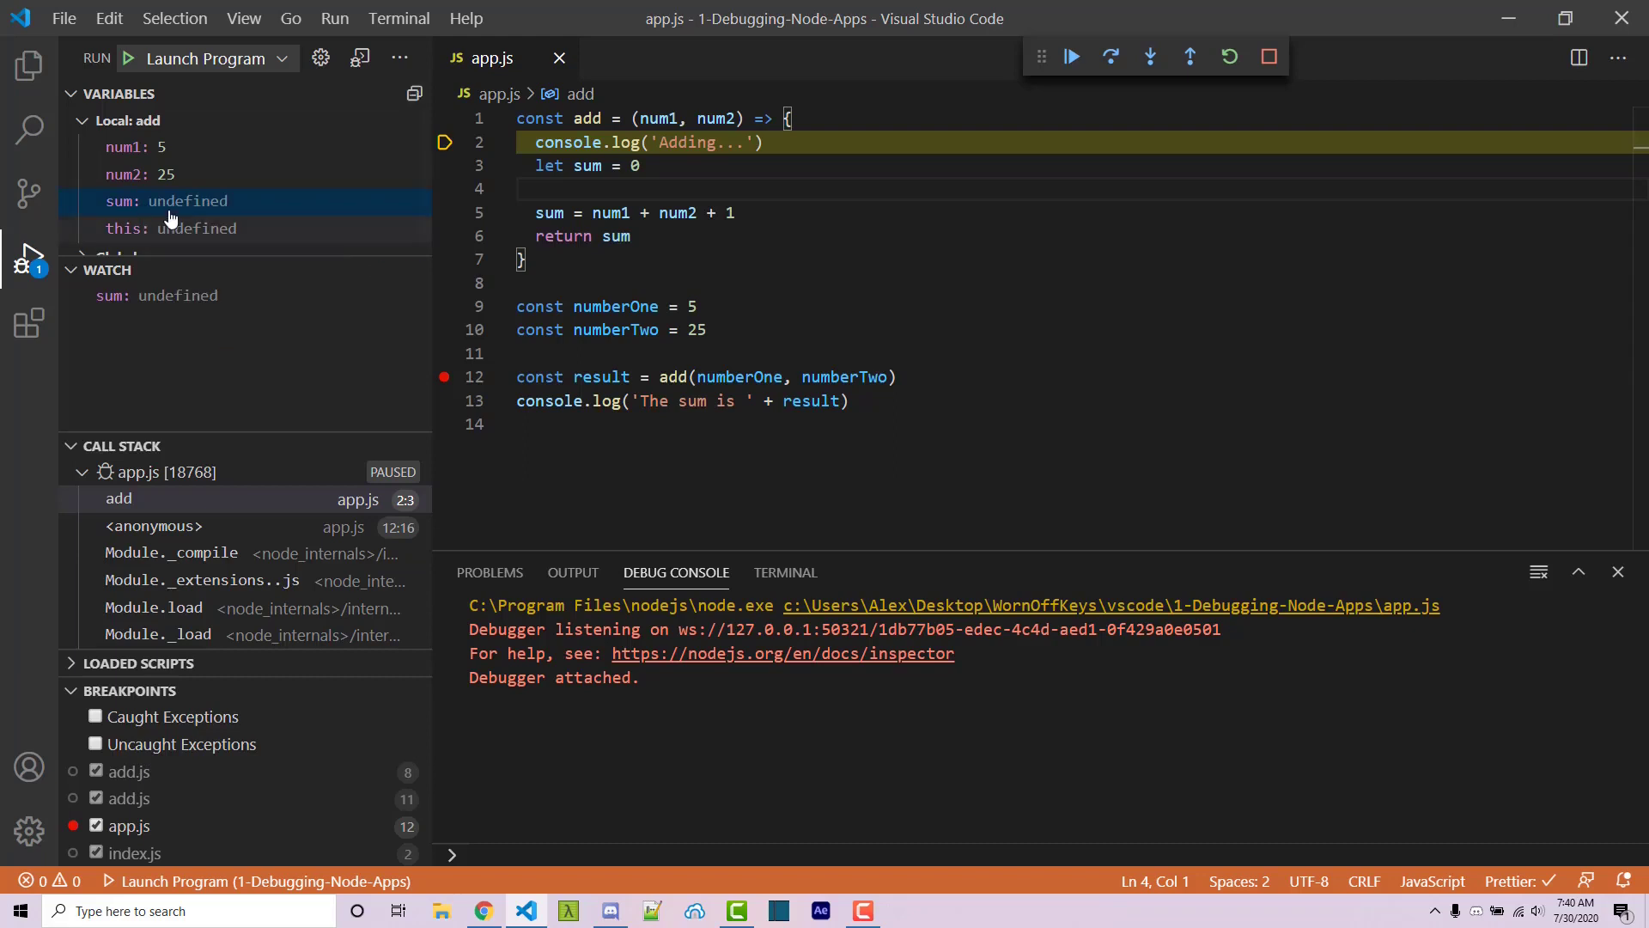
pyautogui.moveTo(417, 295)
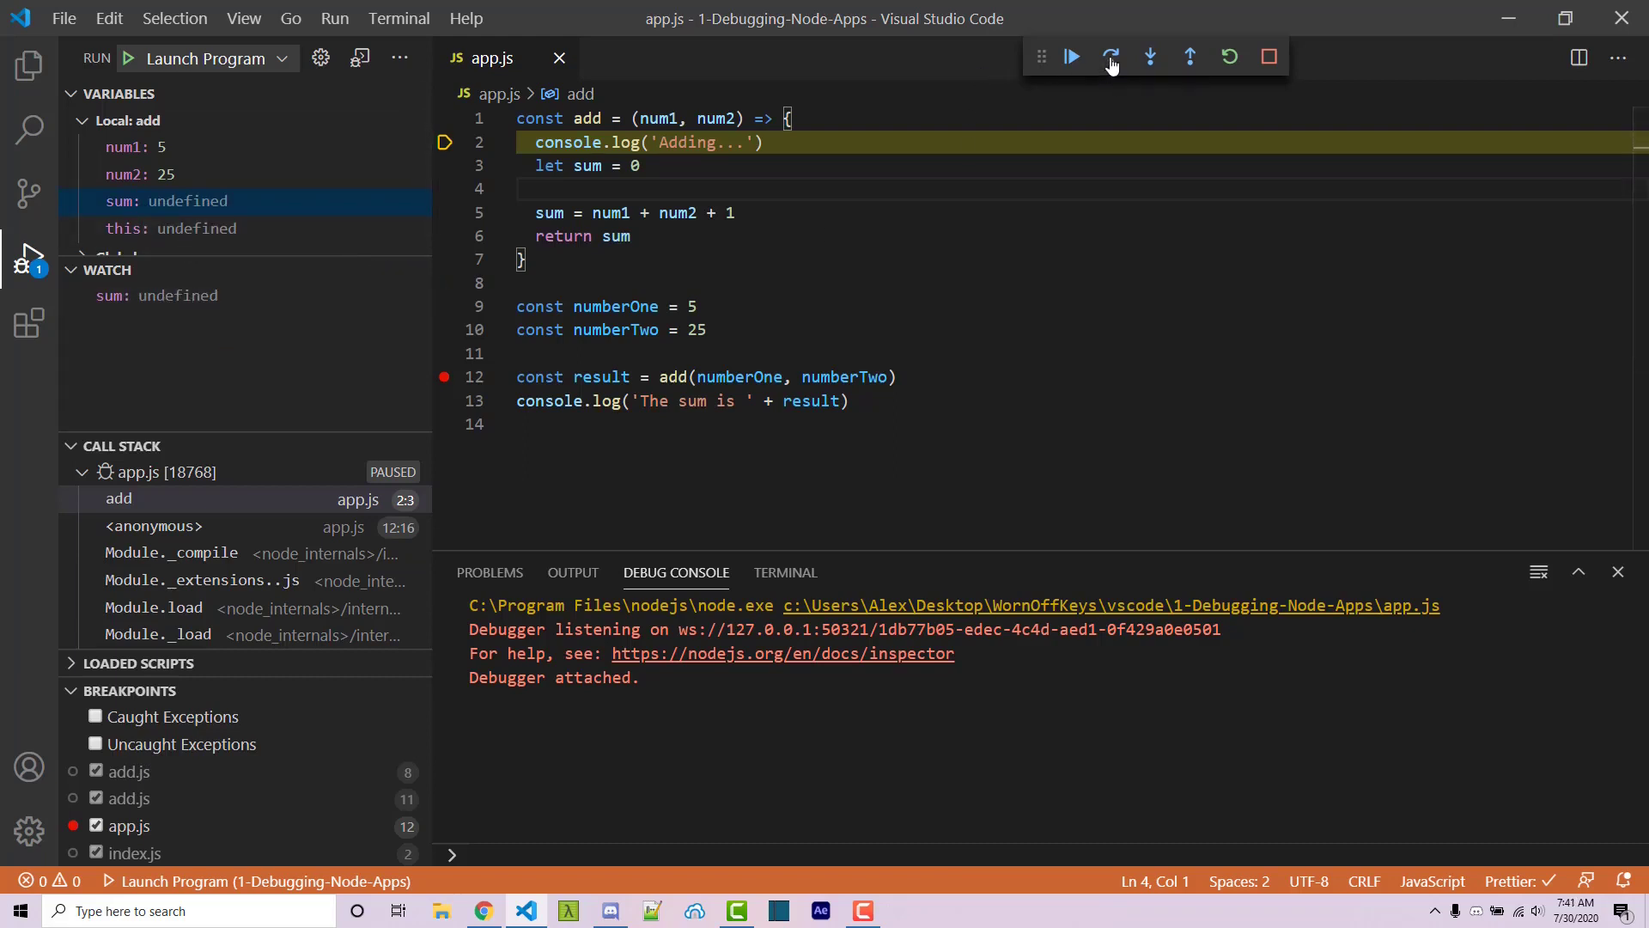
# Step: Step over the log line and the sum calculation so the watched sum reads 31
pyautogui.click(1111, 57)
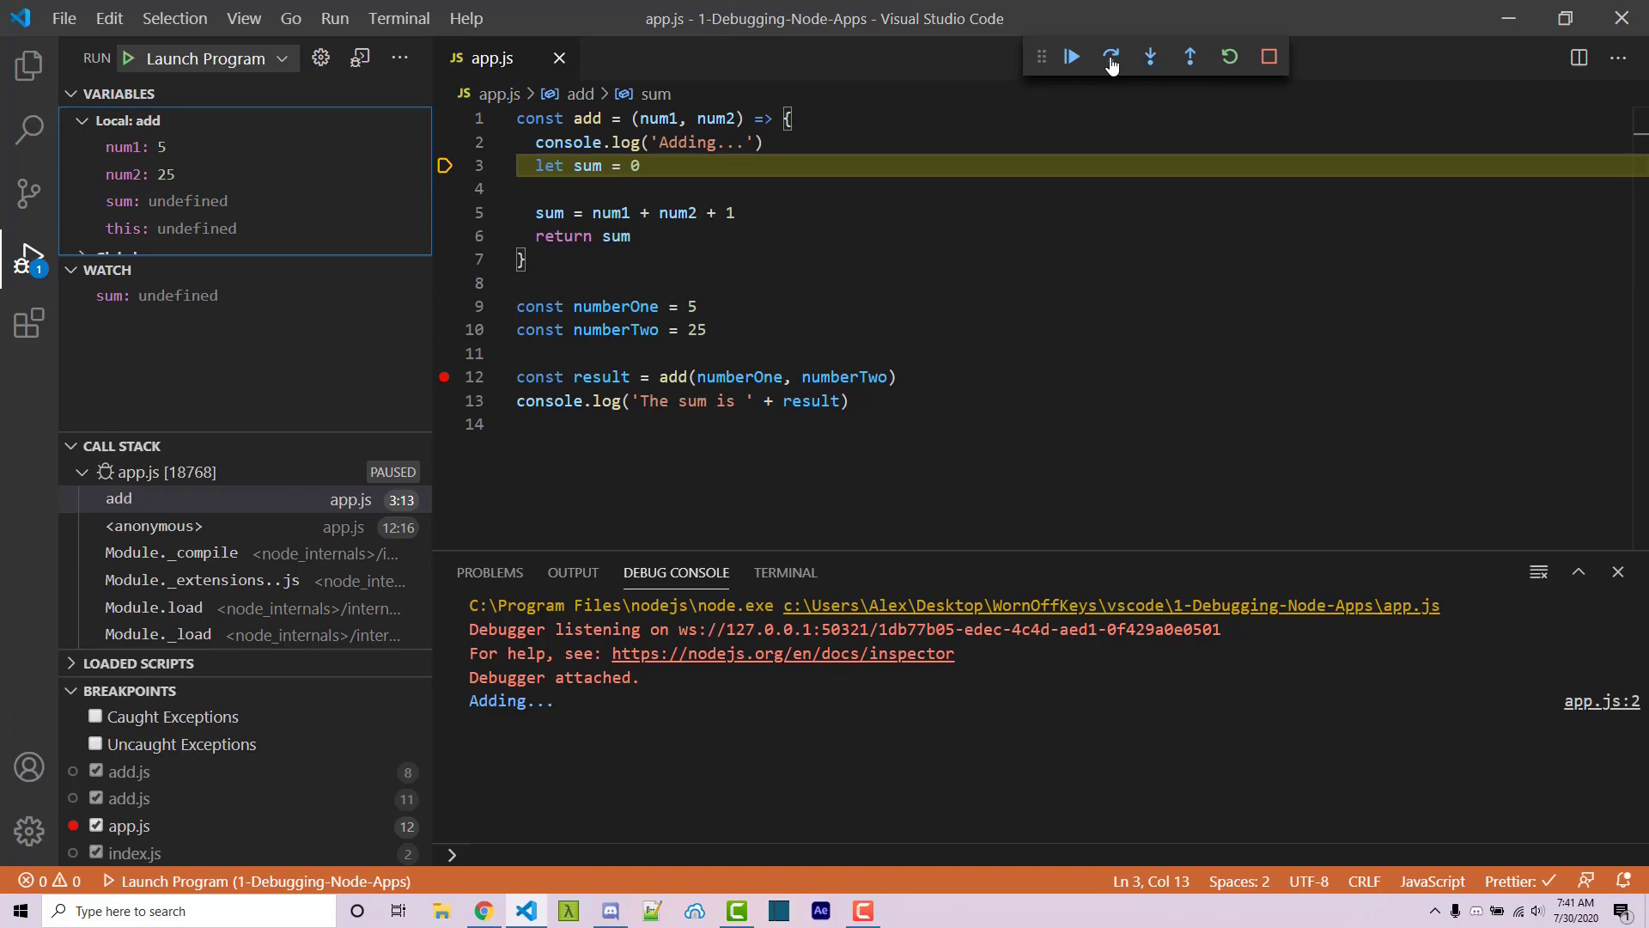
pyautogui.moveTo(1110, 79)
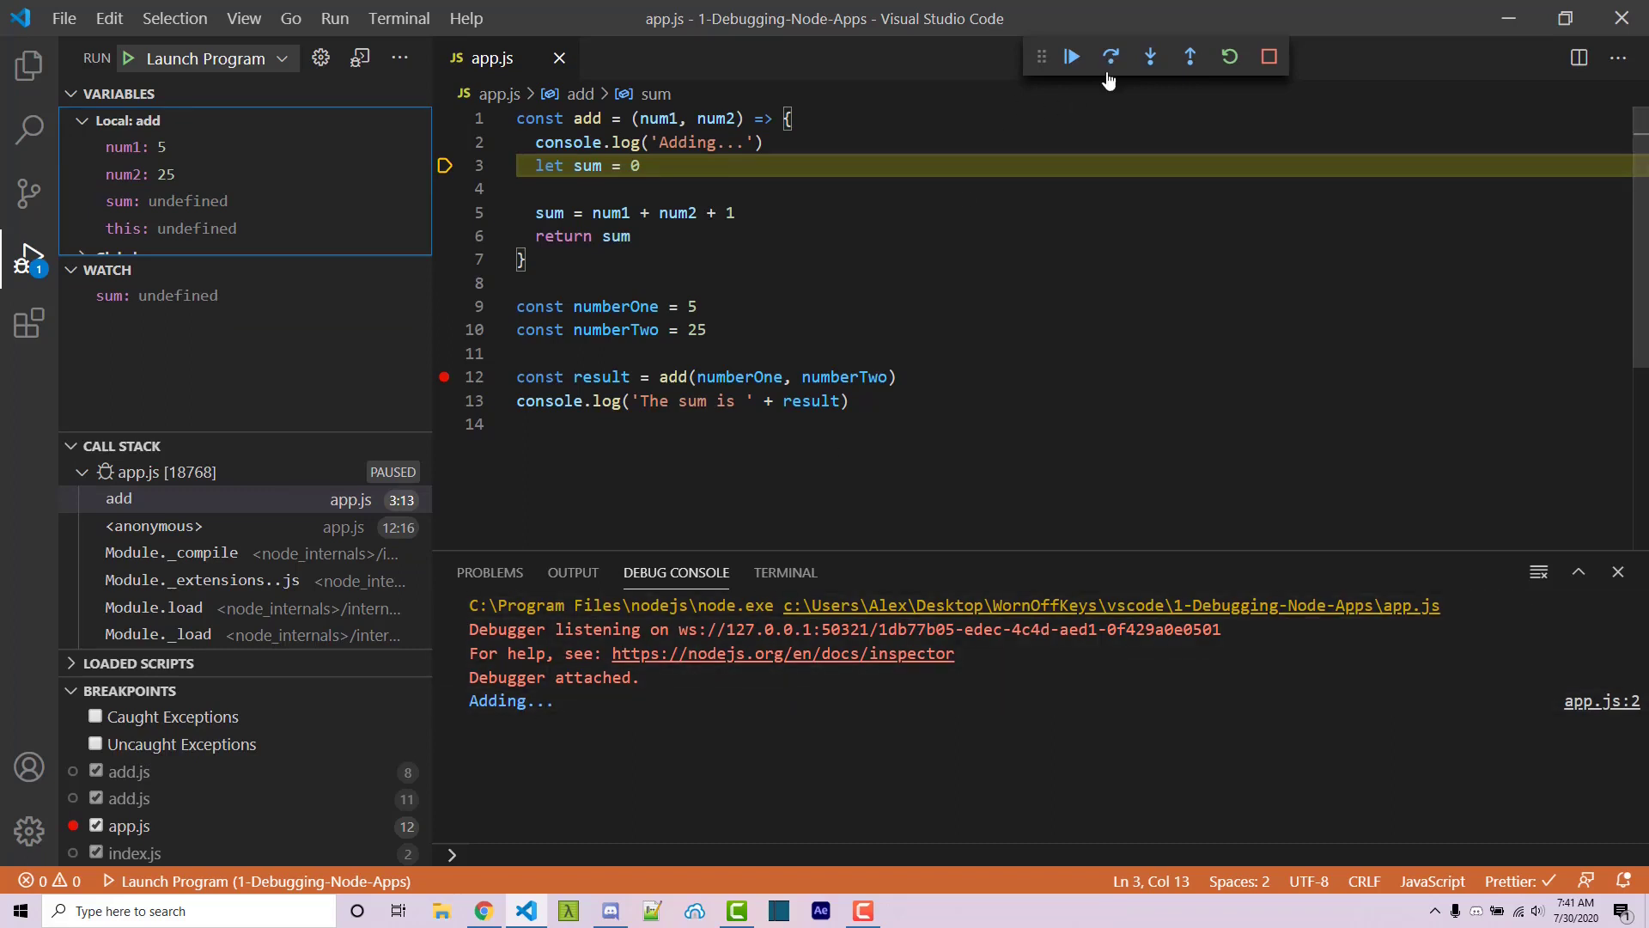
pyautogui.click(1111, 57)
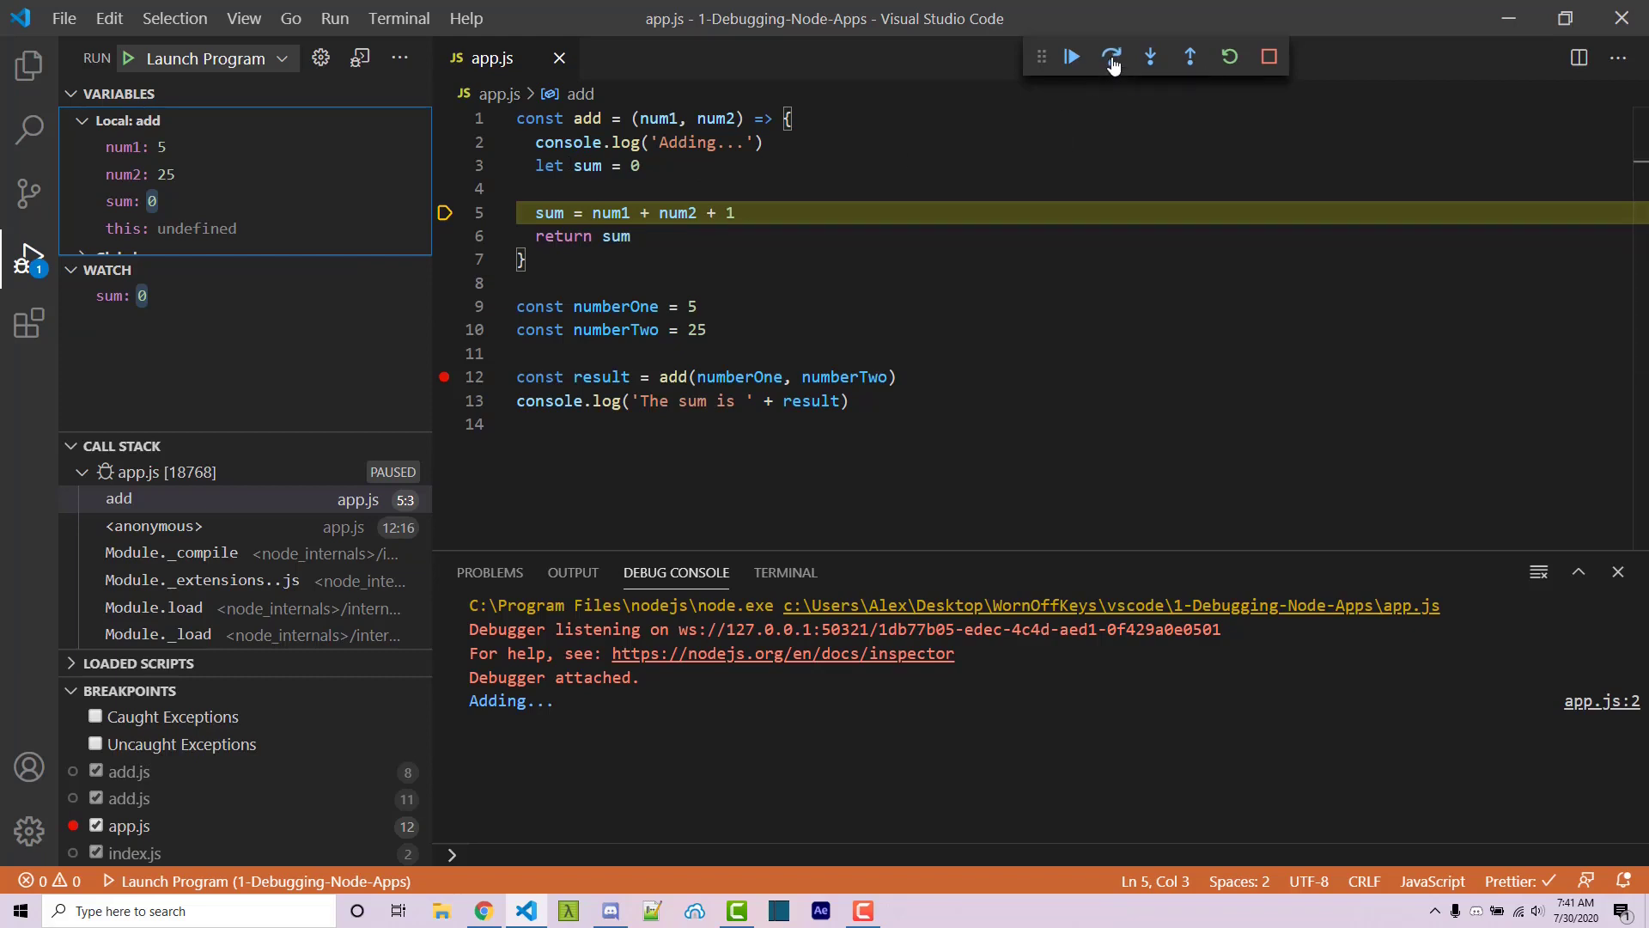
pyautogui.click(1111, 57)
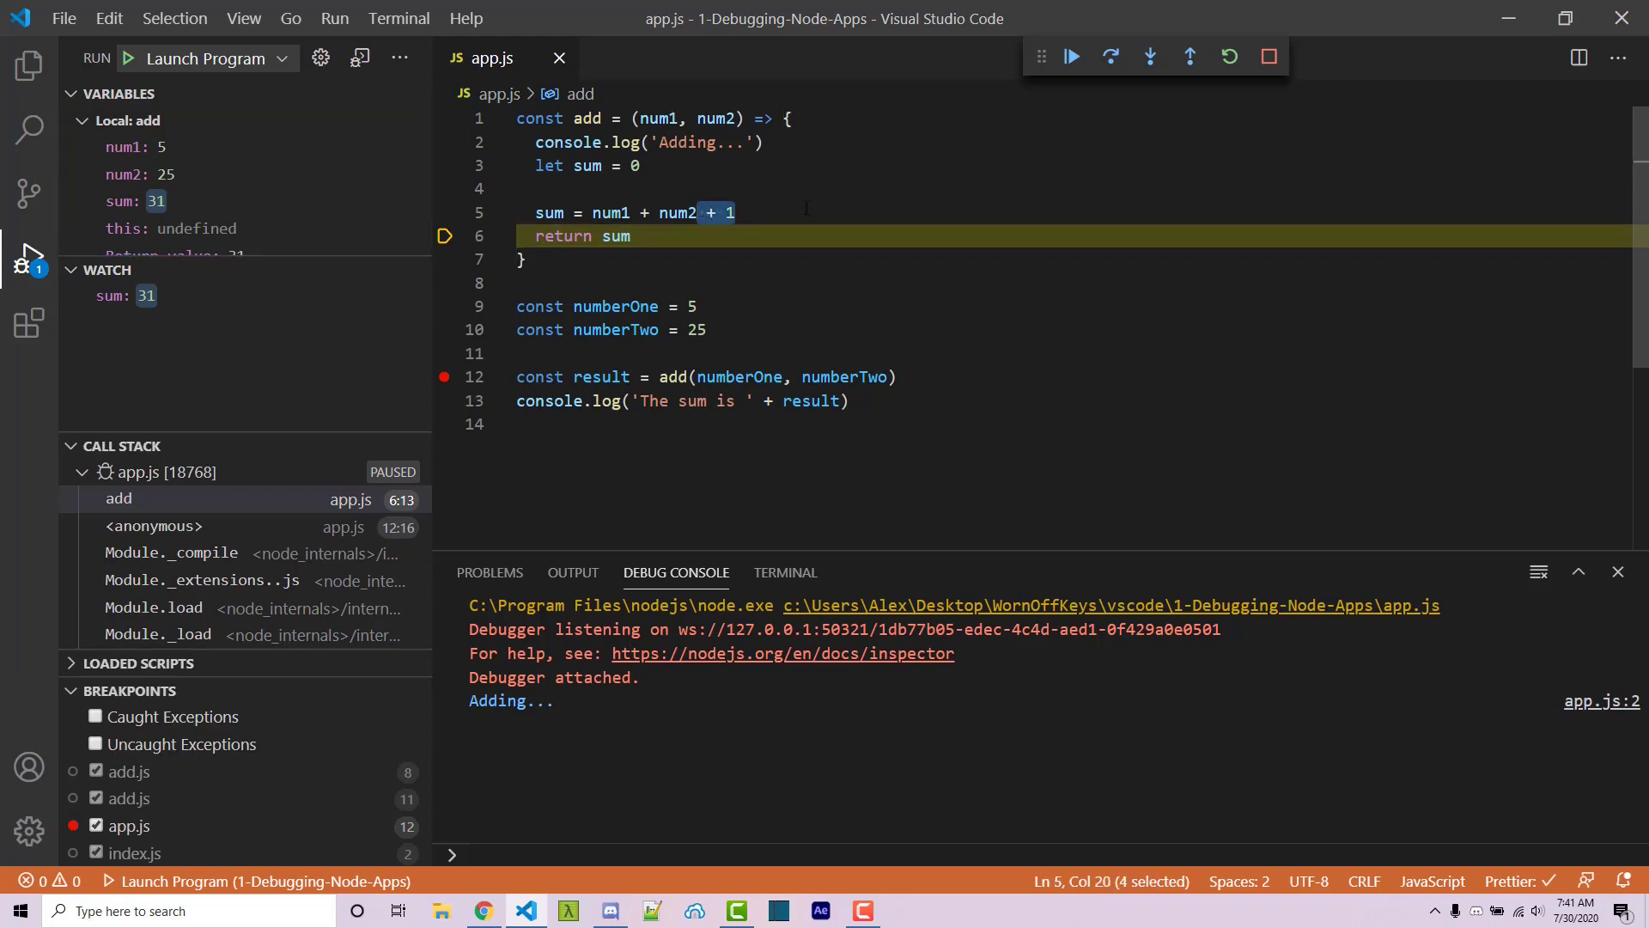
# Step: Delete the extra + 1, restart debugging and step over to print "The sum is 30"
pyautogui.press('Delete')
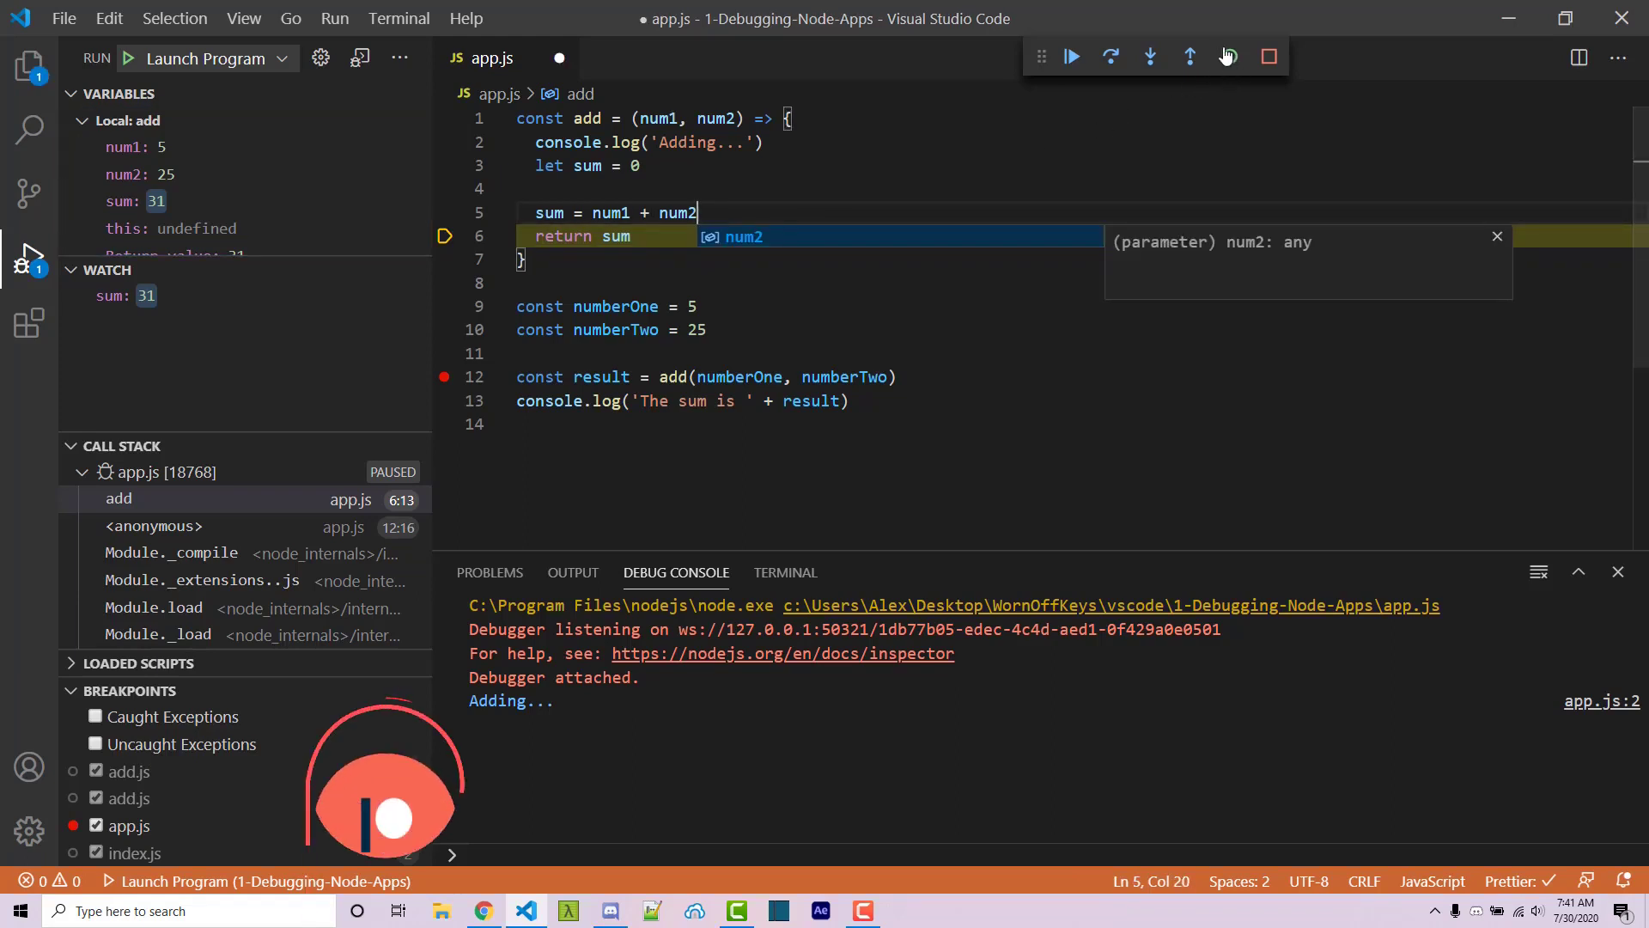
pyautogui.click(1070, 57)
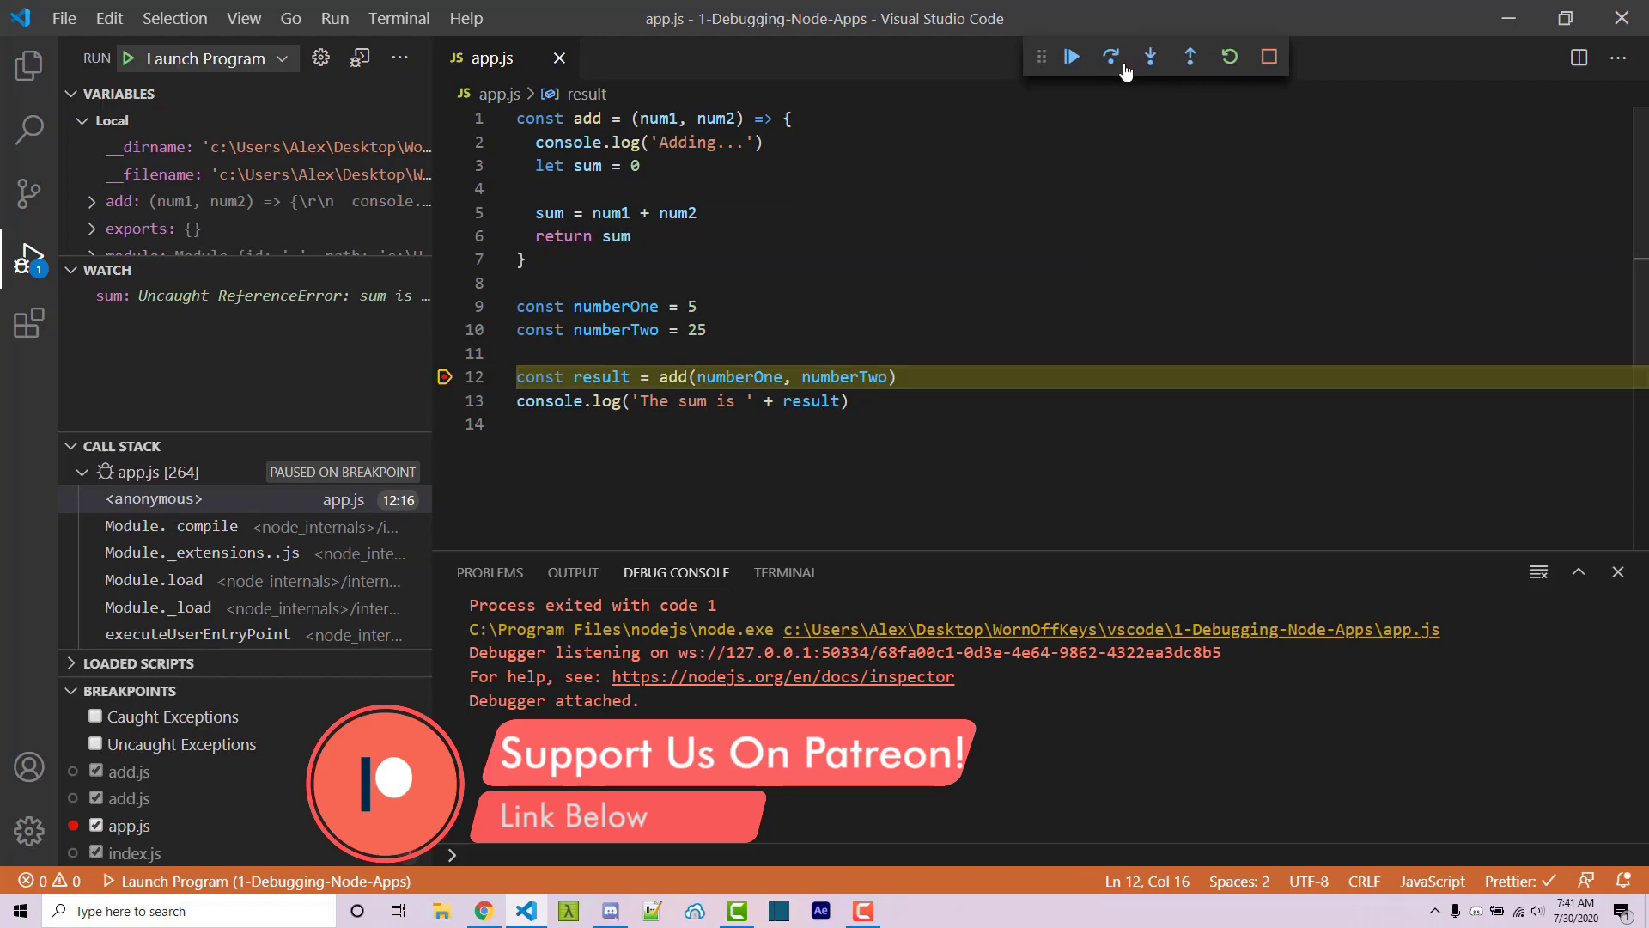
pyautogui.click(1111, 57)
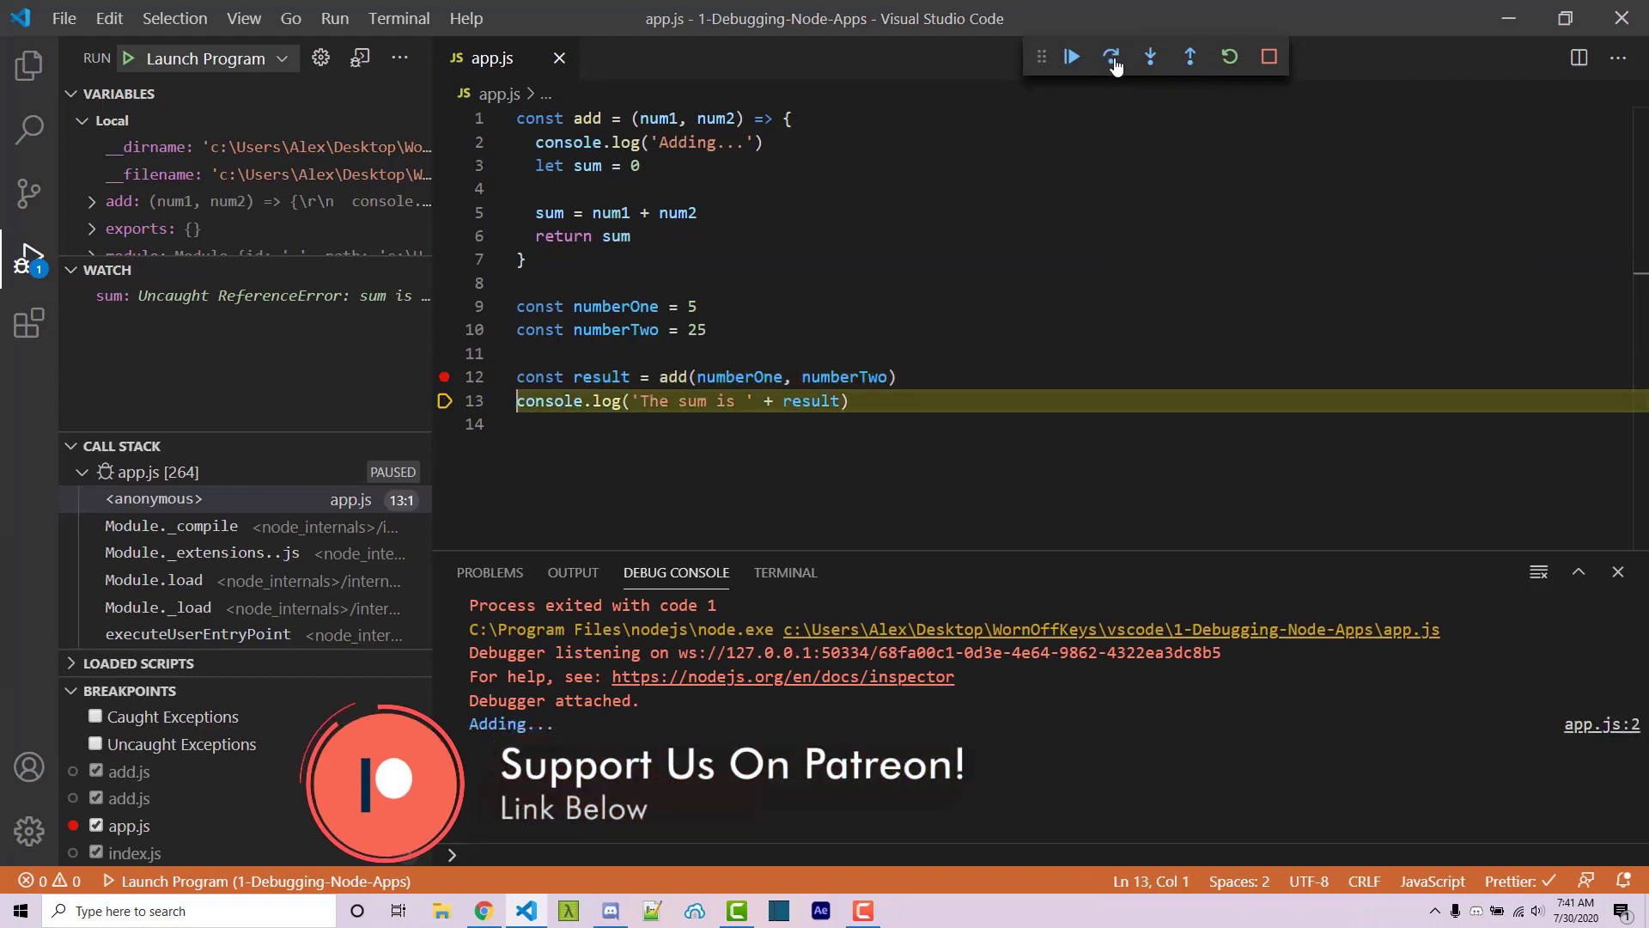
pyautogui.click(1111, 57)
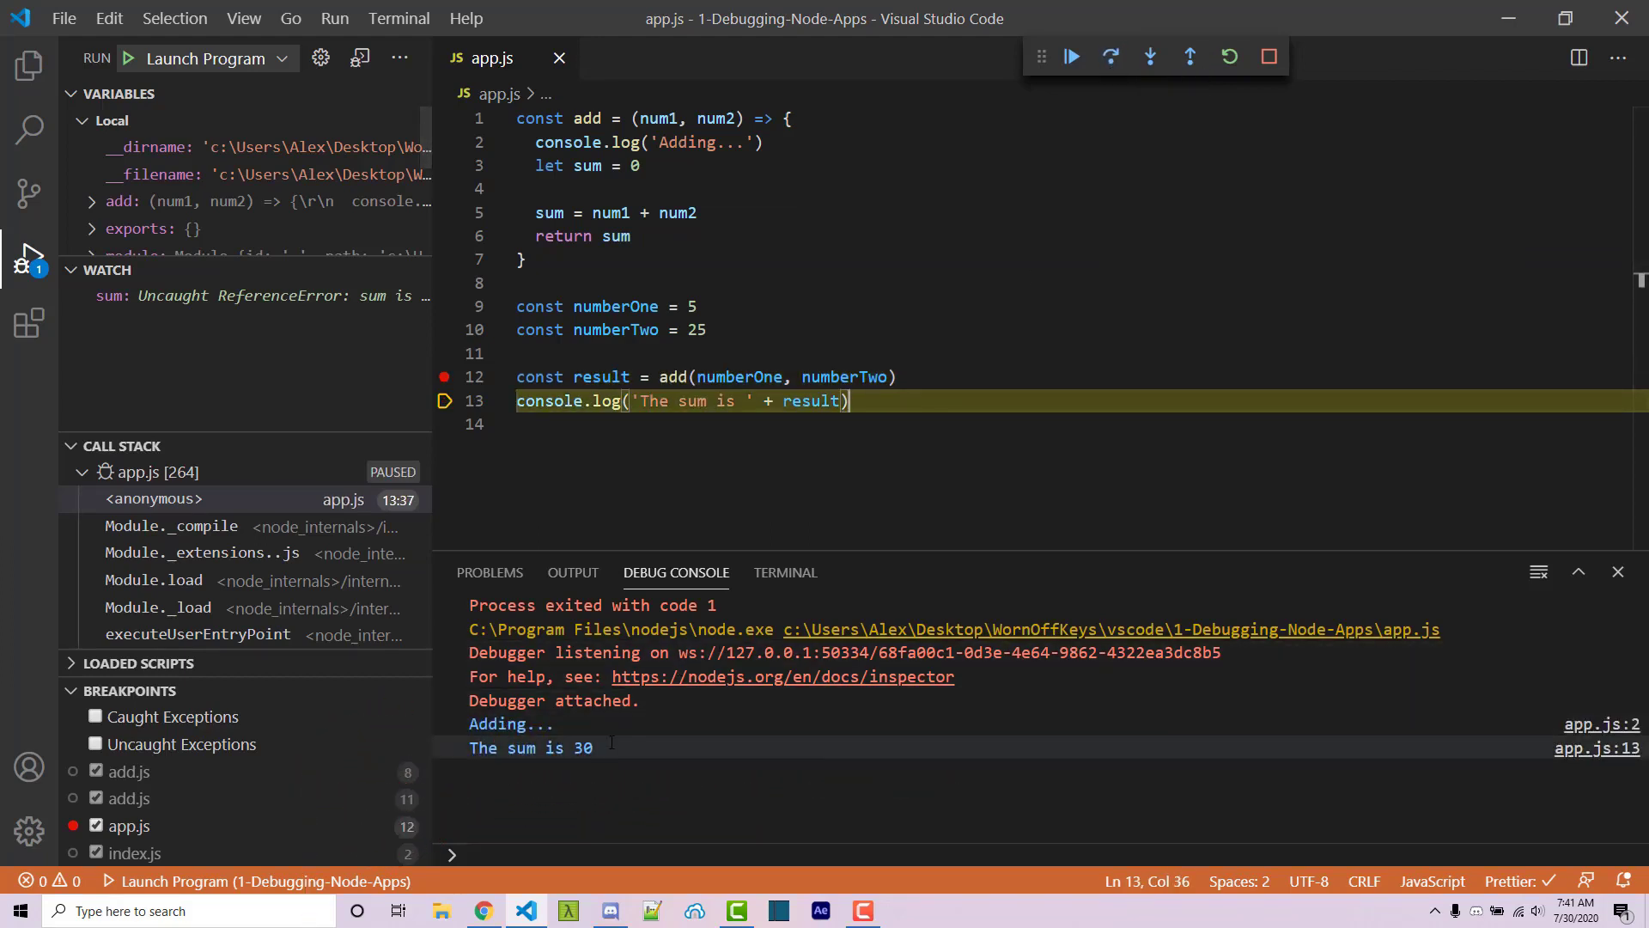